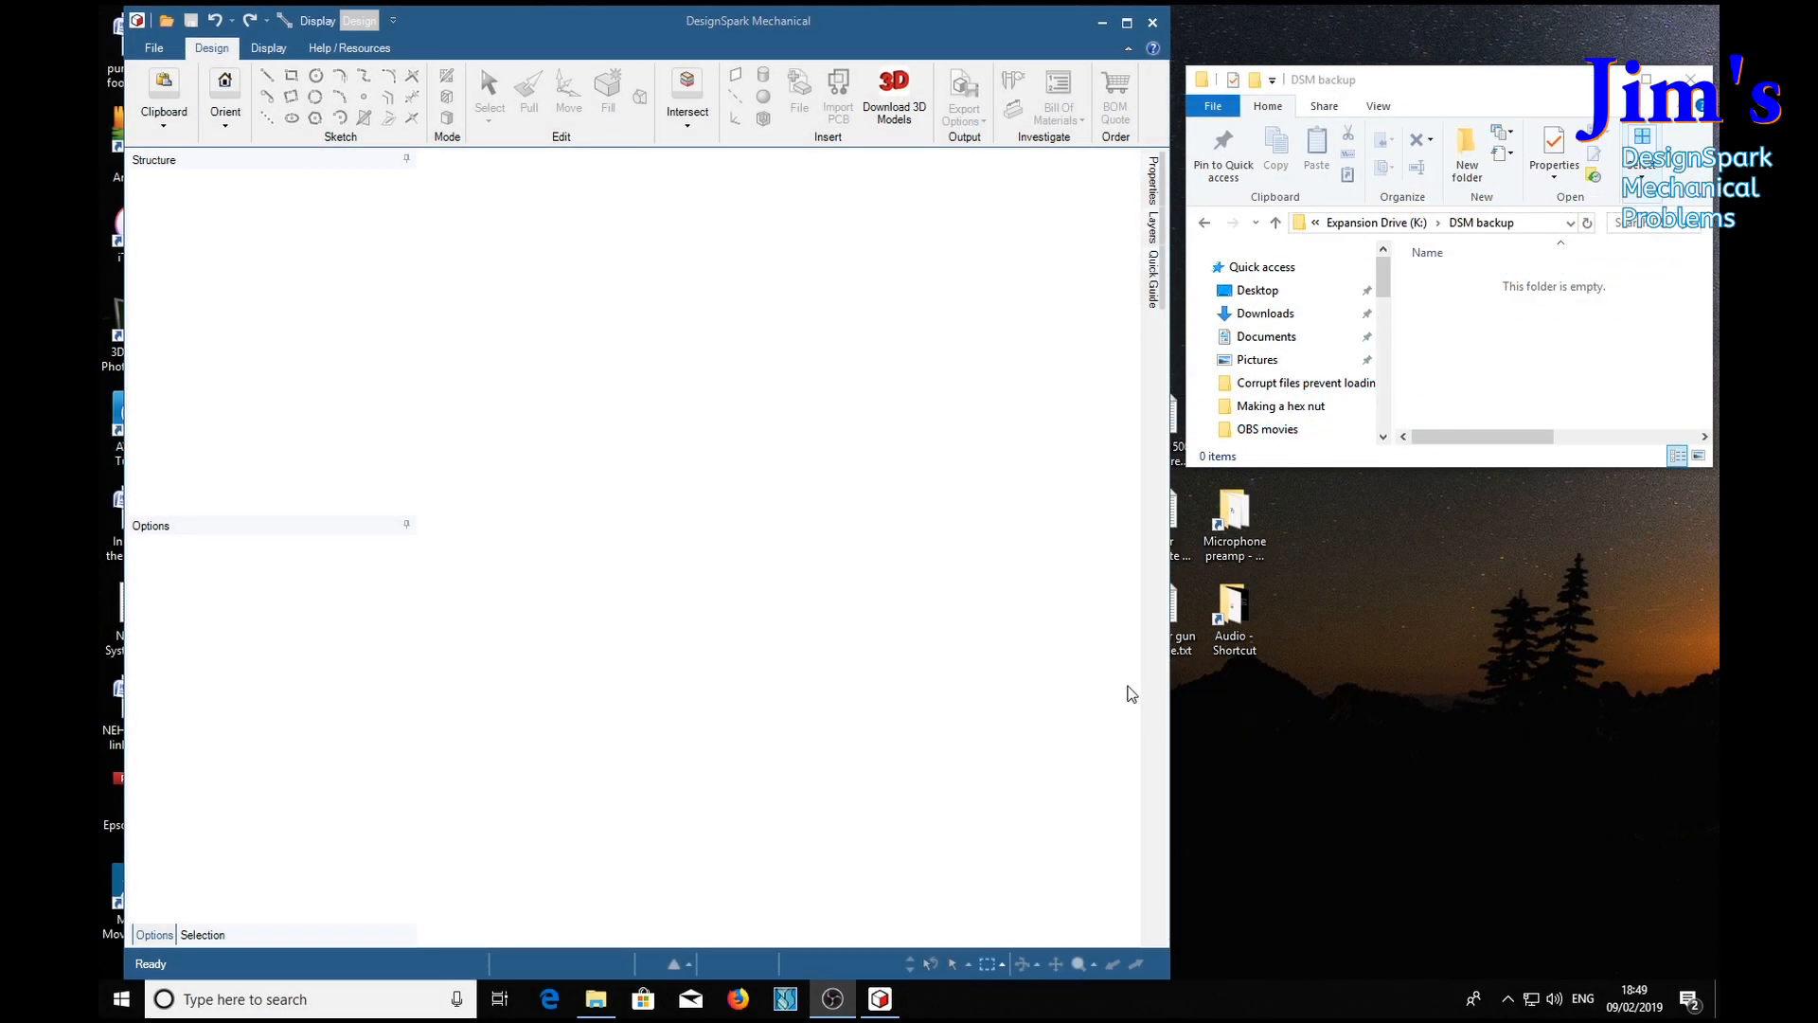
mouse_move(748, 501)
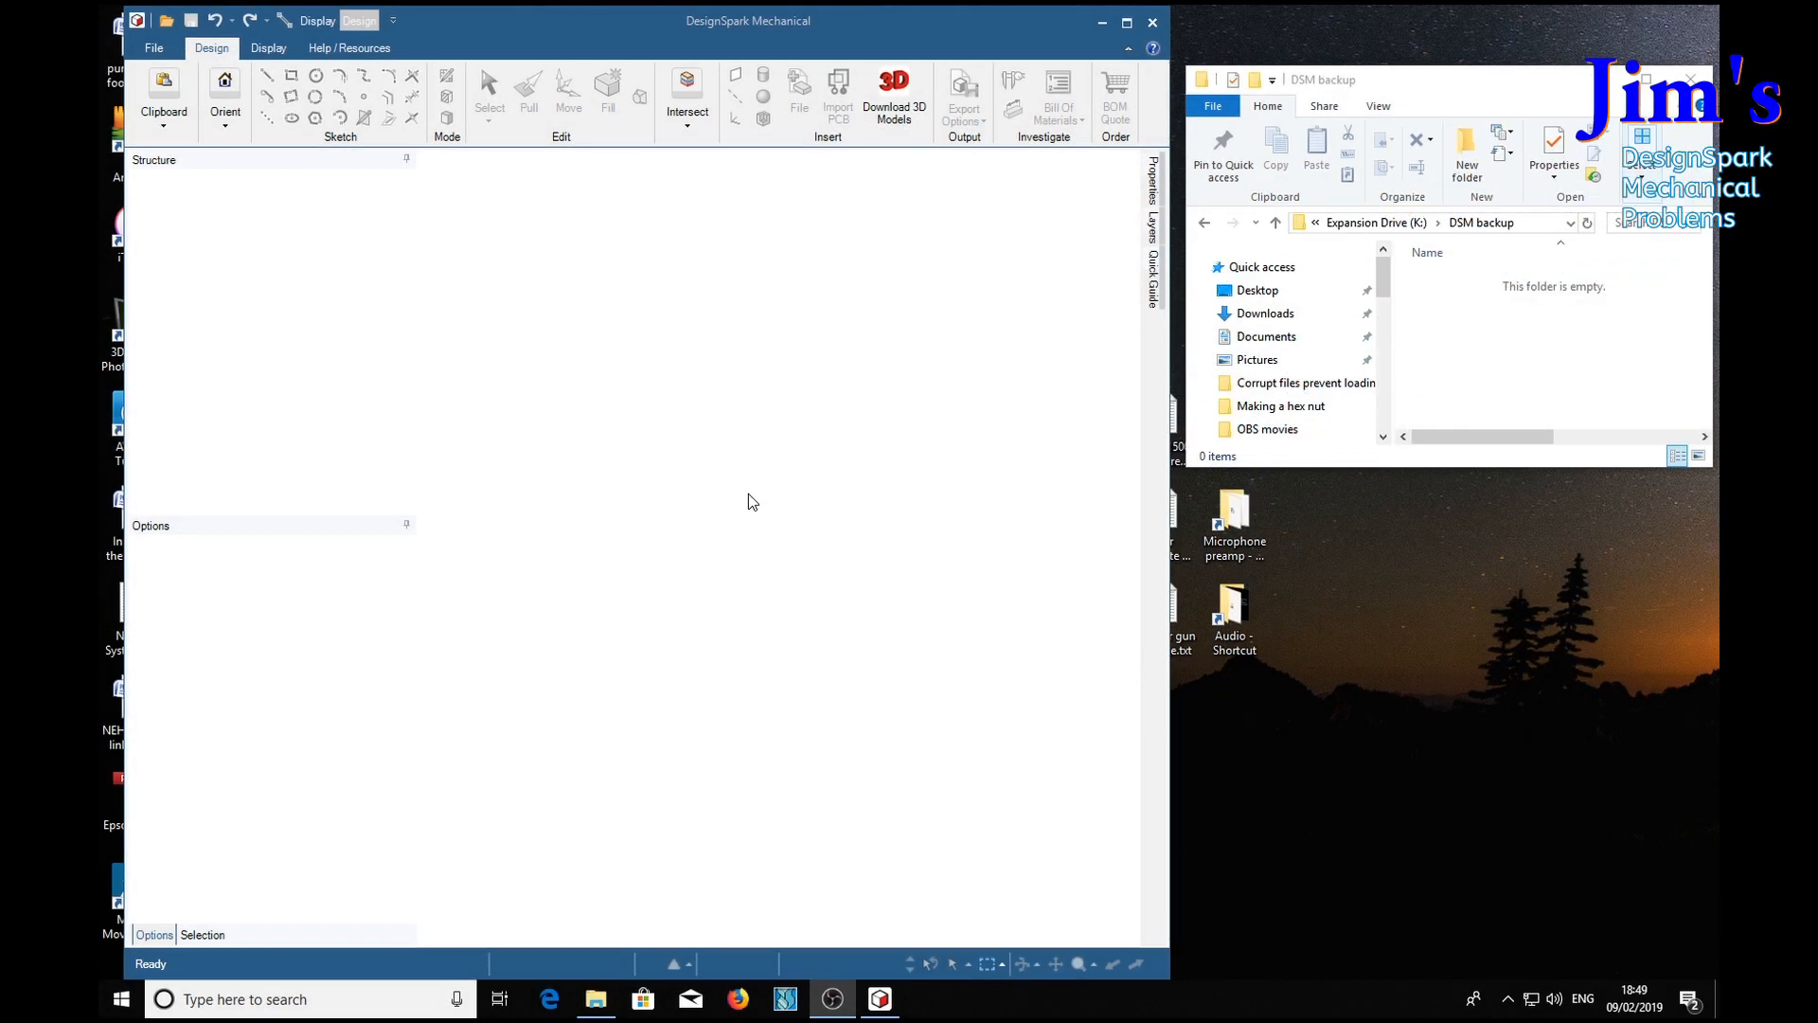
mouse_move(202, 134)
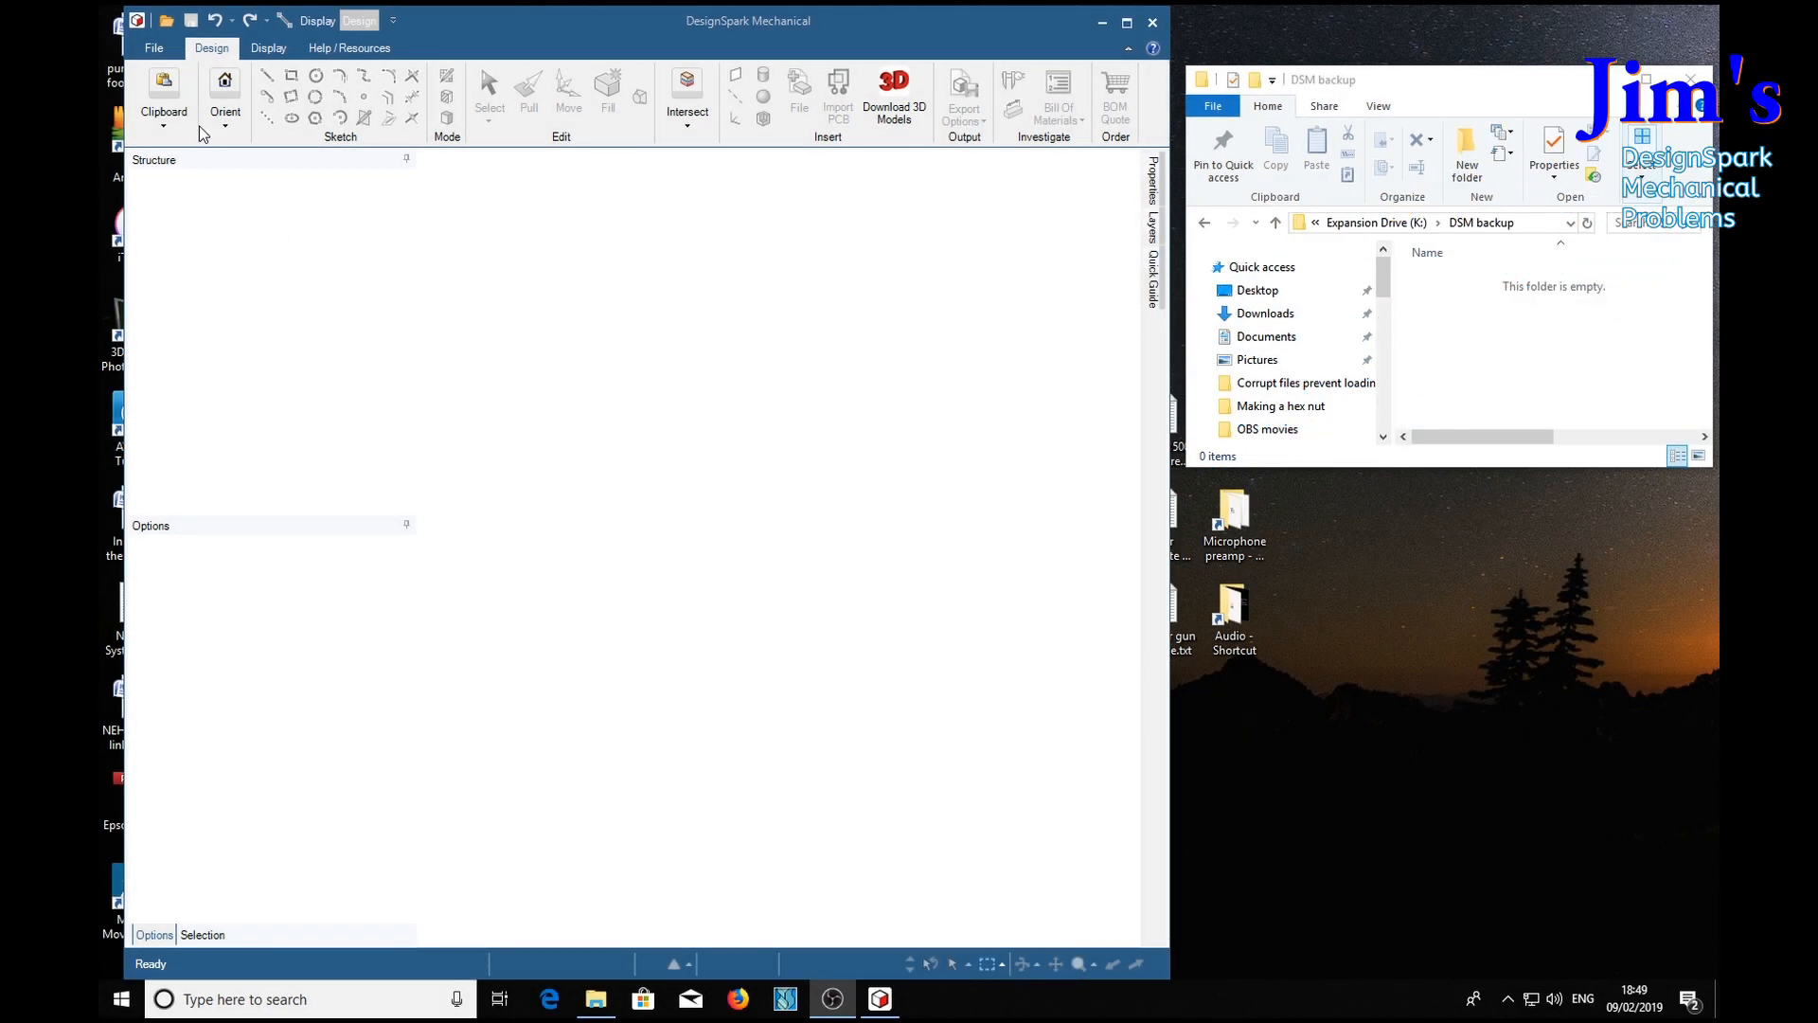
Step: Show the File menu with its list of recent documents
left_click(154, 48)
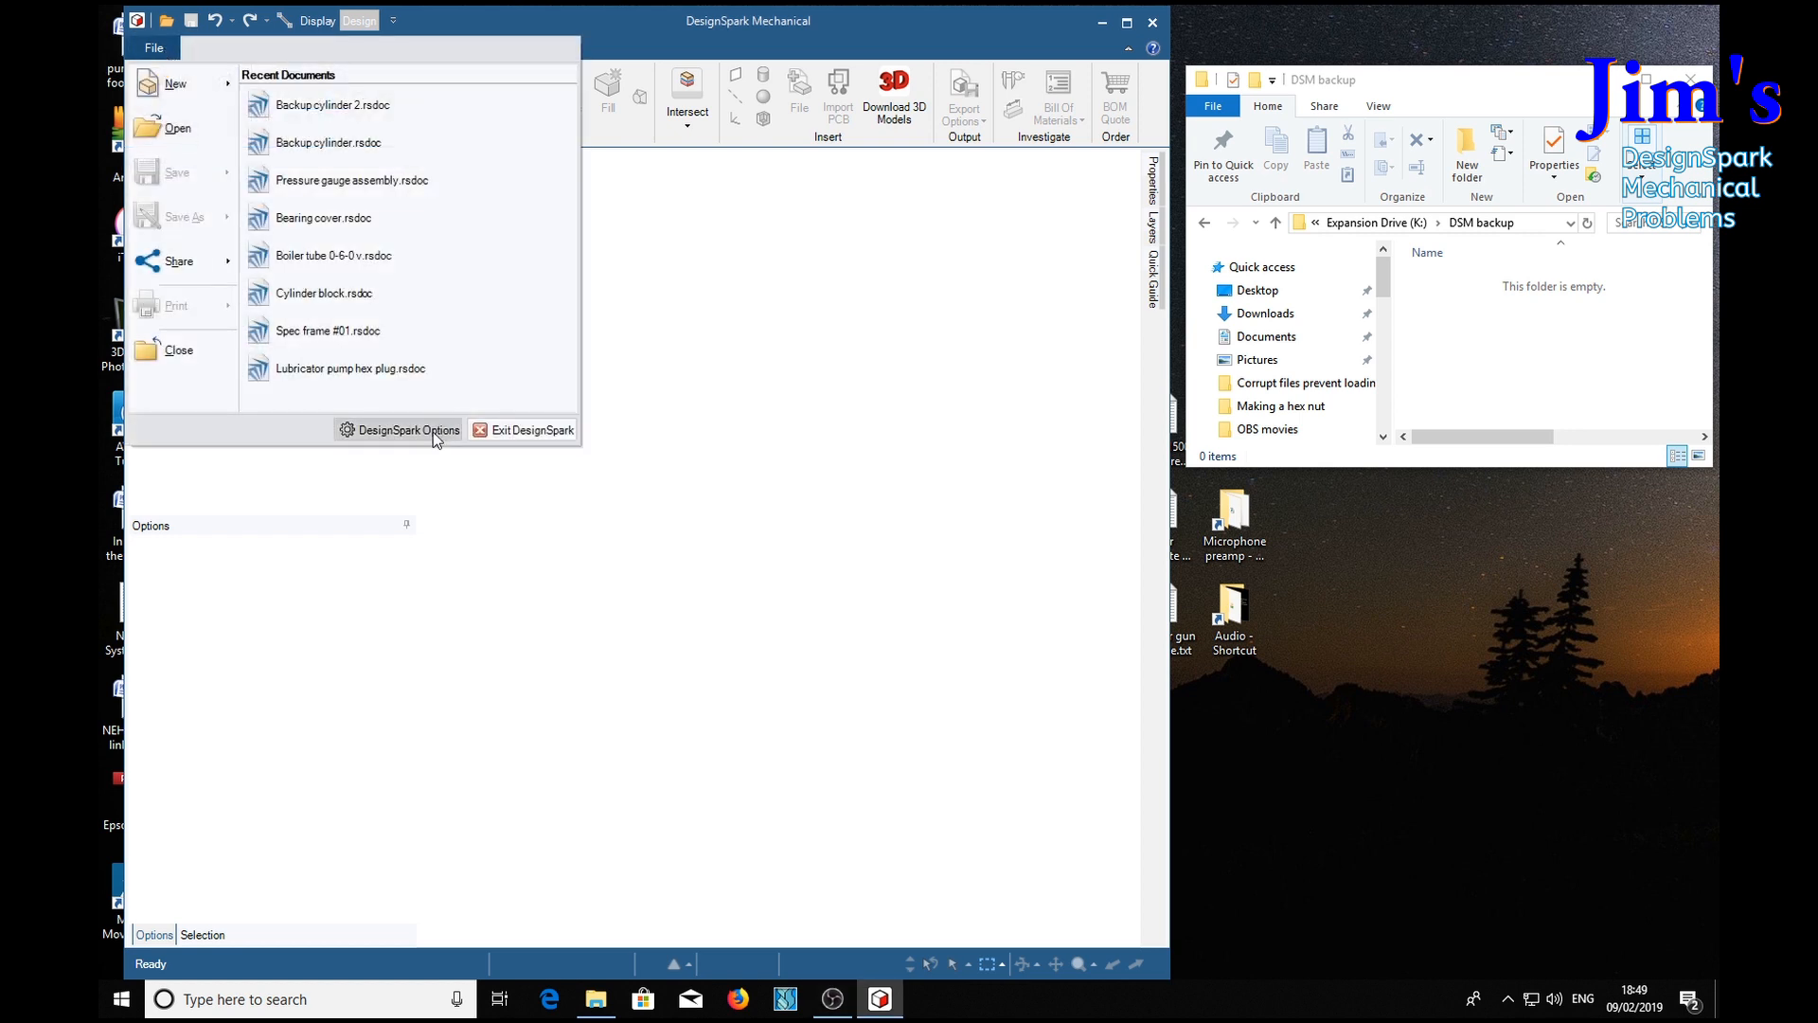
Step: View the Recovery Assistant settings: backup every 1 minute to K:\DSM backup, kept 100 days
left_click(407, 429)
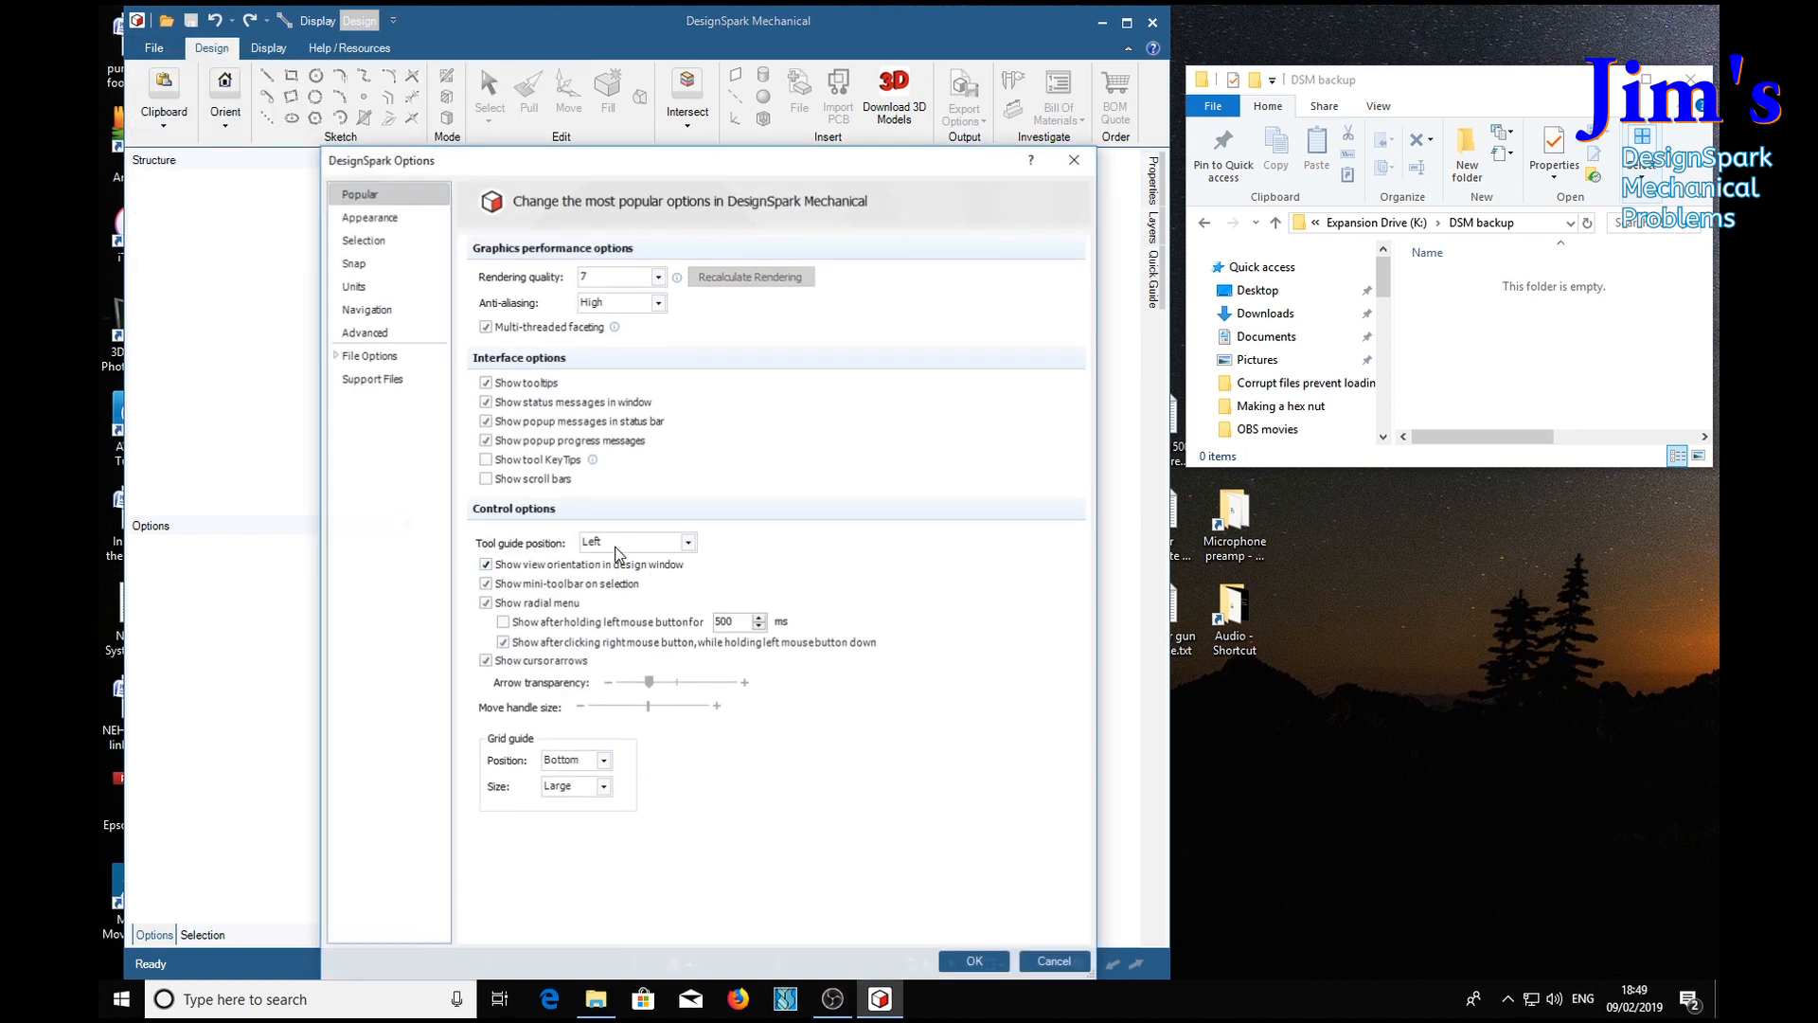
left_click(373, 378)
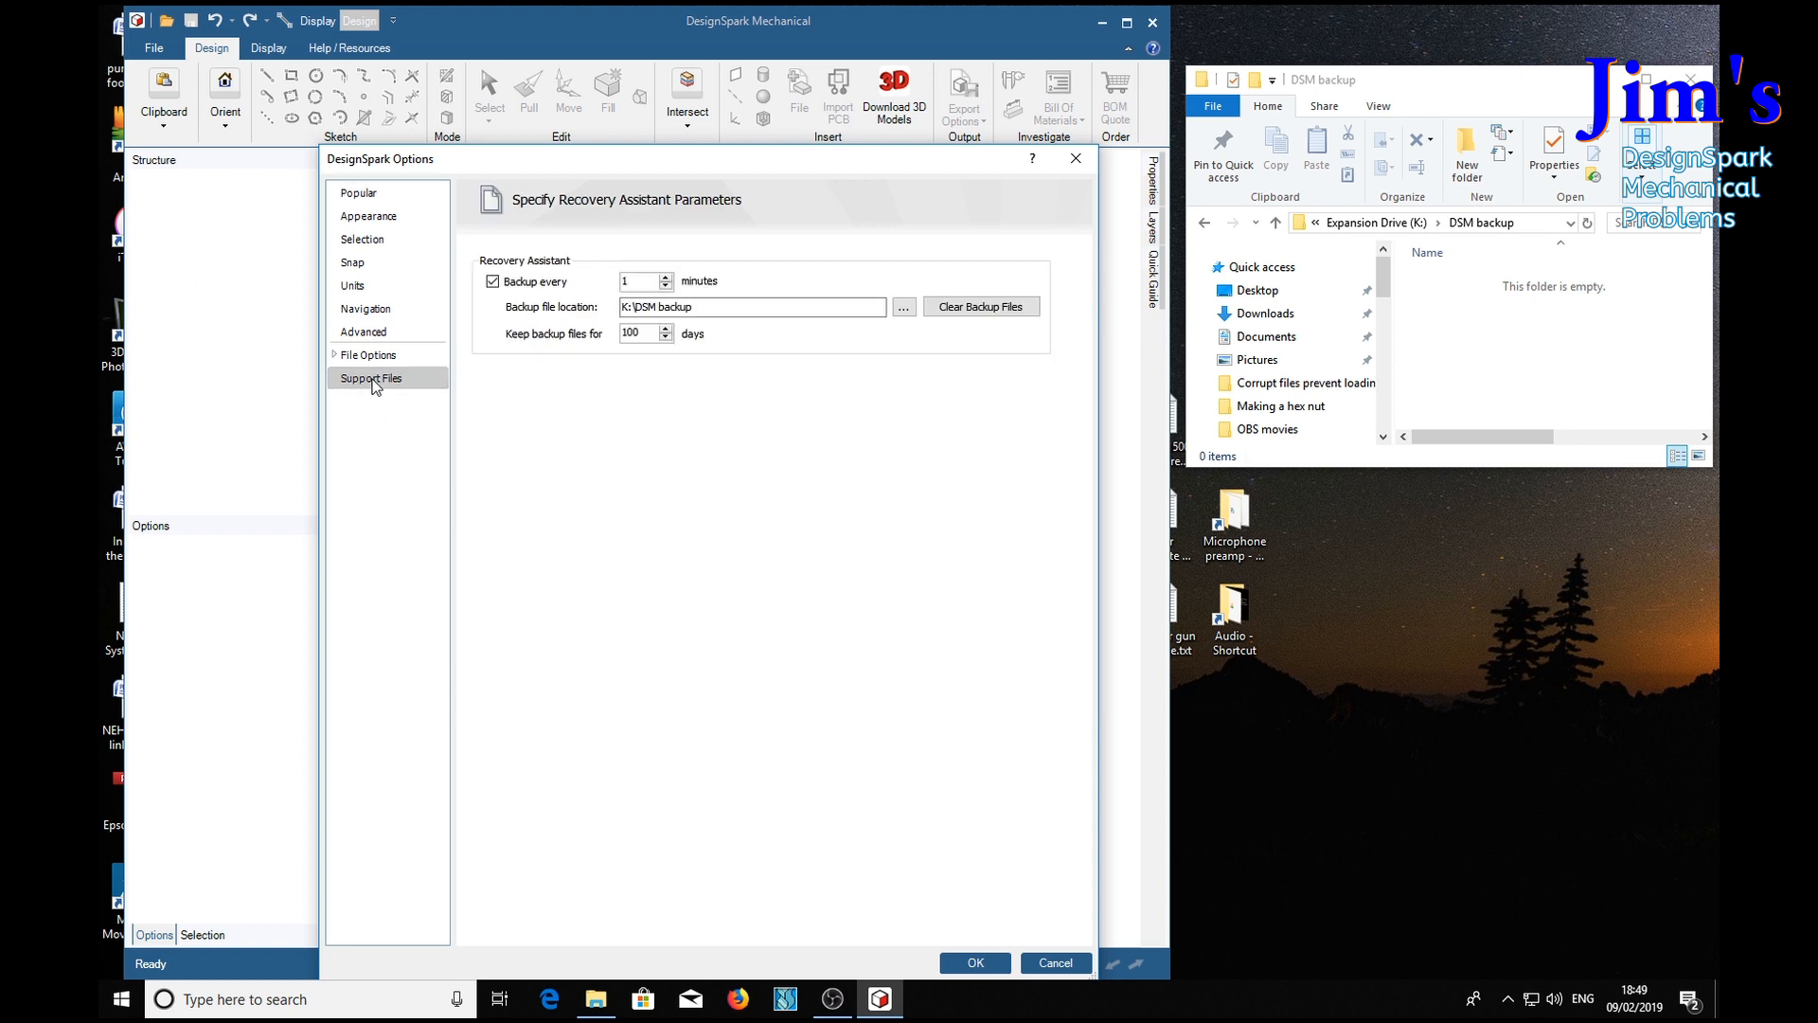
mouse_move(286, 499)
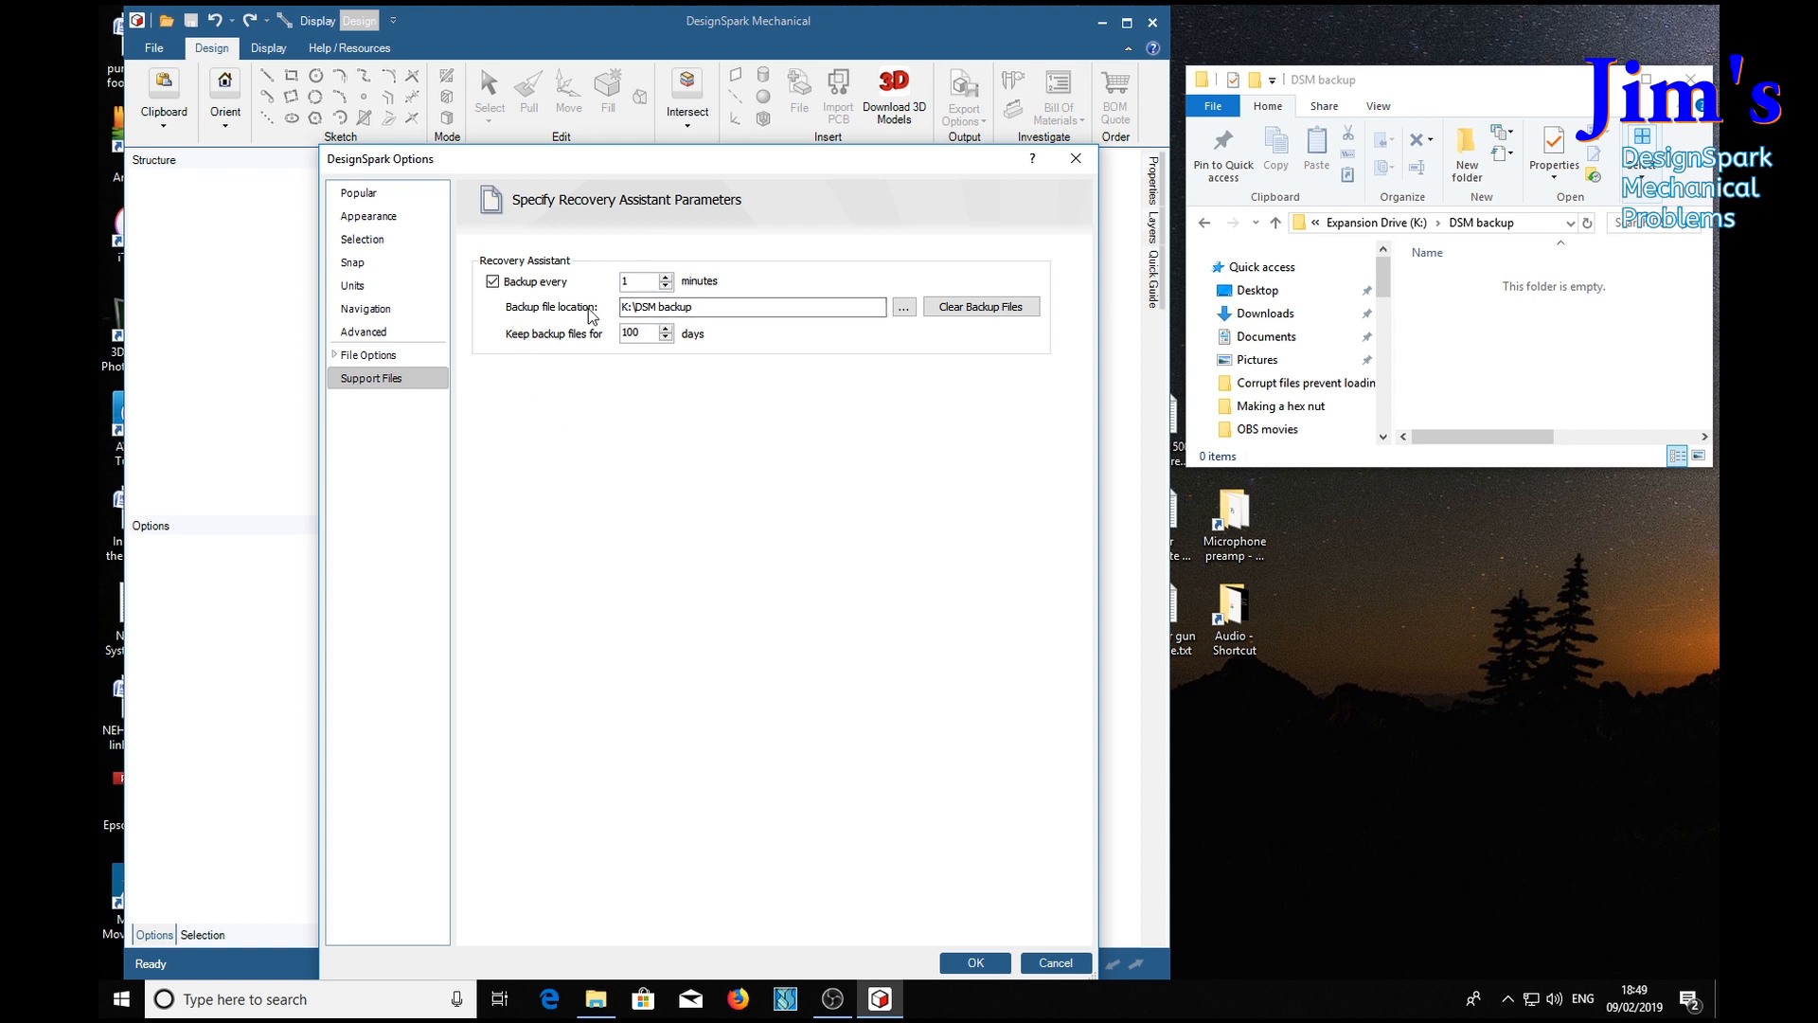
left_click(751, 306)
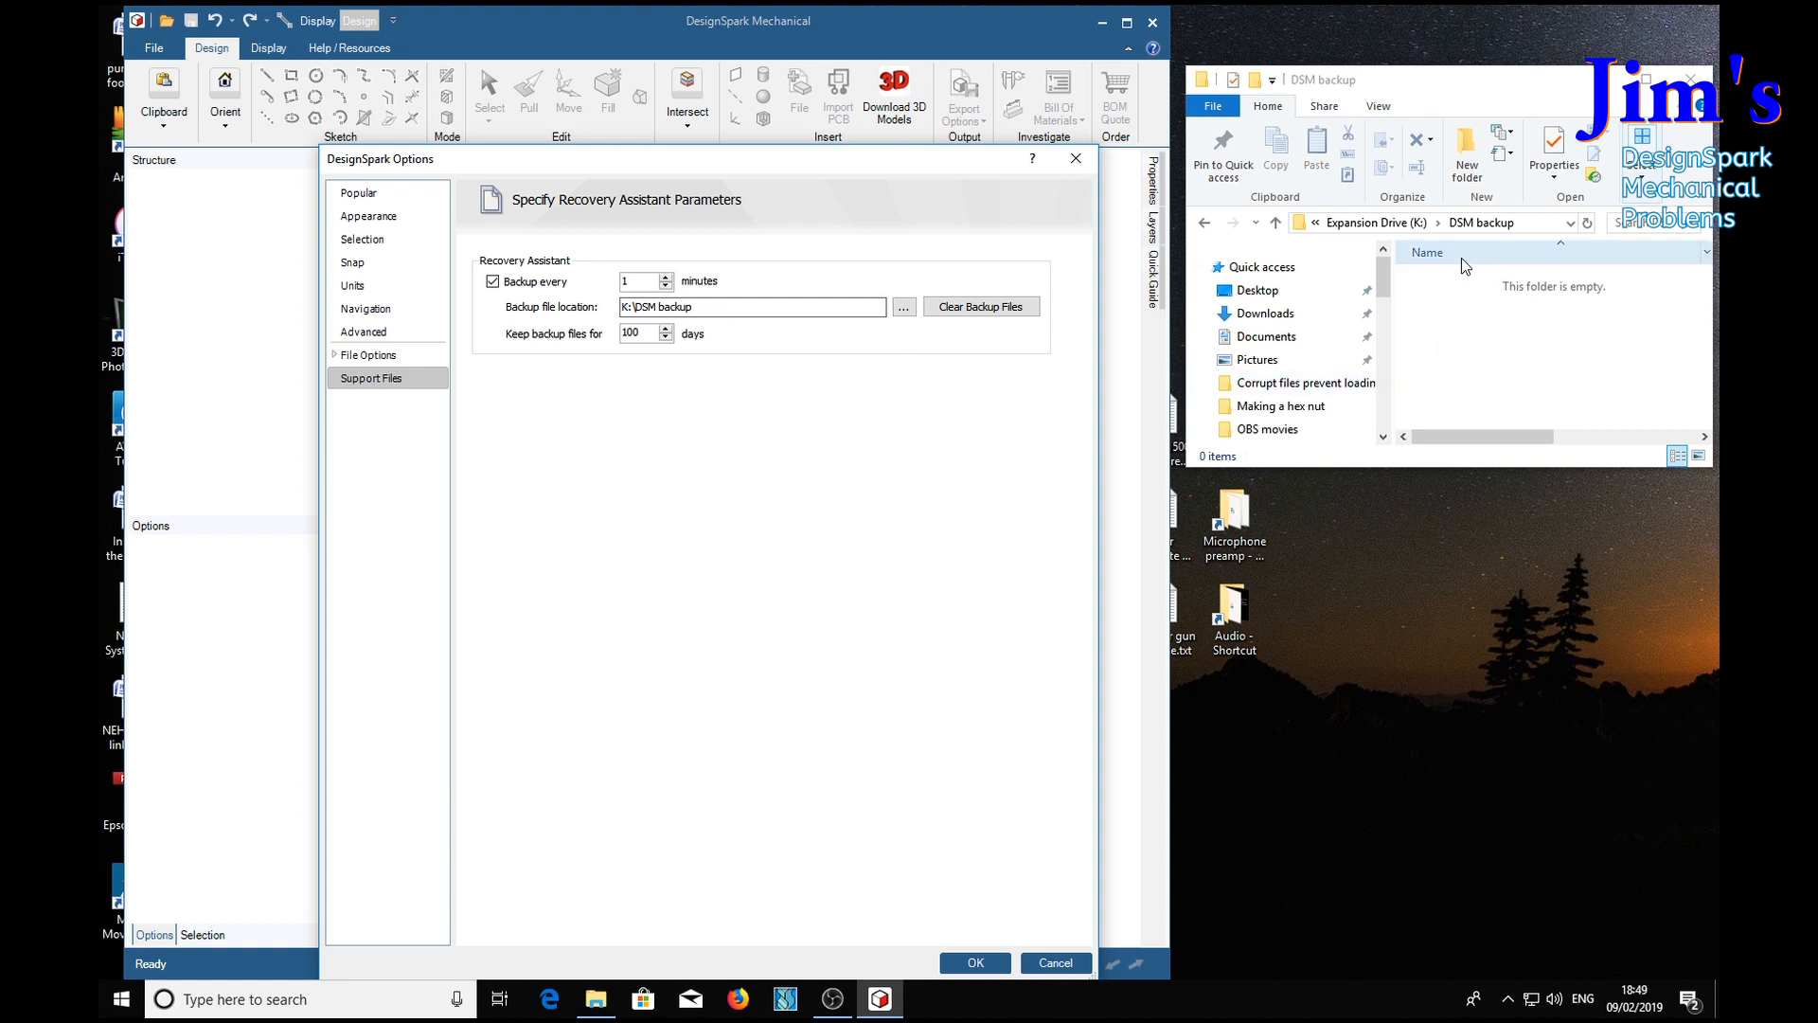
mouse_move(1531, 337)
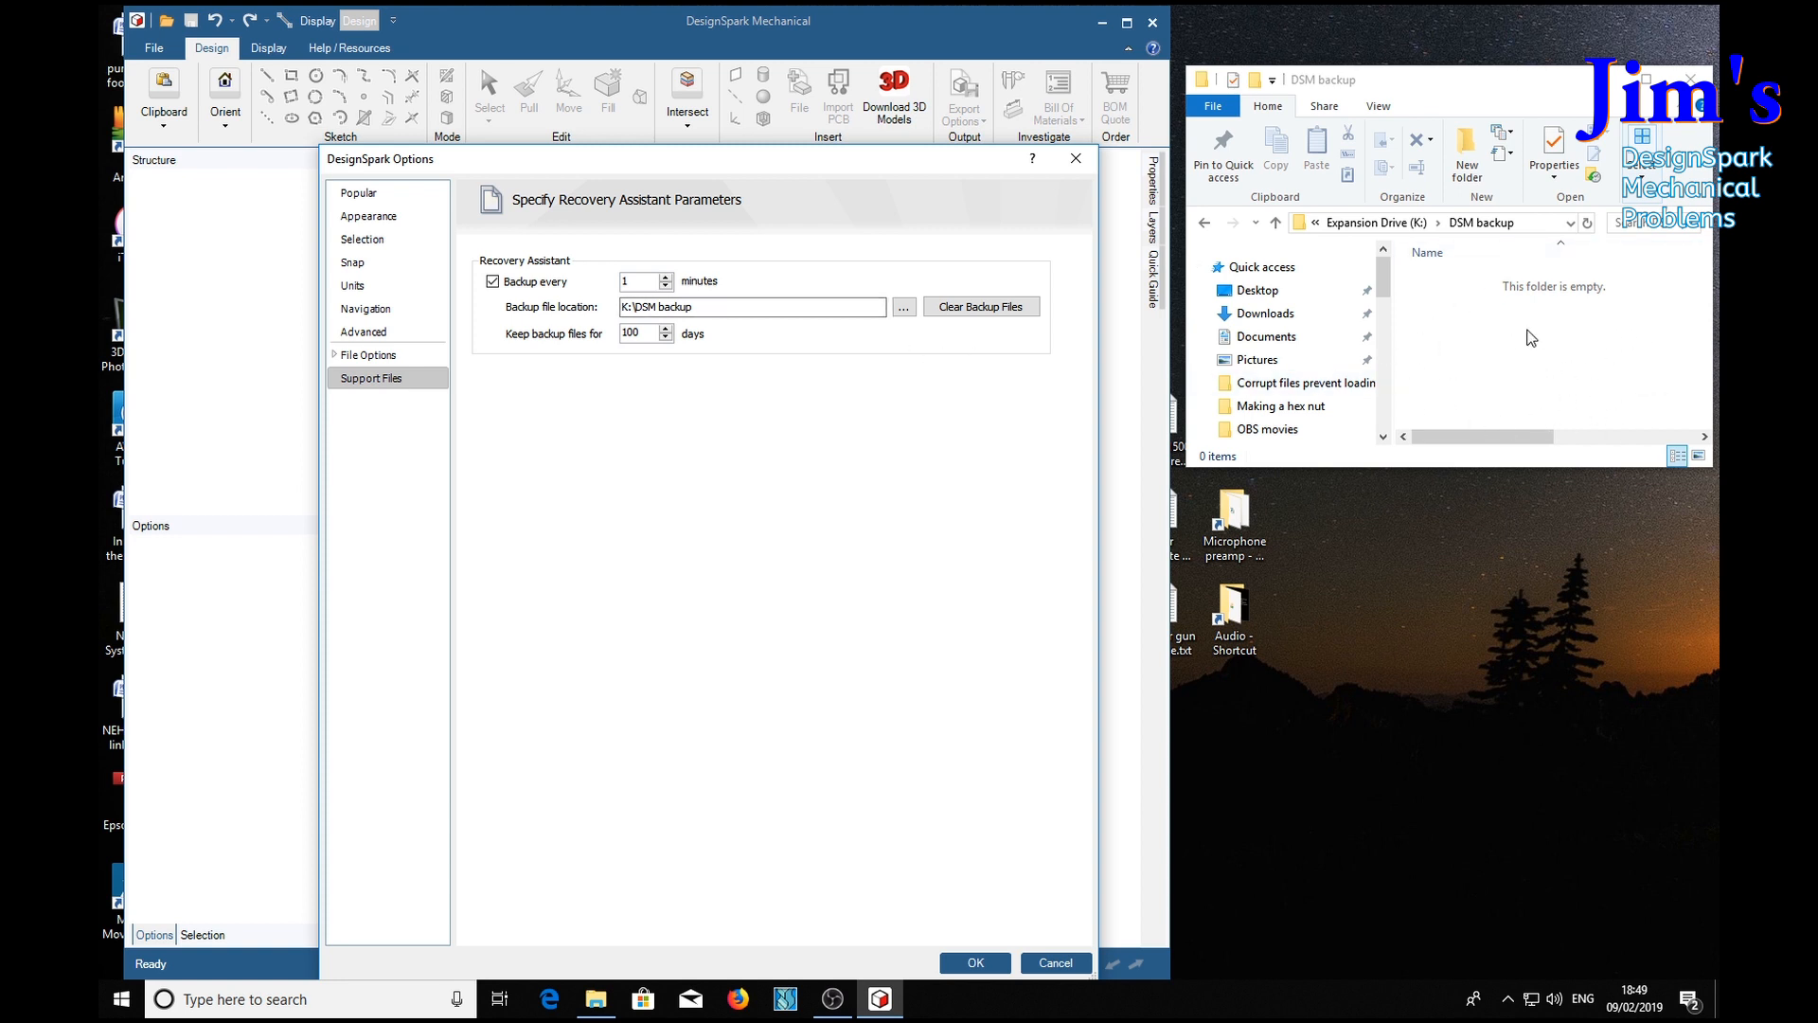
mouse_move(1550, 375)
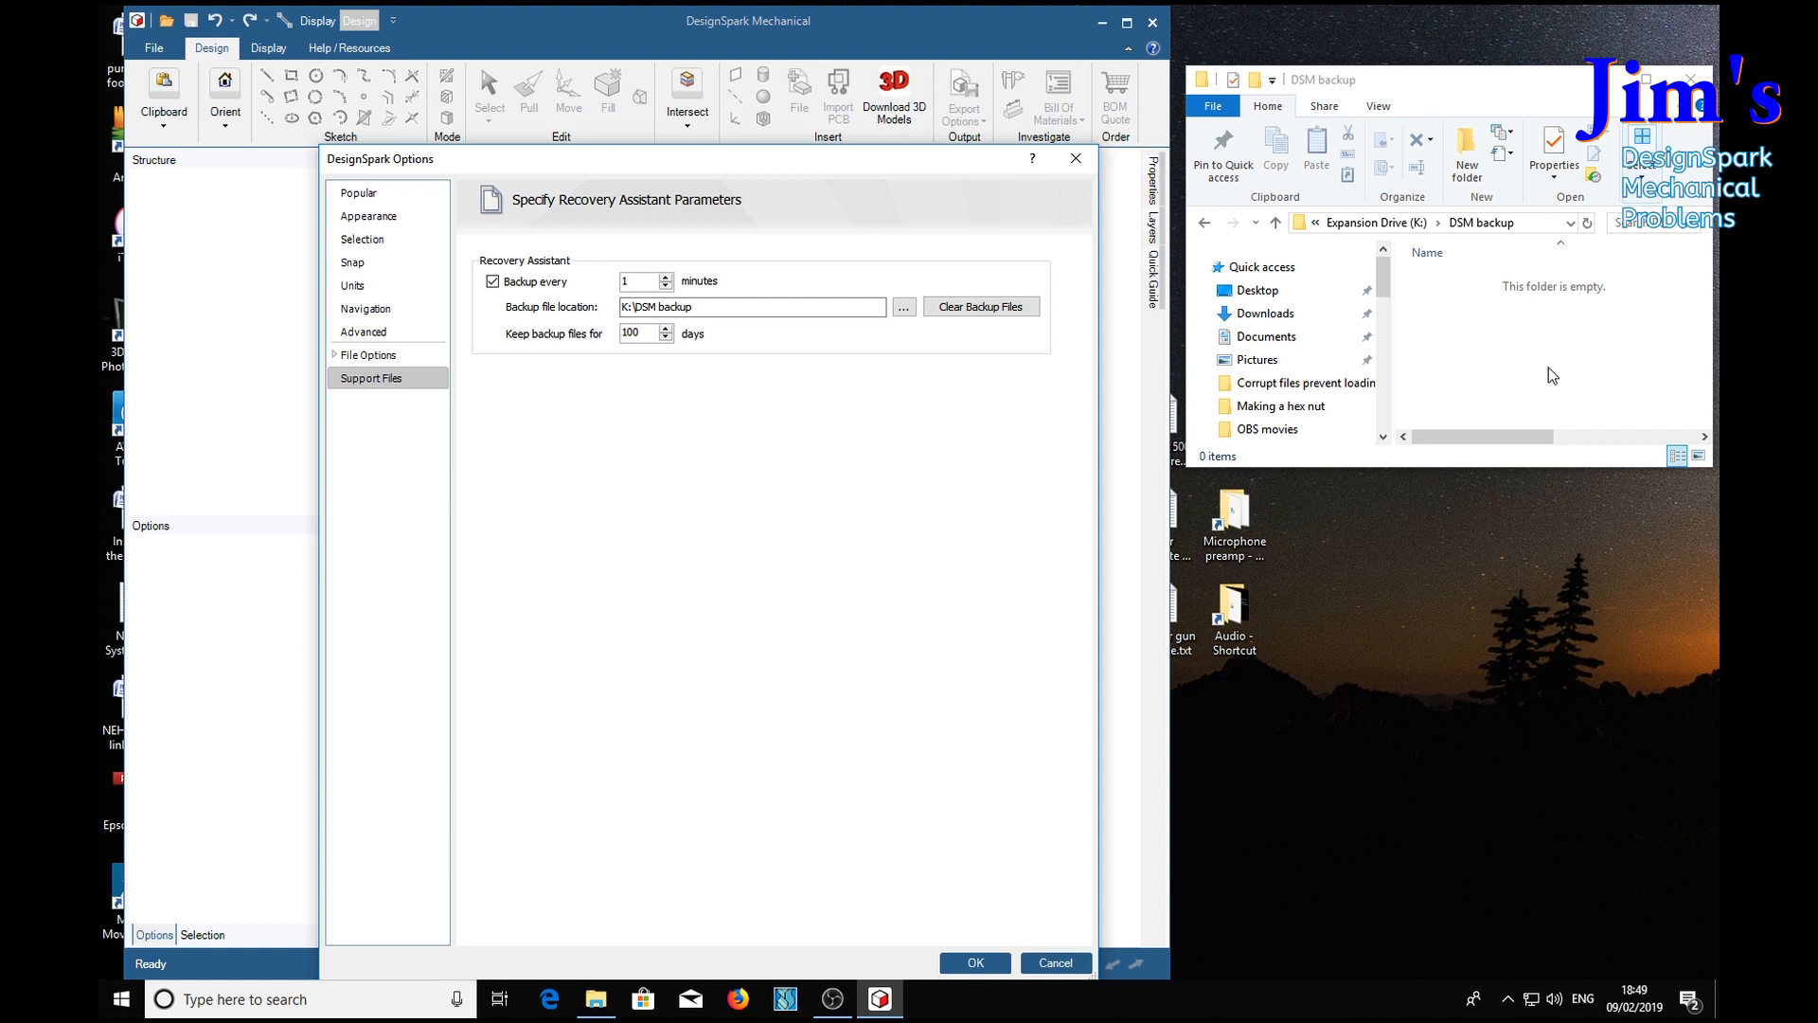
mouse_move(557, 410)
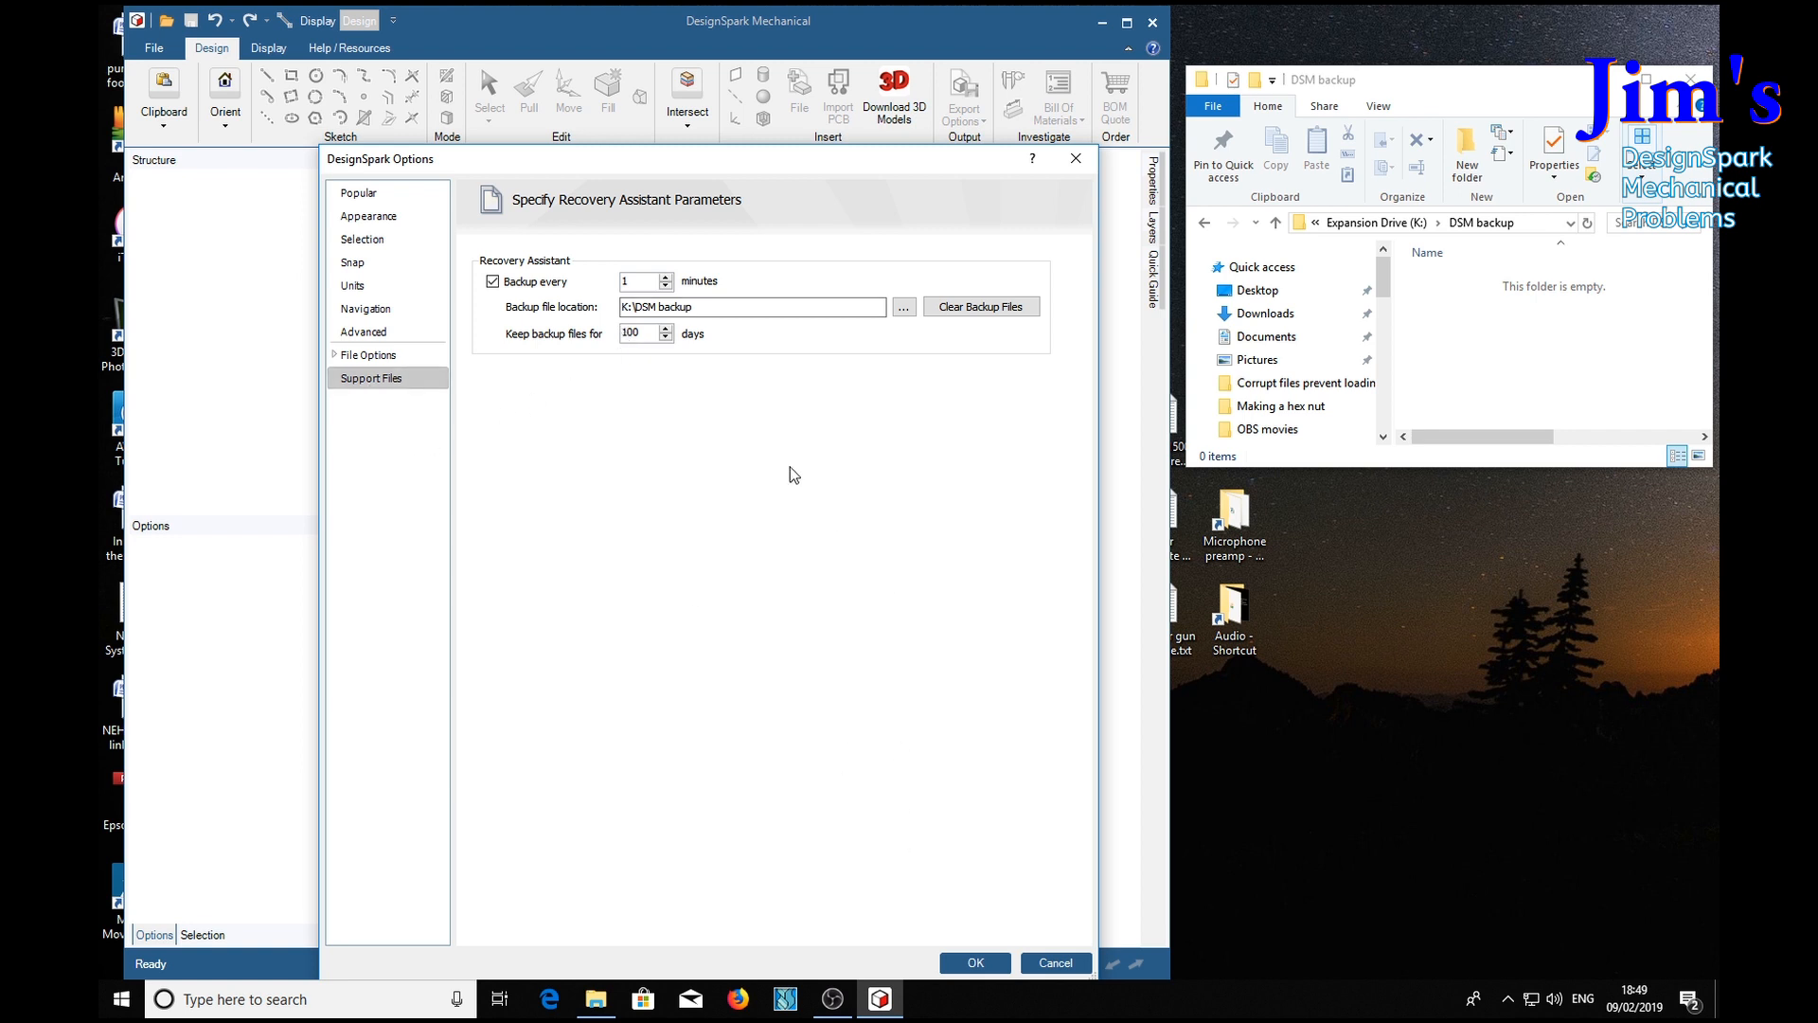
Step: Keep the options as they are and load the recent design Backup cylinder 2.rsdoc
left_click(975, 962)
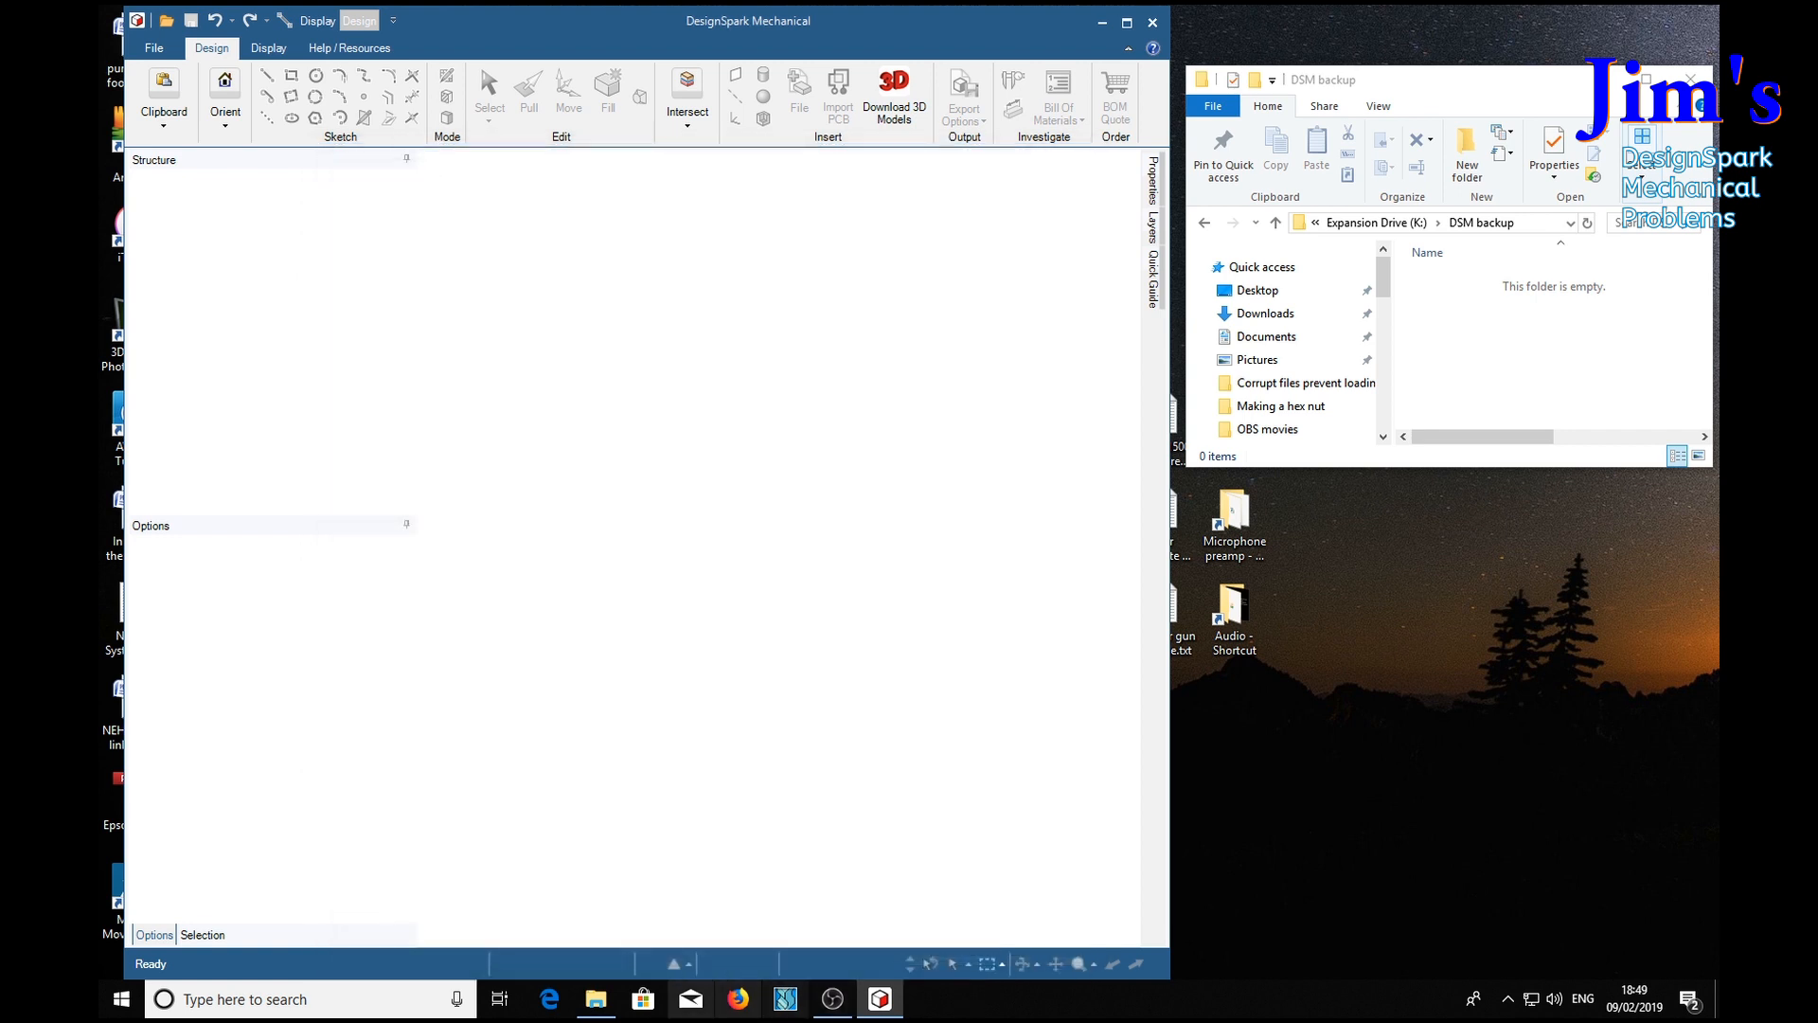
mouse_move(376, 568)
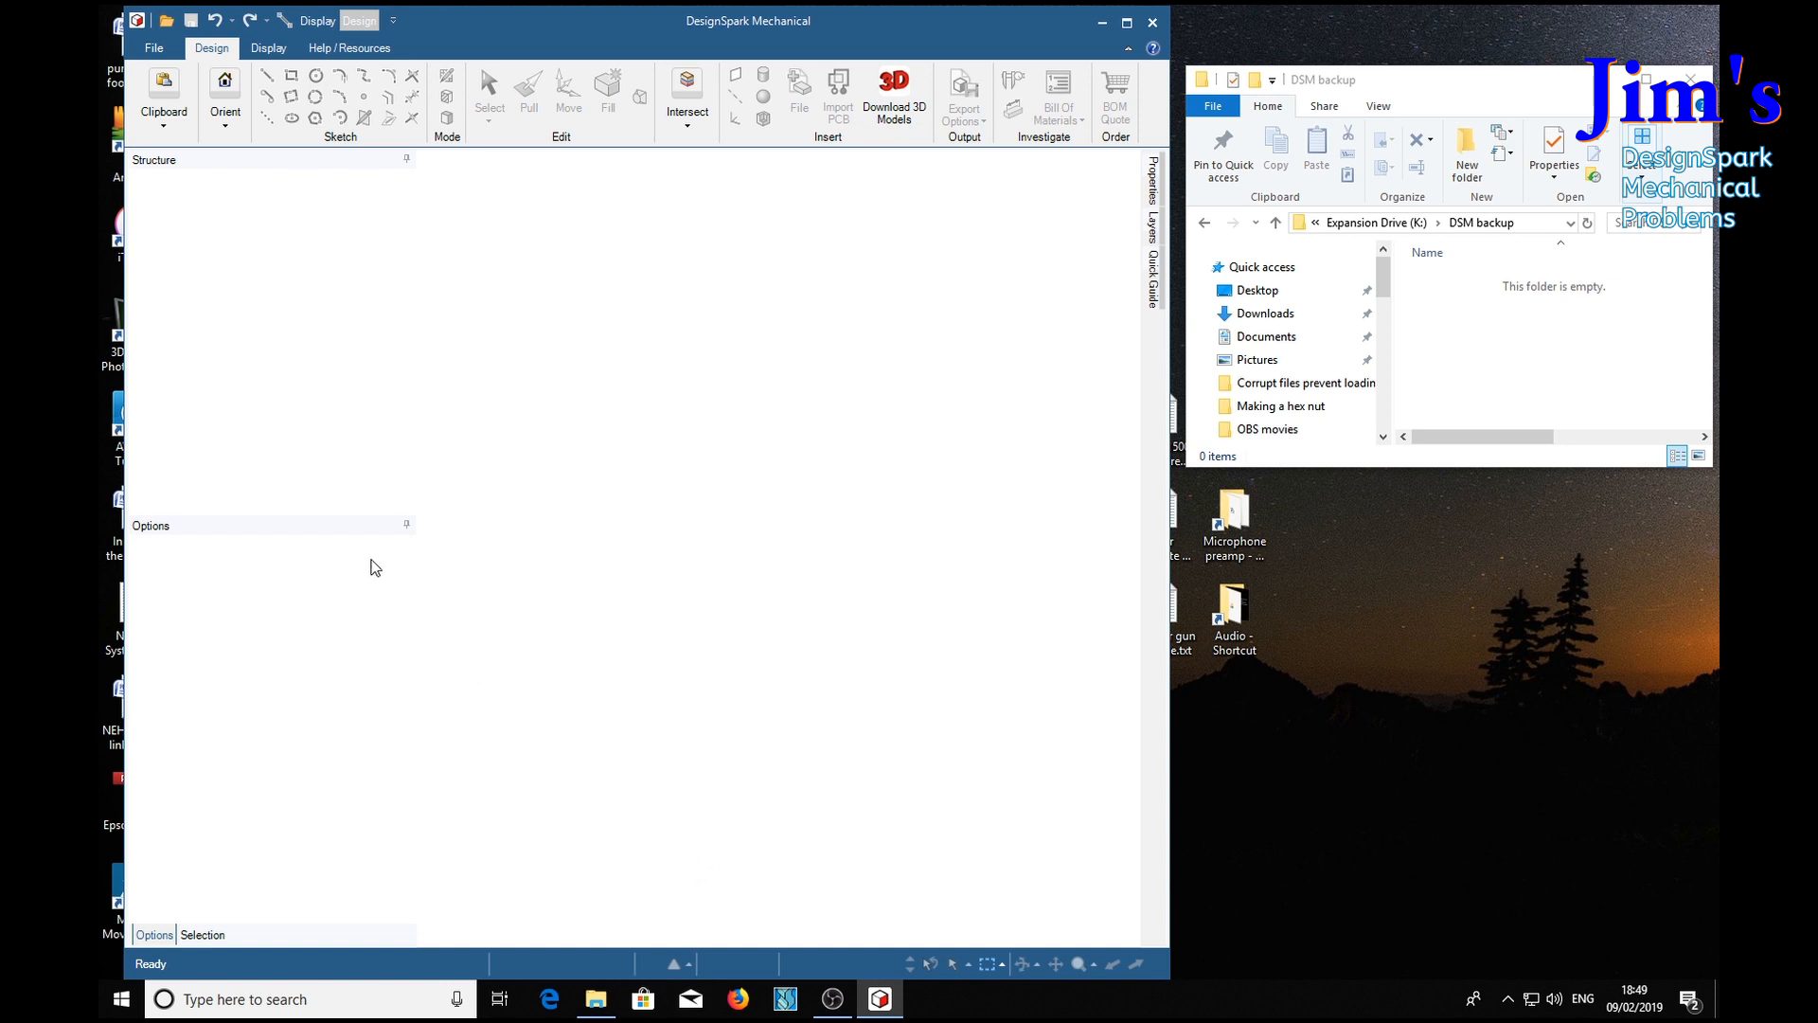
left_click(153, 47)
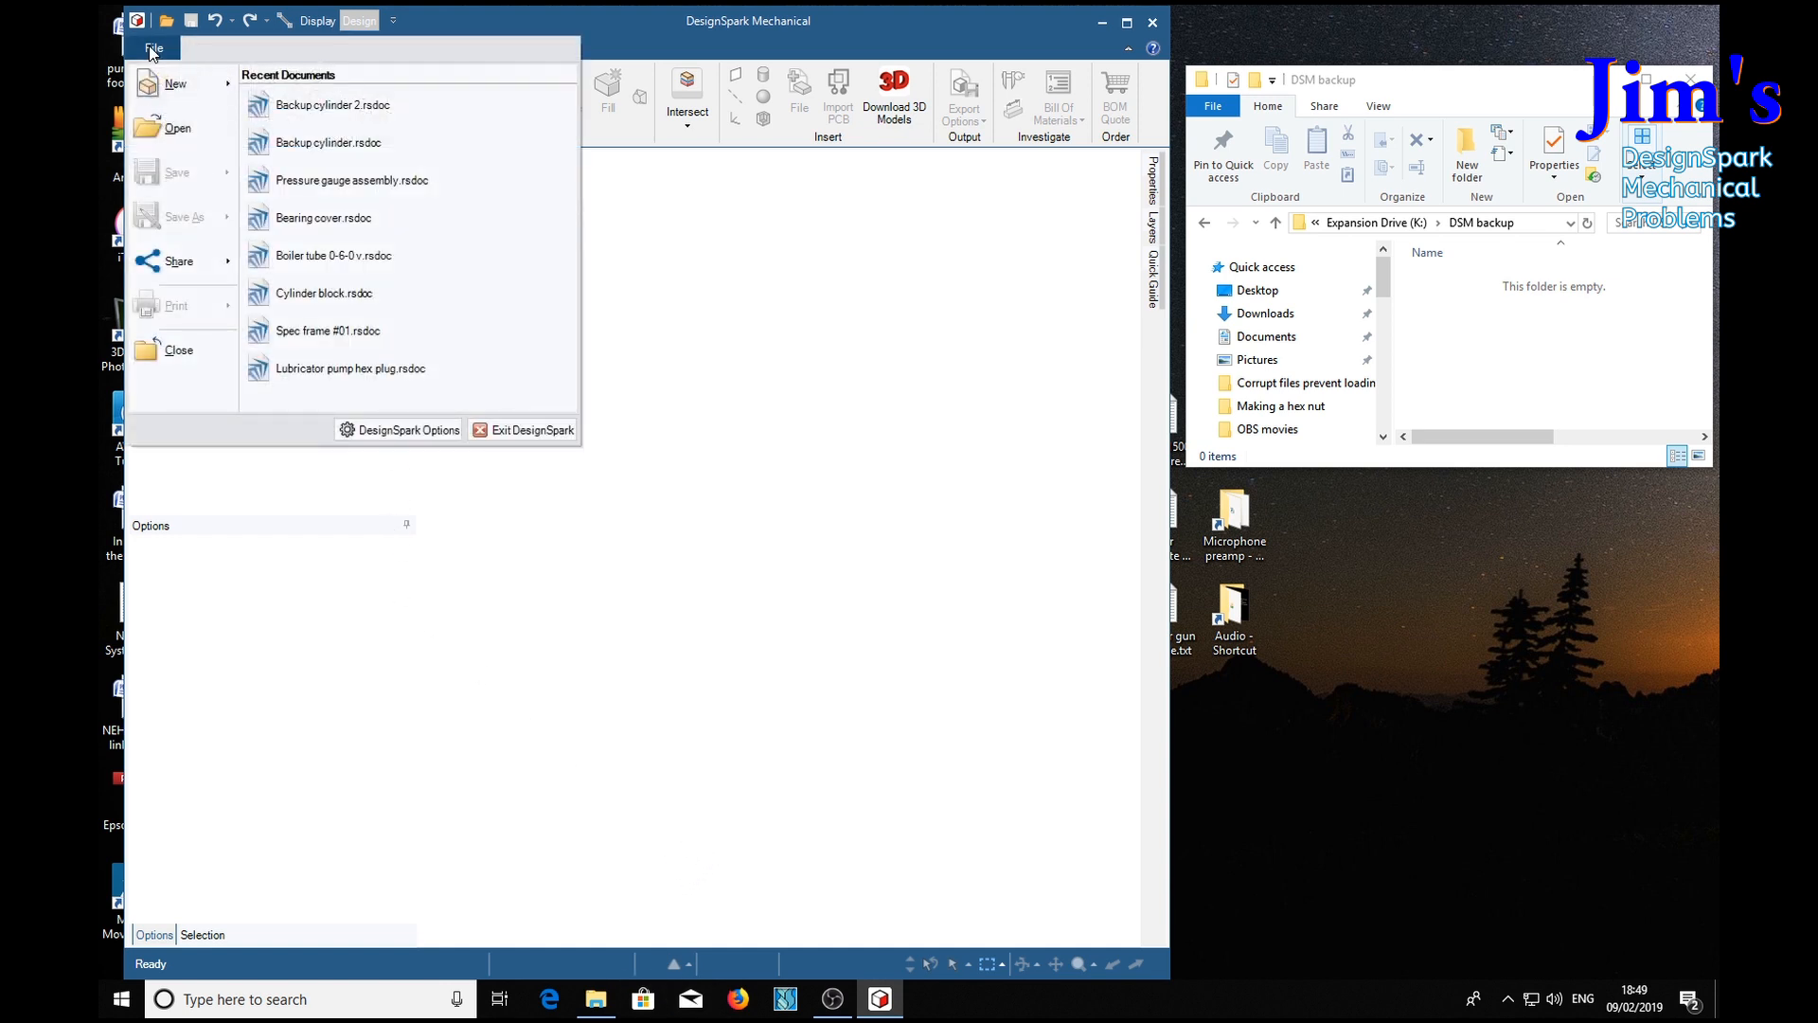
left_click(154, 47)
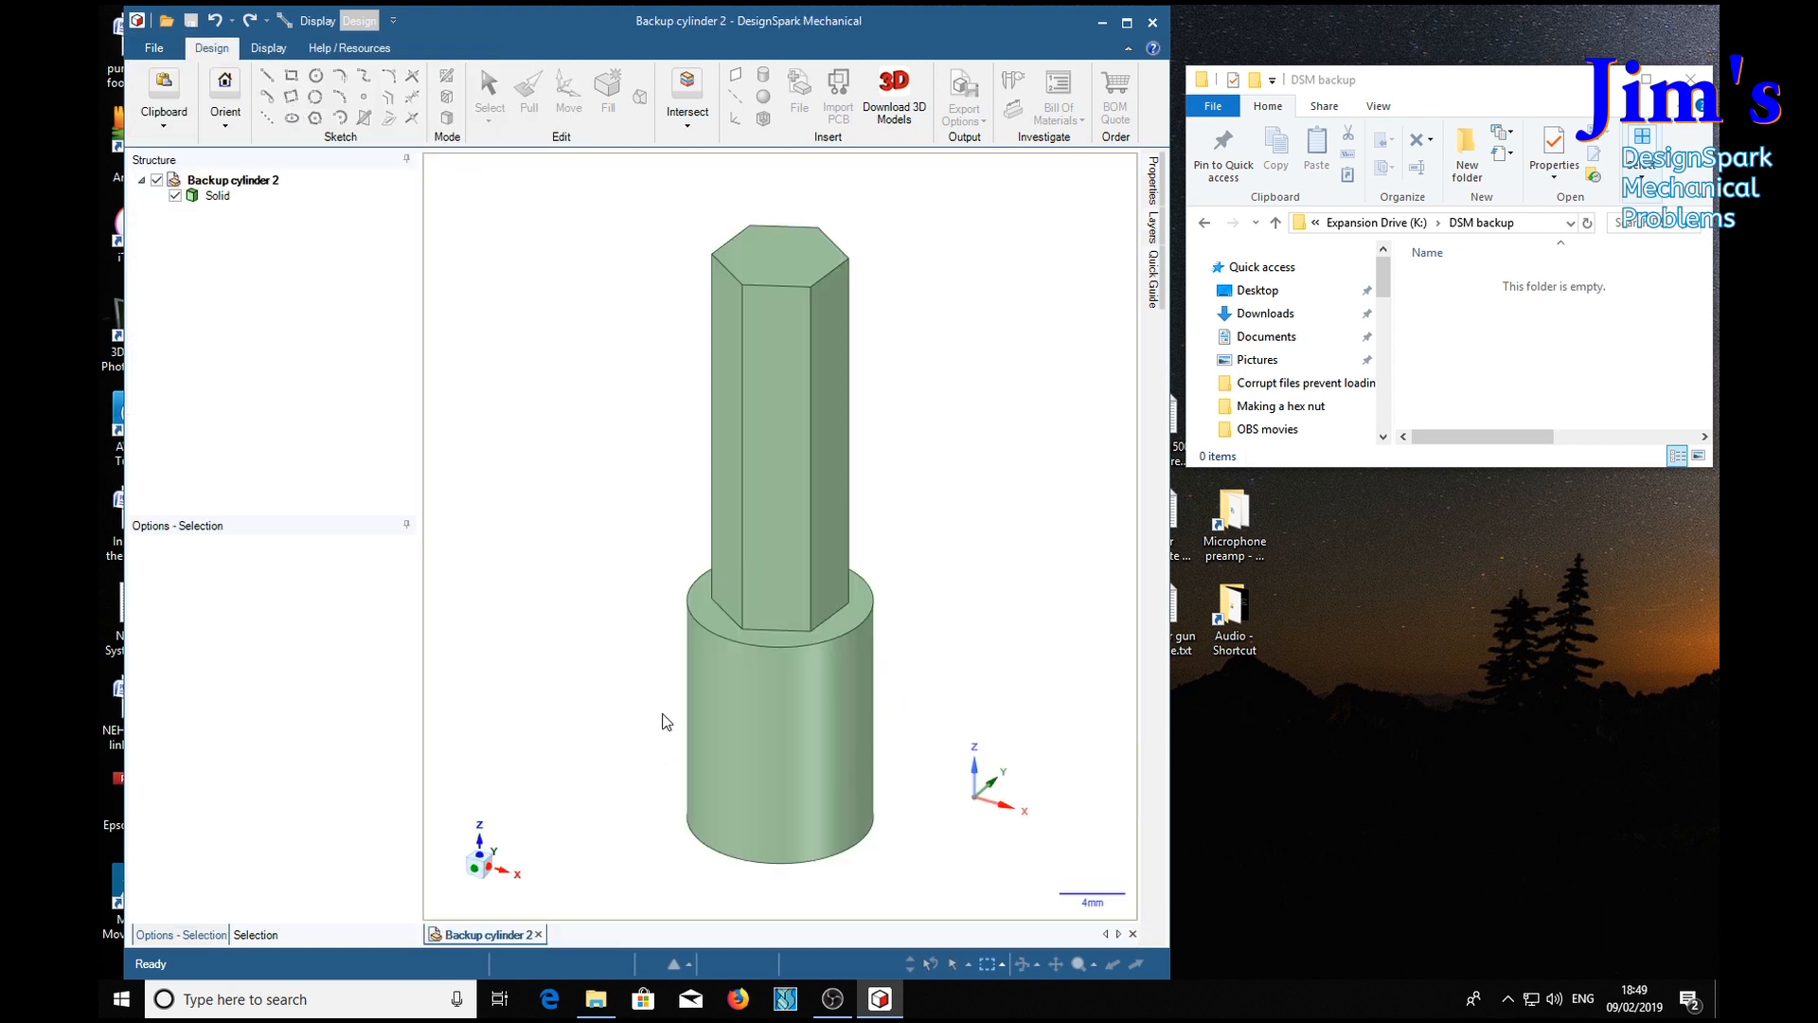
Step: Sketch a circle centred on the hex prism's top face and pull it into a round hole
left_click(489, 89)
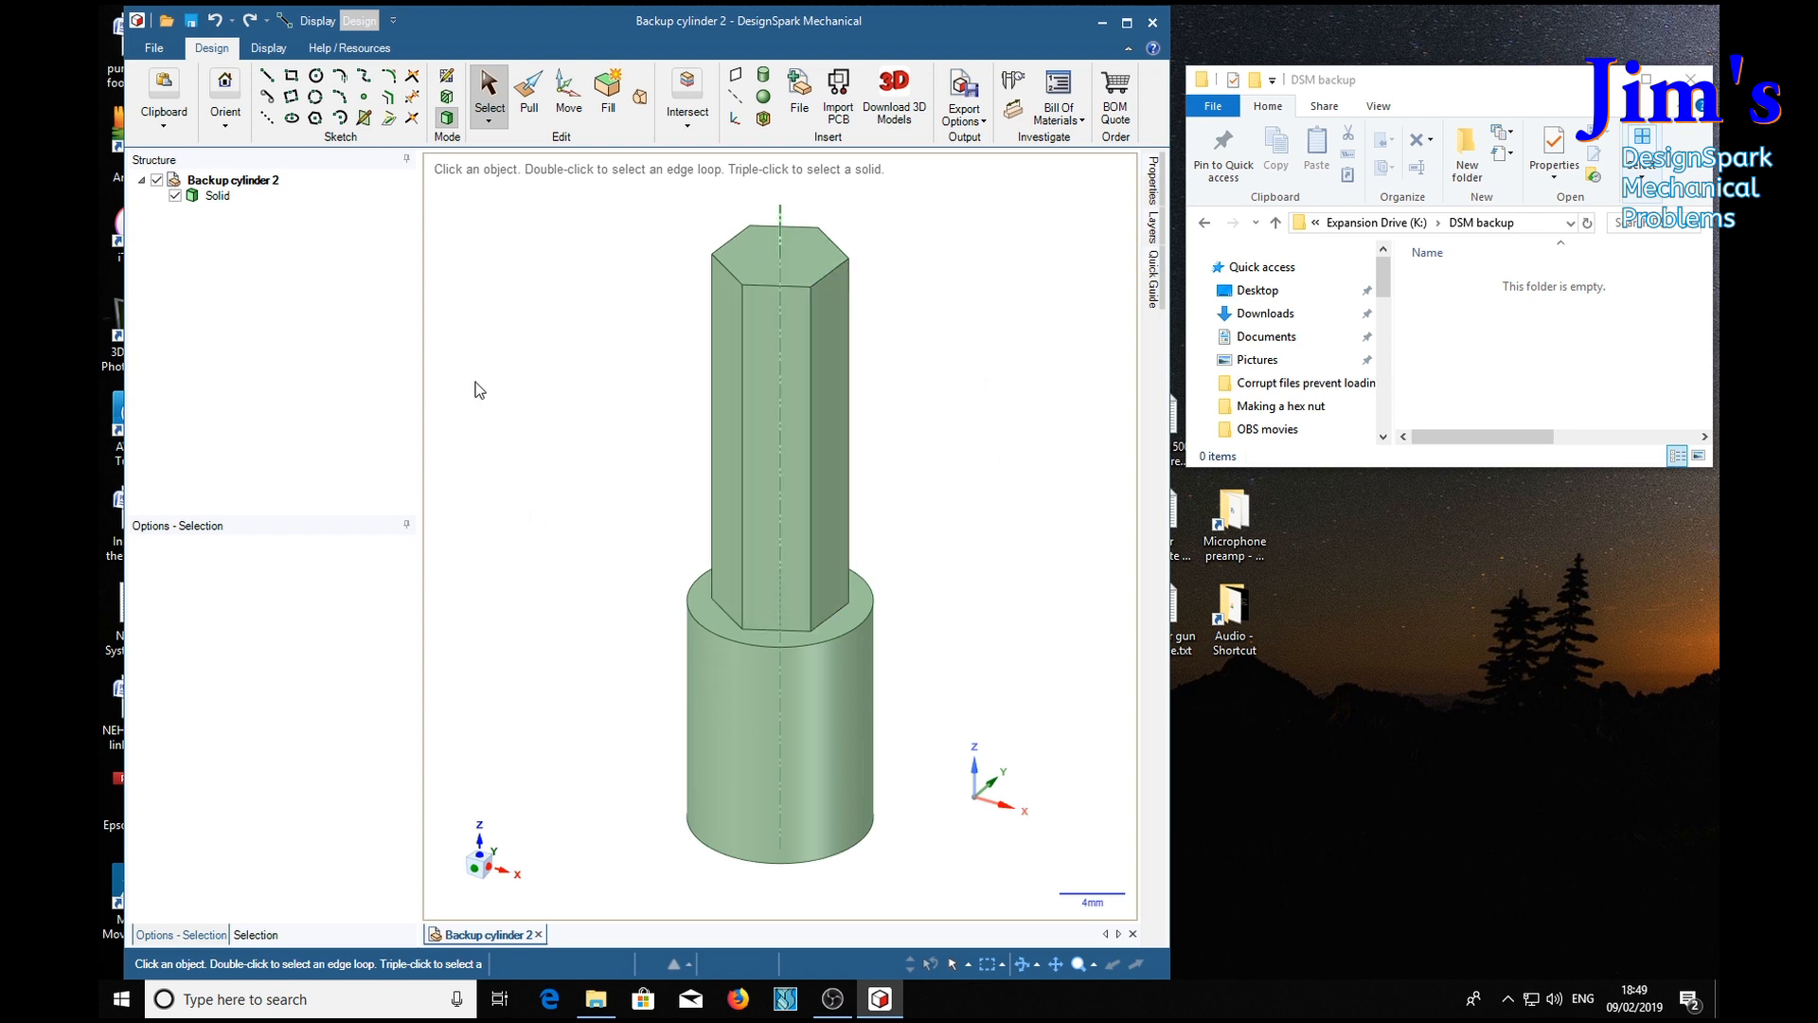
mouse_move(432, 475)
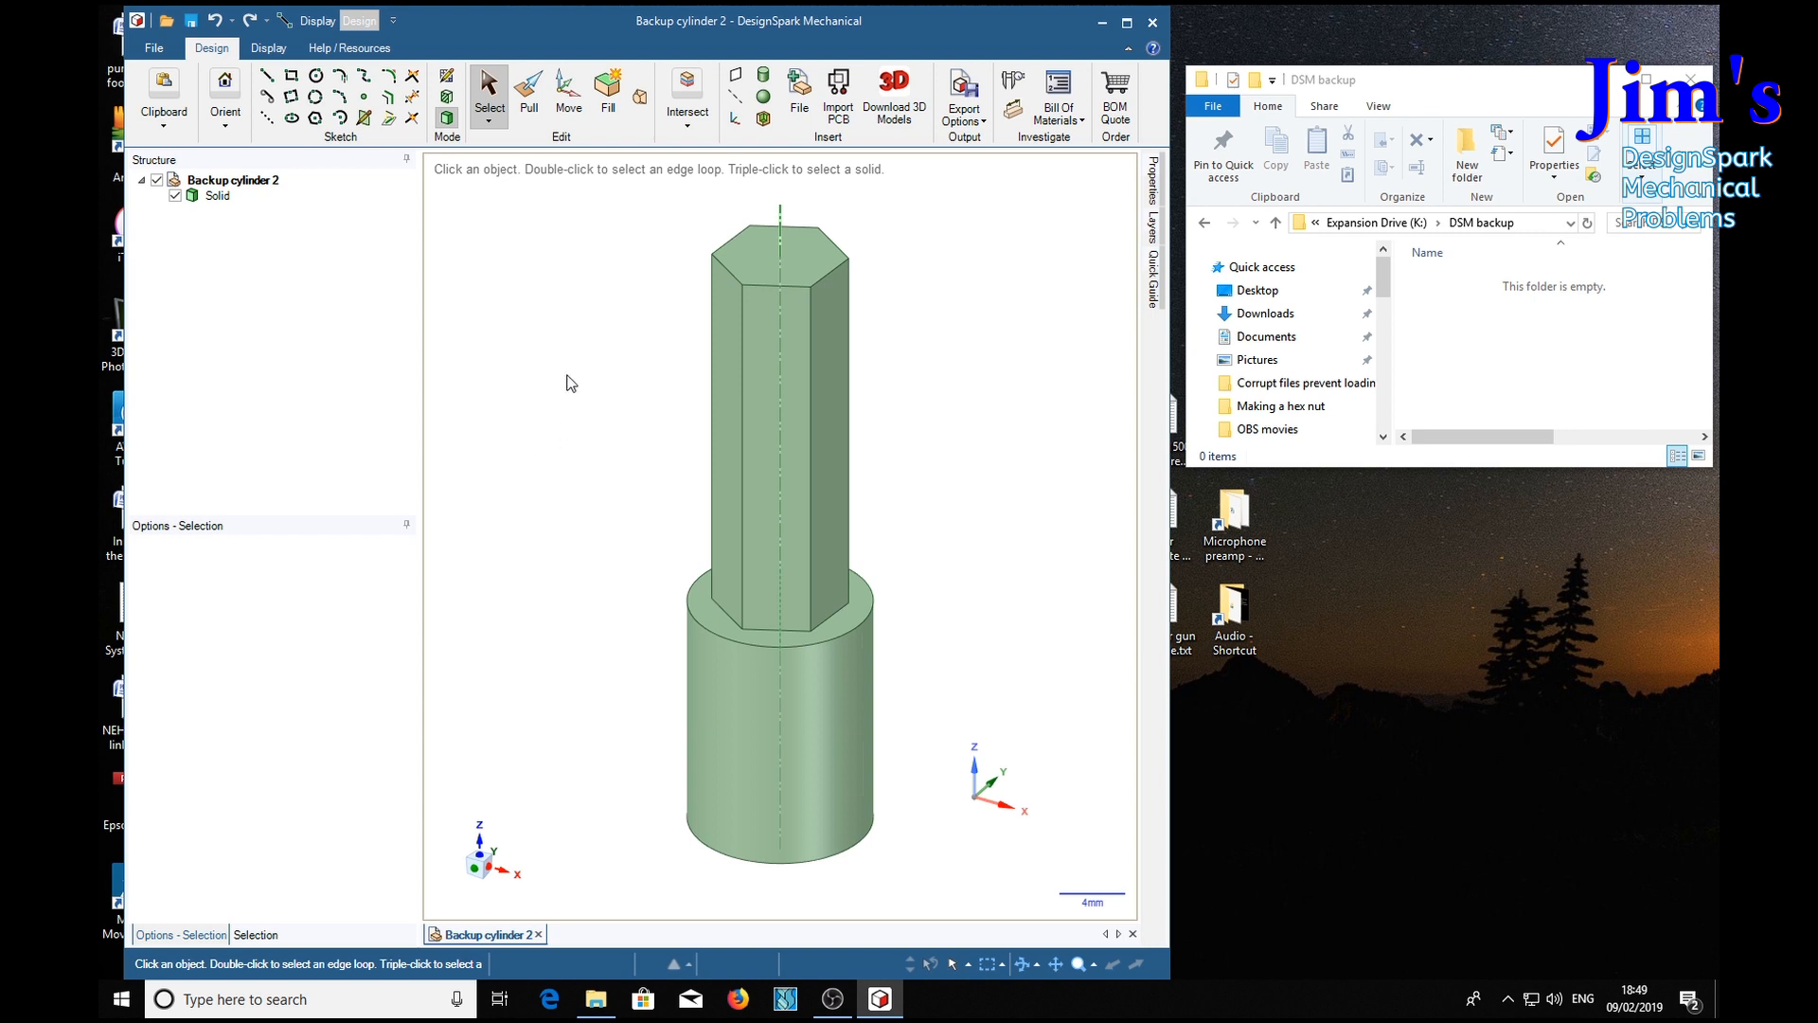
left_click(800, 258)
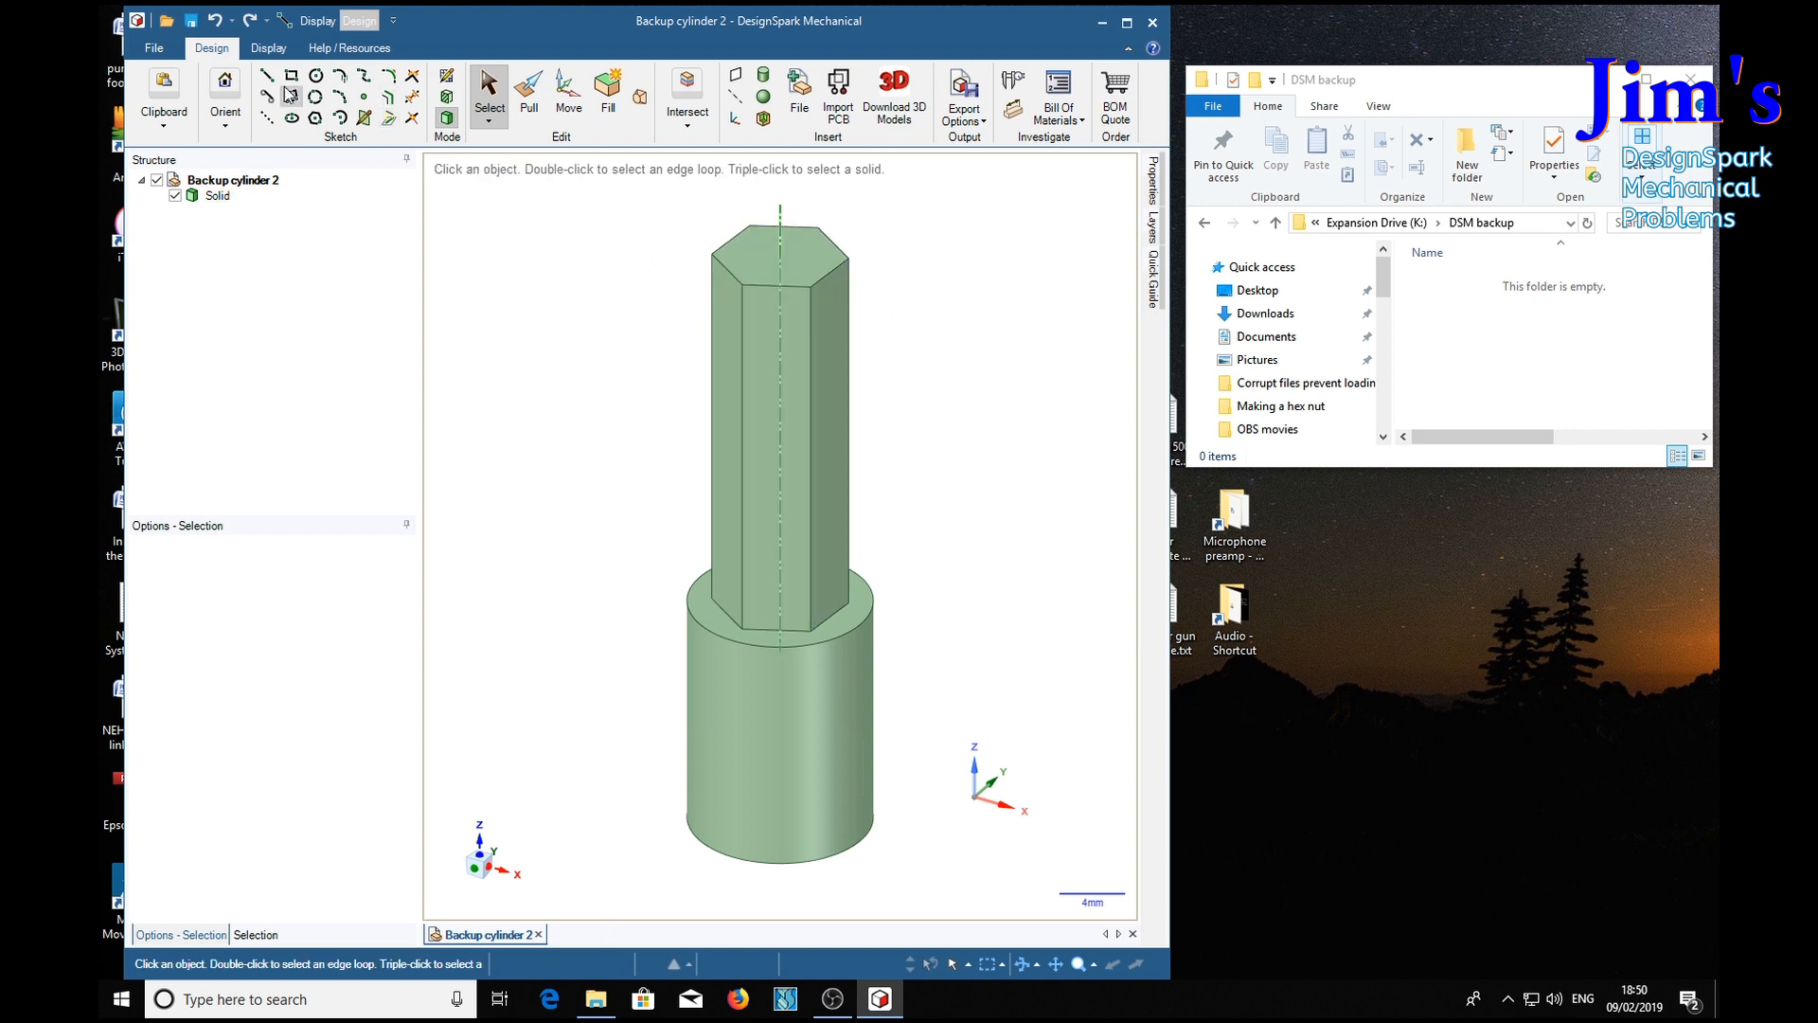
left_click(314, 74)
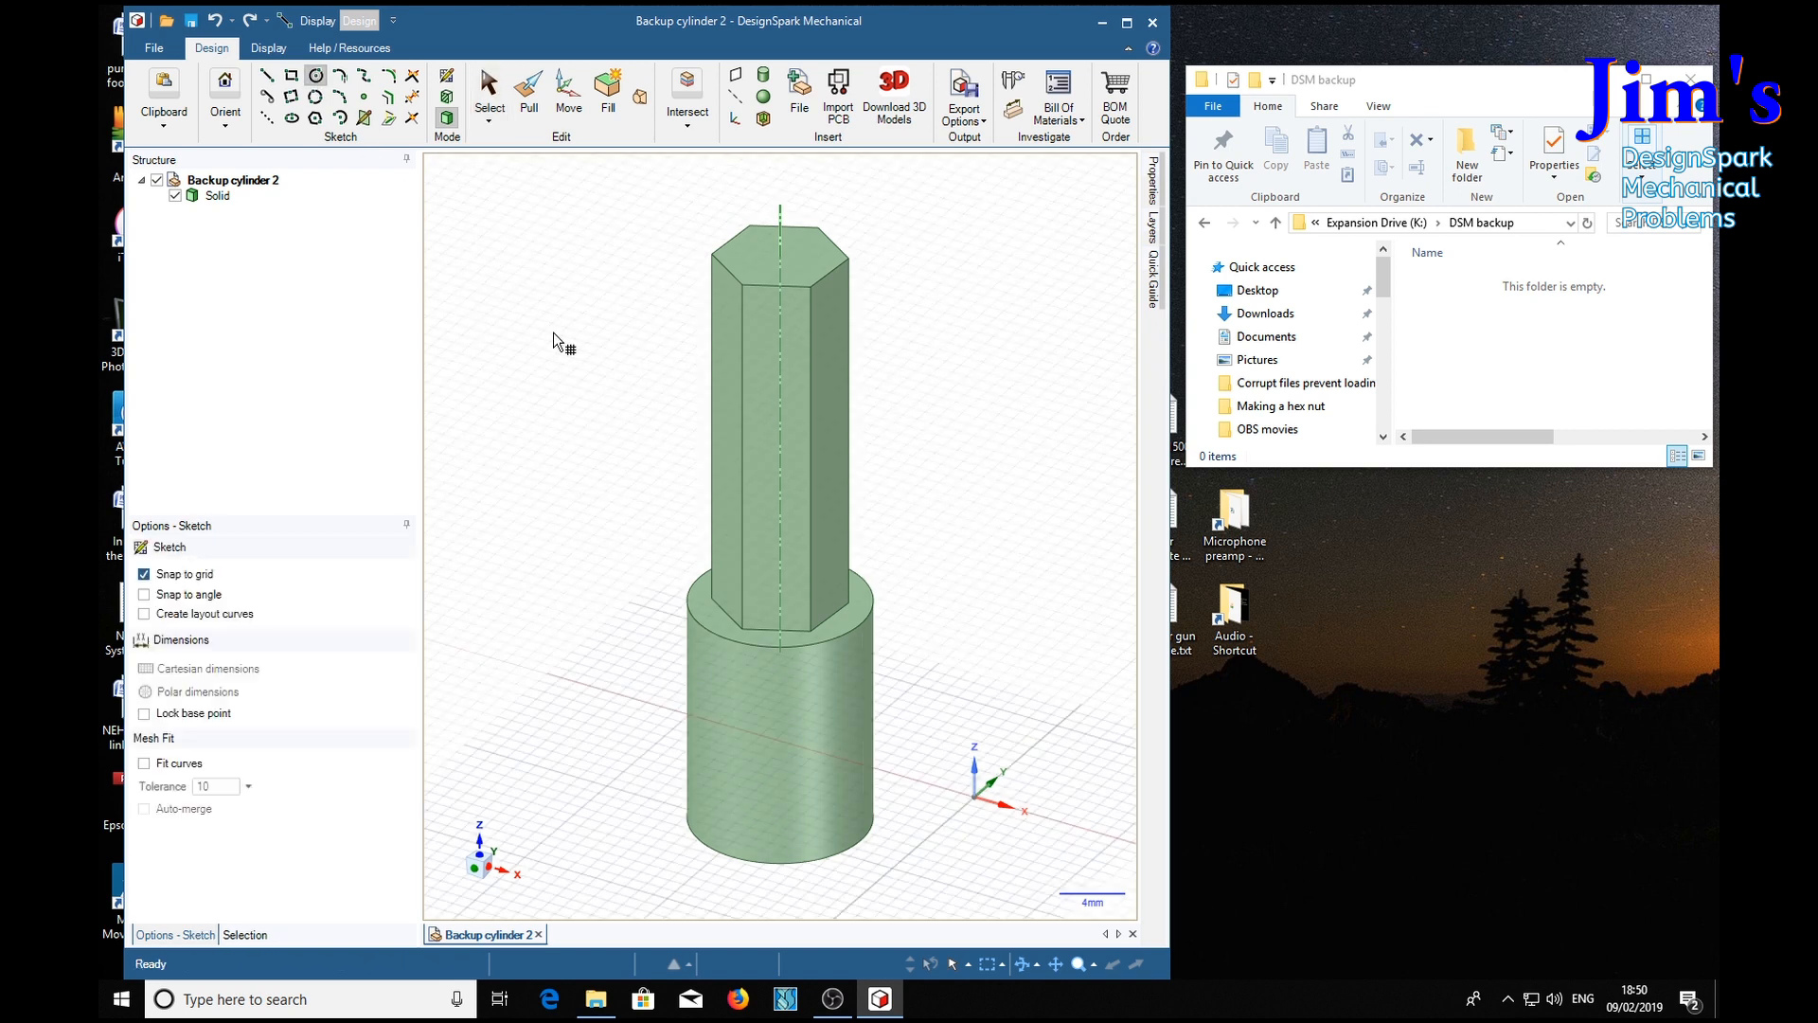
left_click(780, 253)
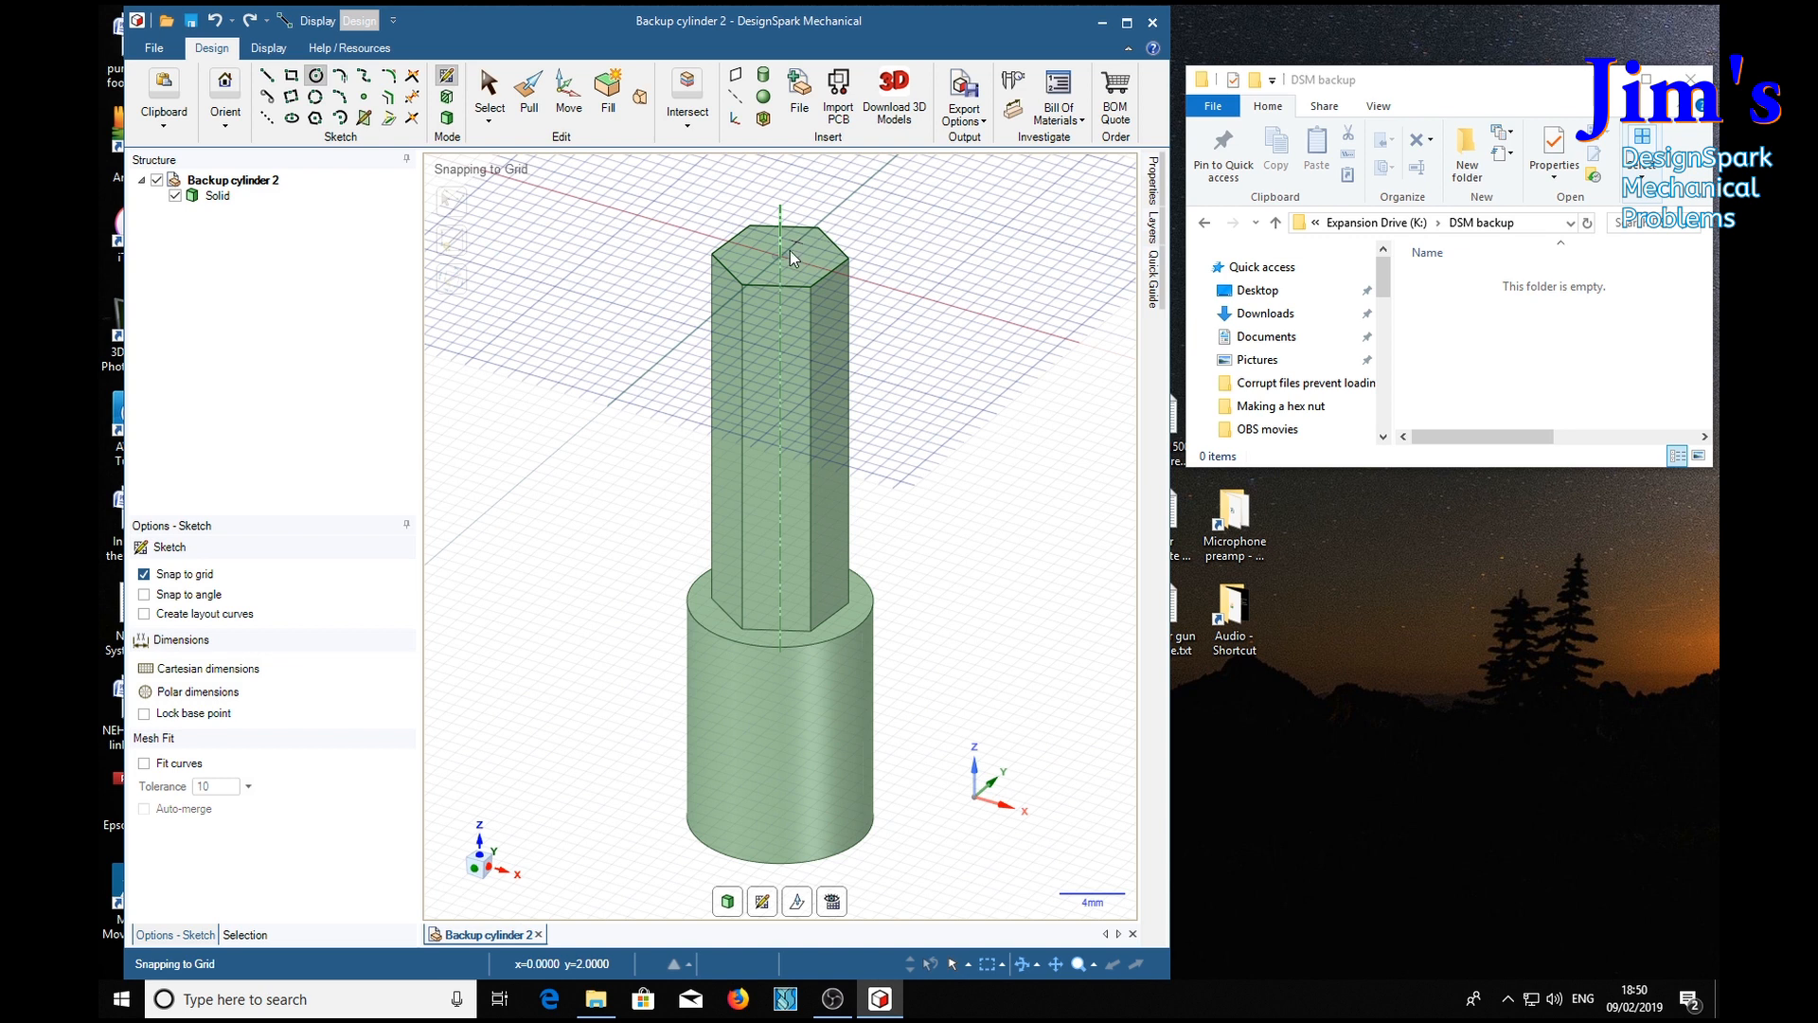
left_click(784, 252)
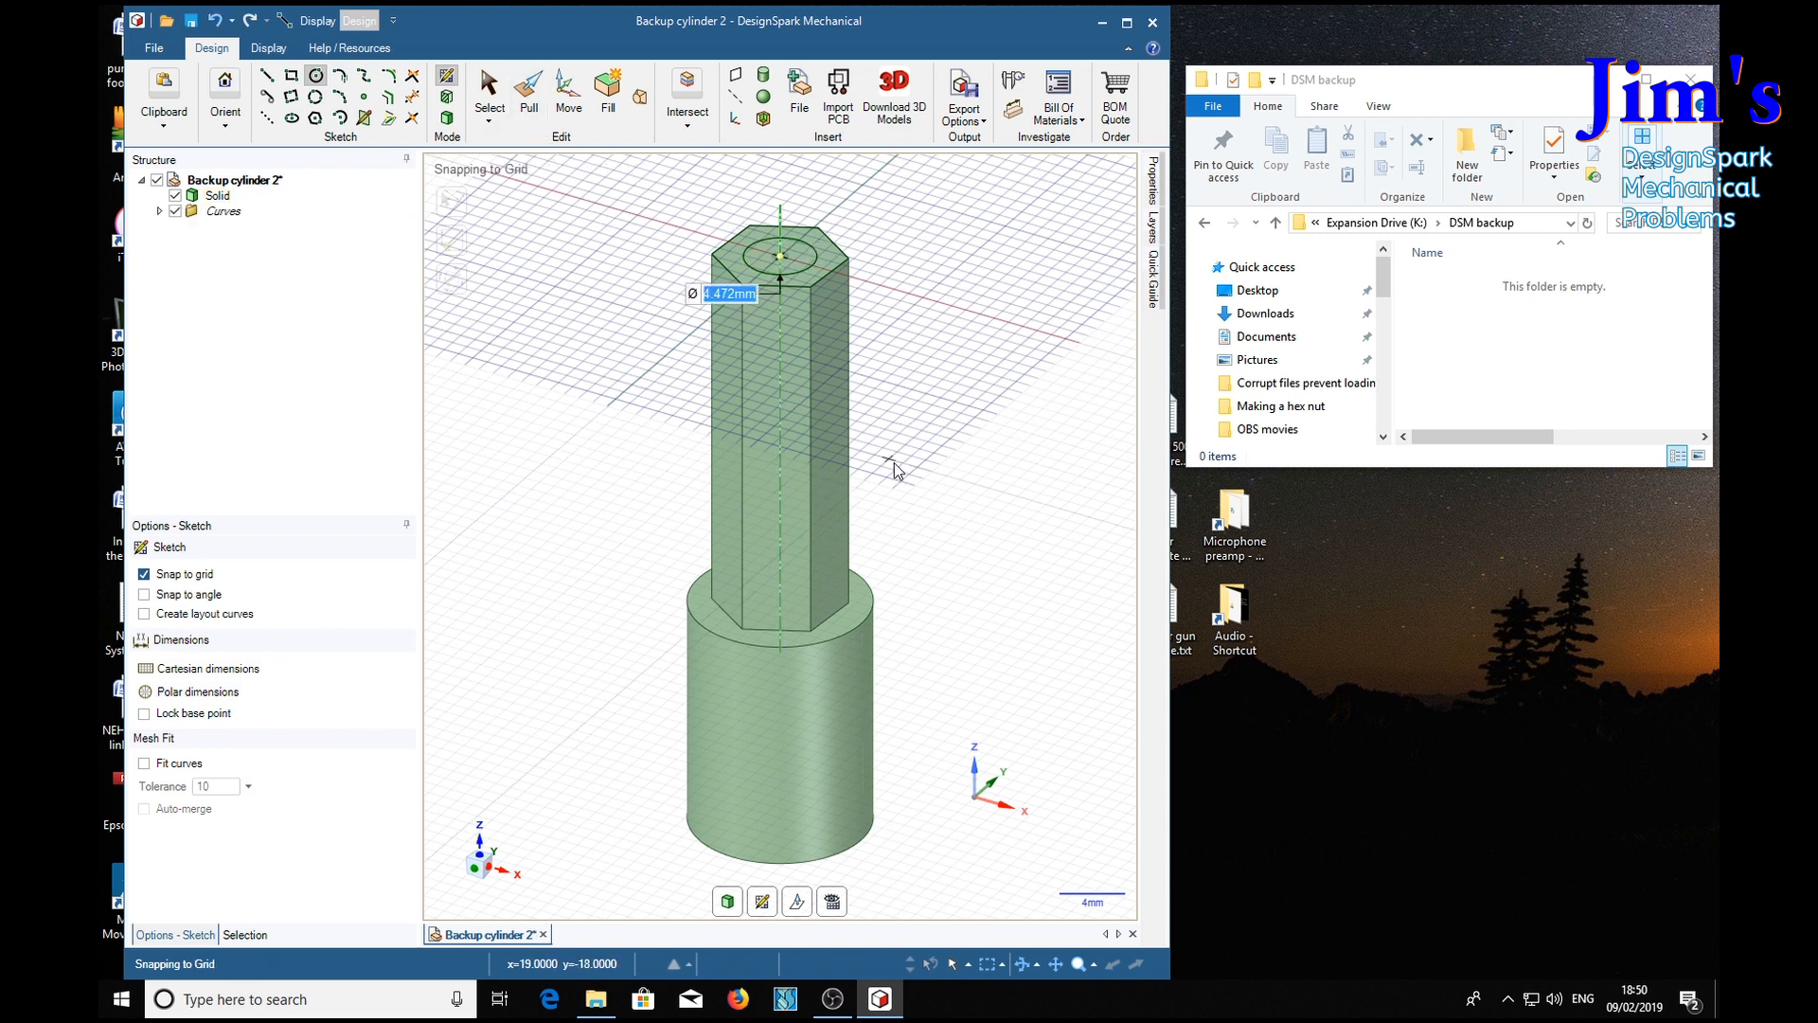
left_click(529, 89)
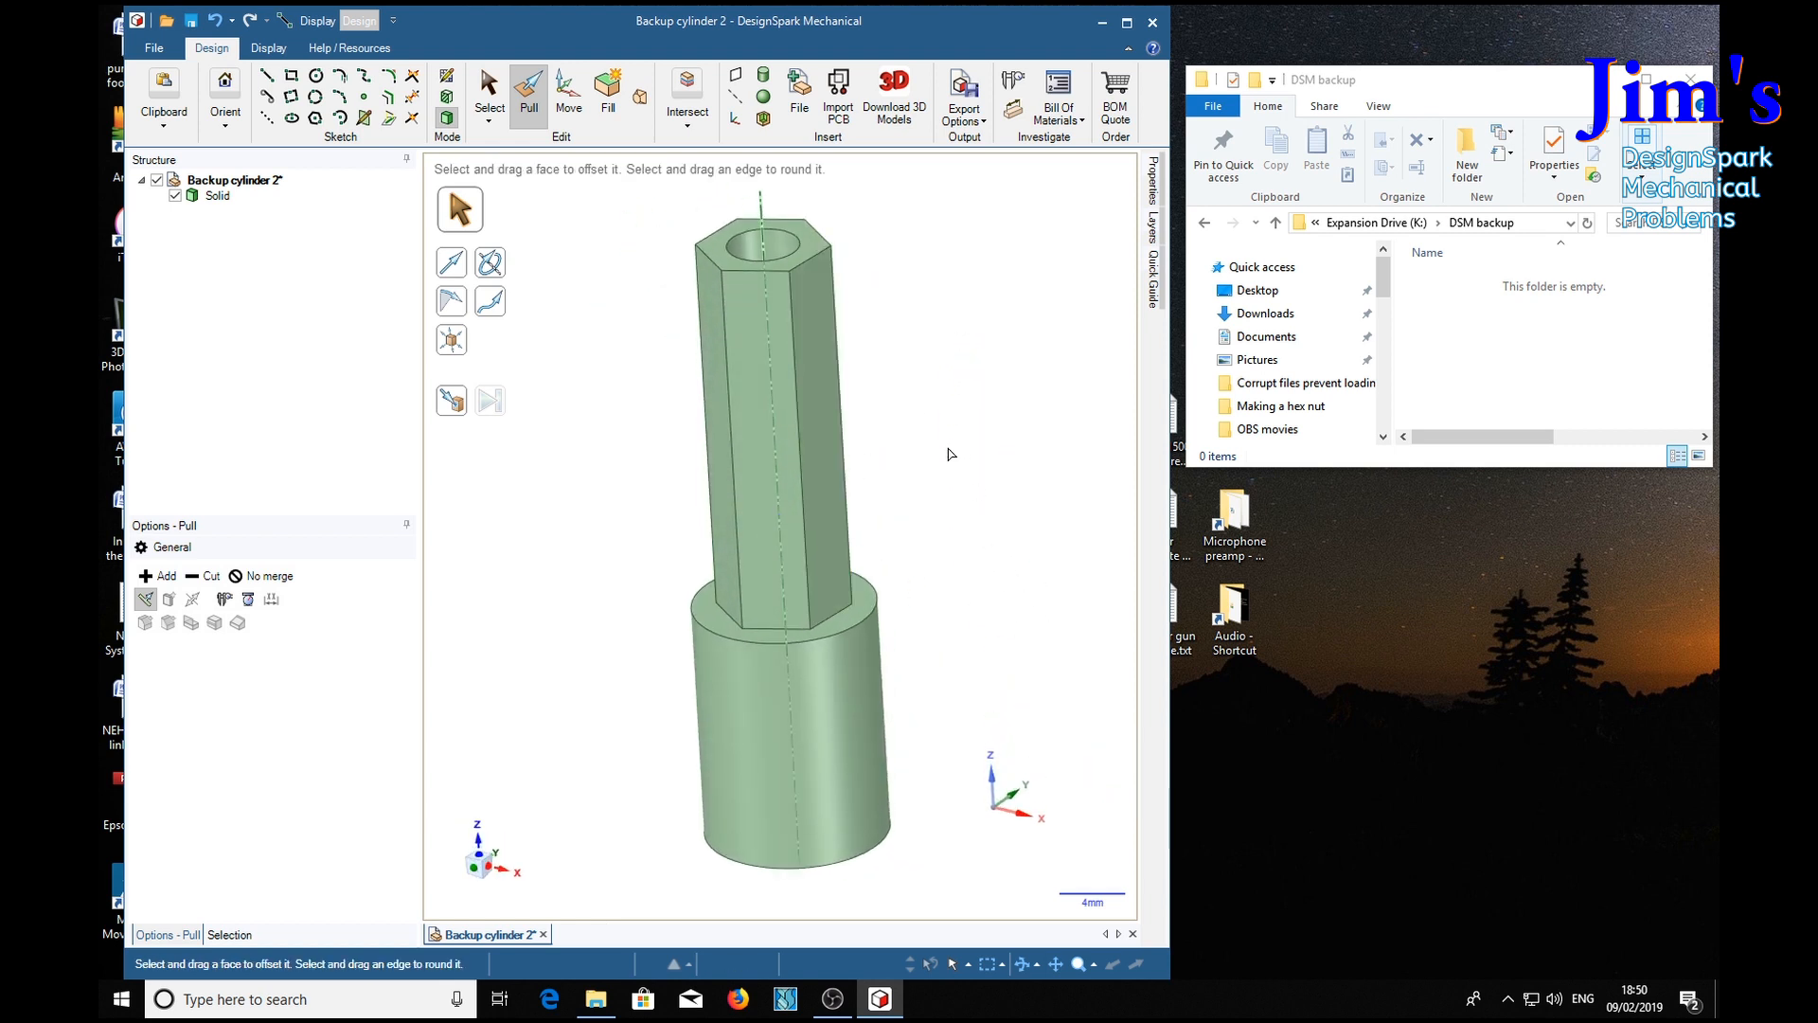
mouse_move(989, 383)
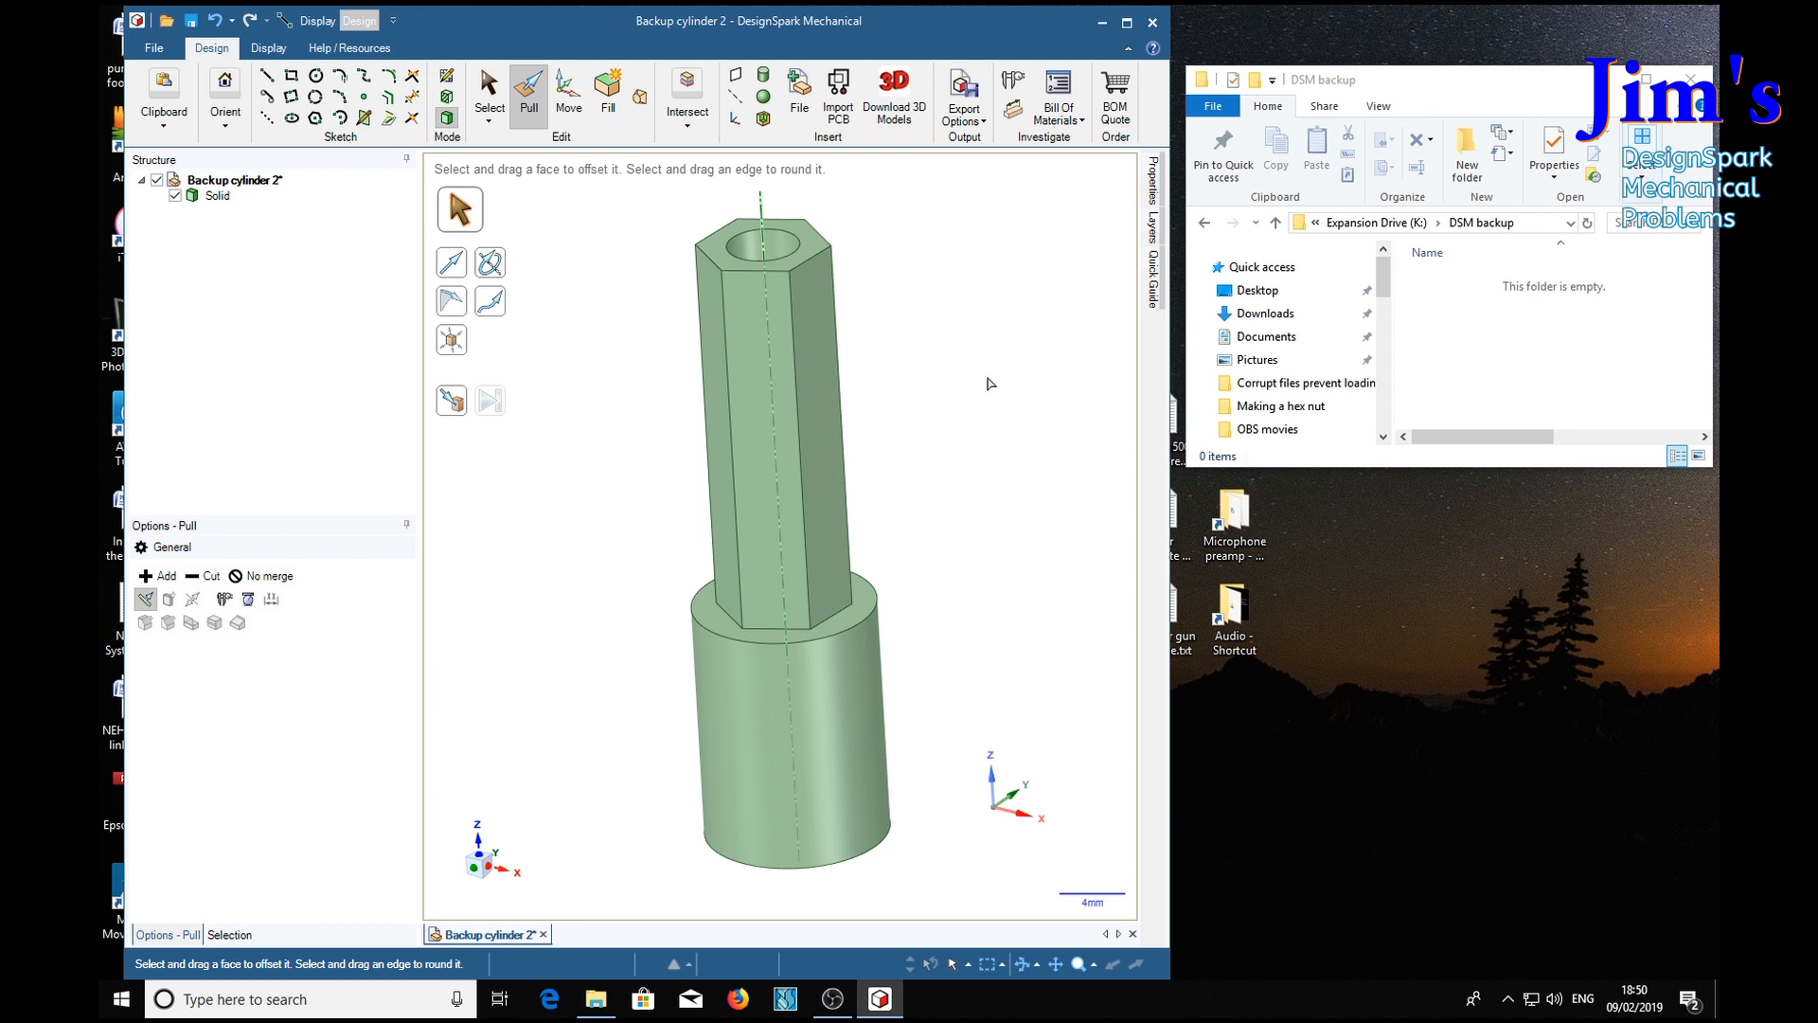
mouse_move(1528, 349)
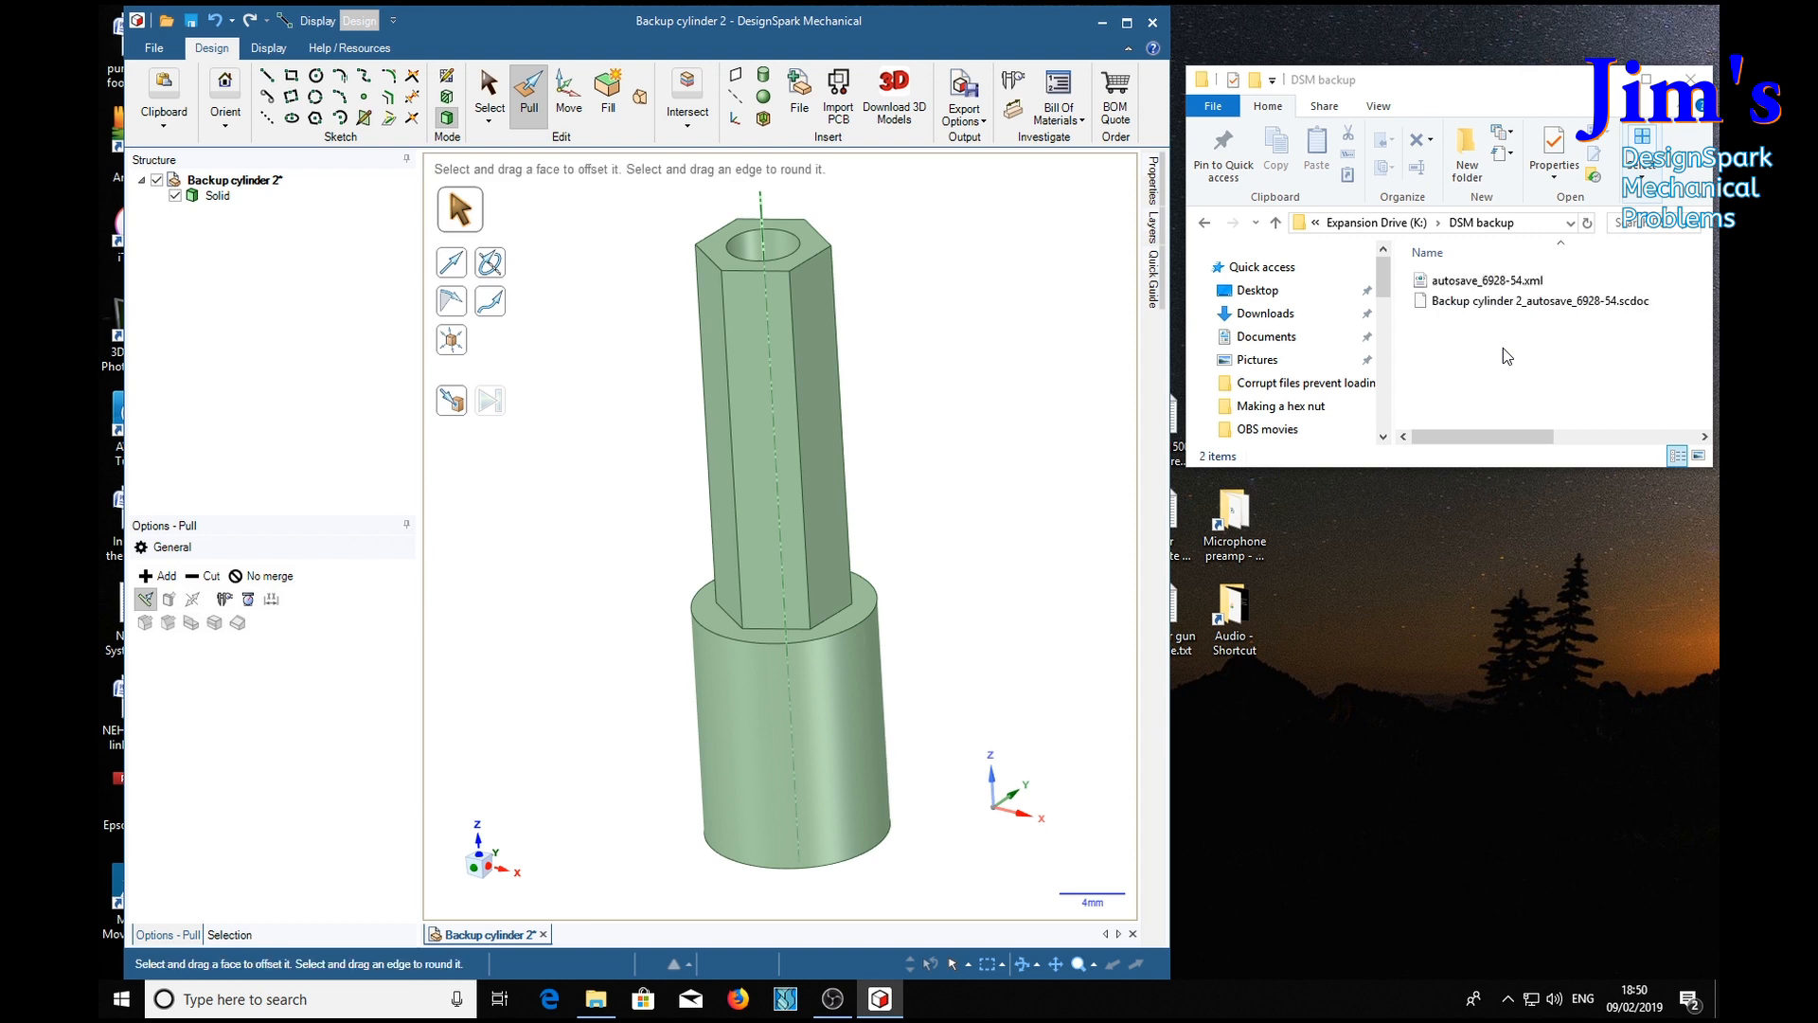
mouse_move(1446, 349)
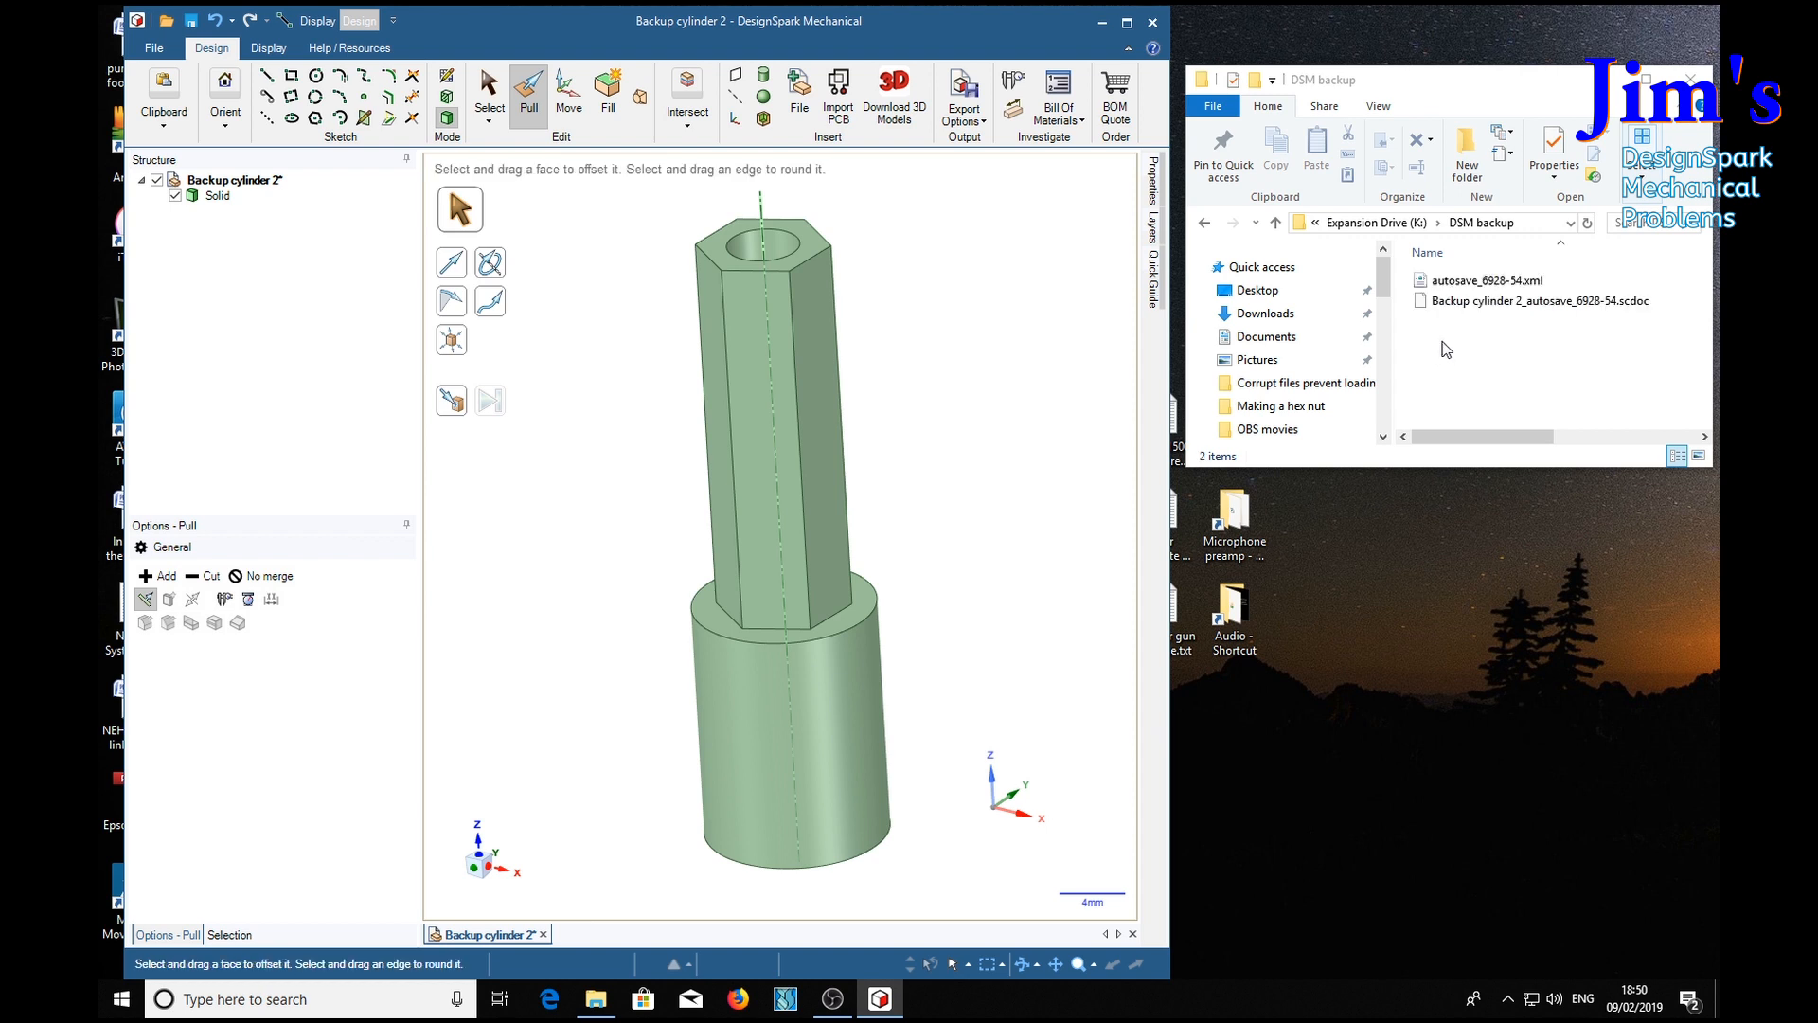
left_click(1488, 280)
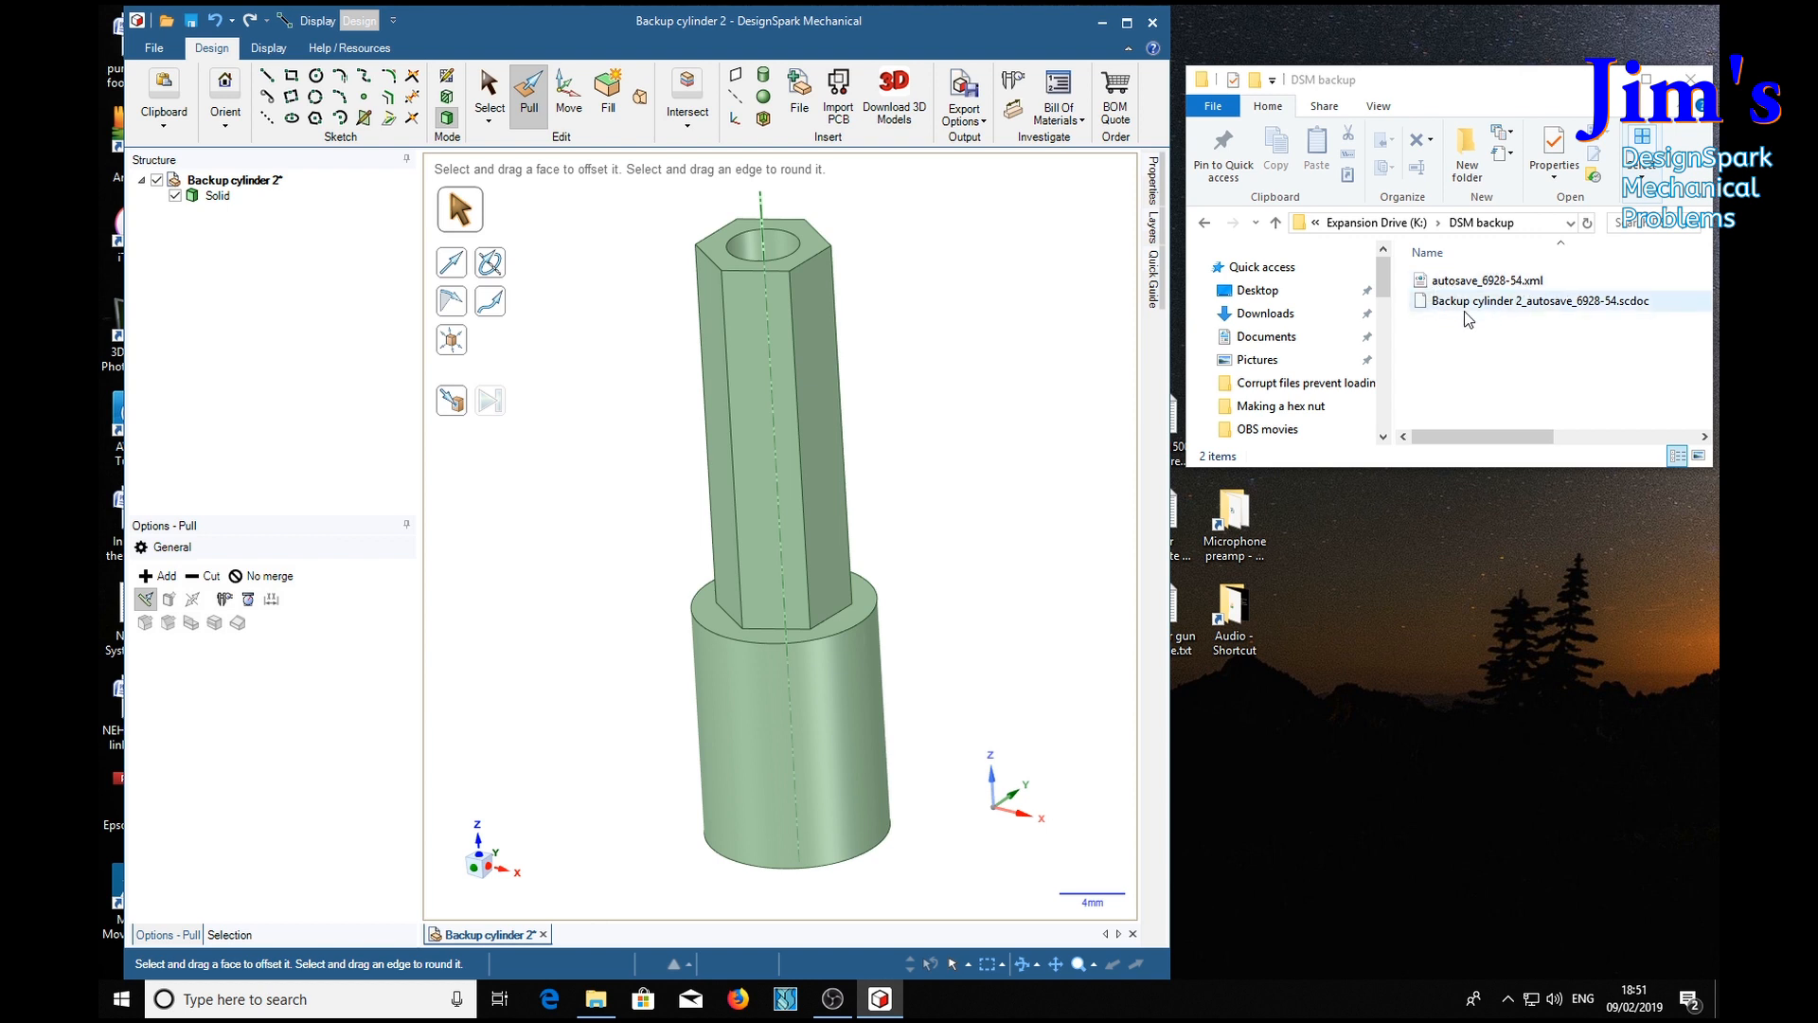
mouse_move(1541, 321)
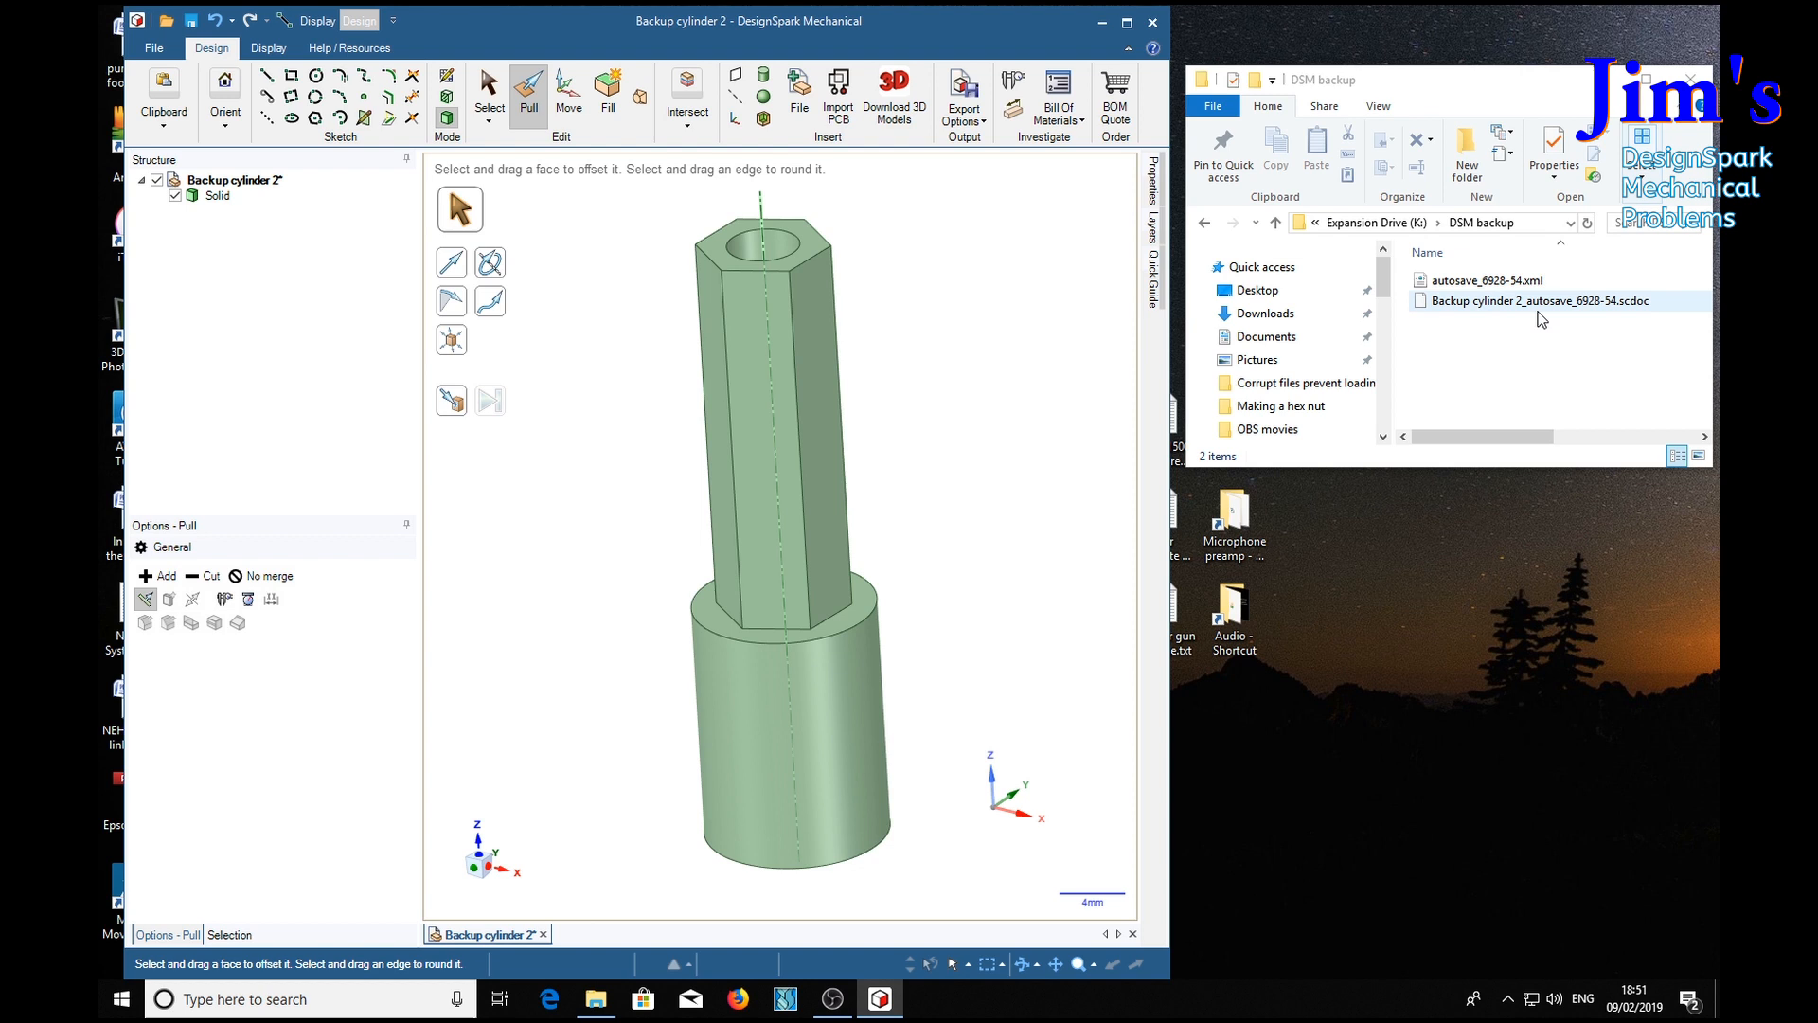
mouse_move(1533, 315)
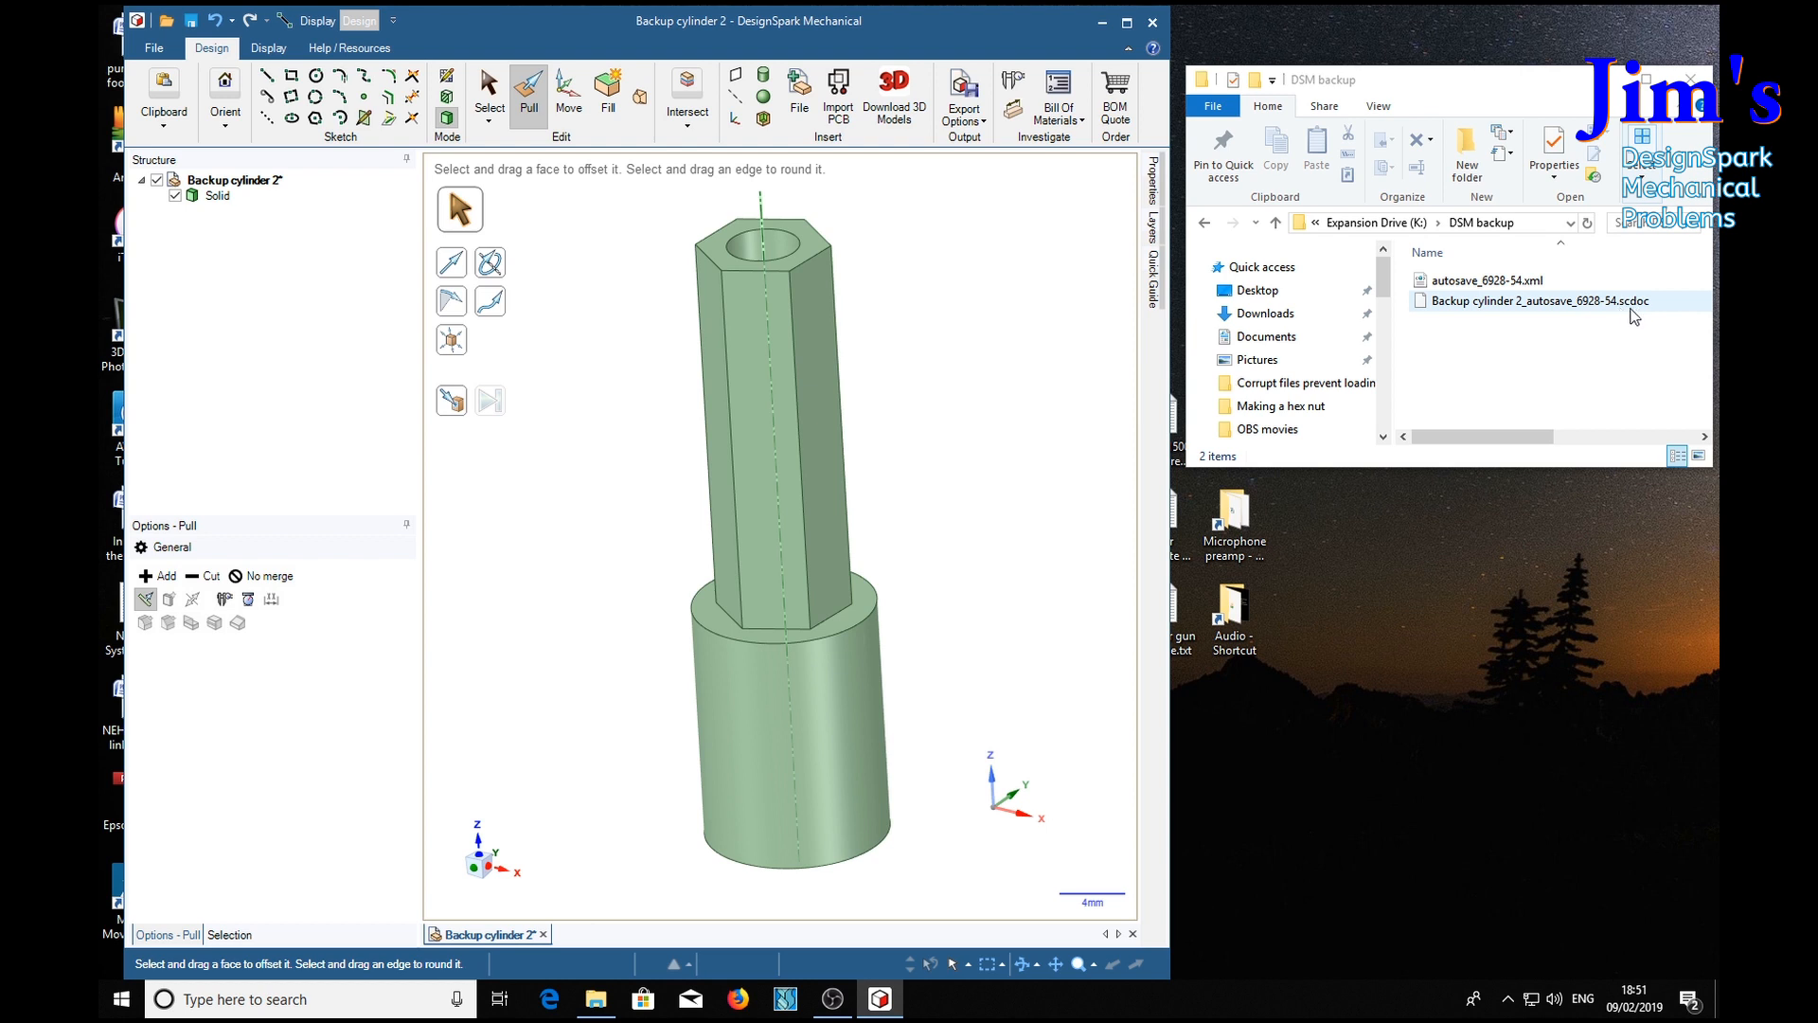
mouse_move(1670, 315)
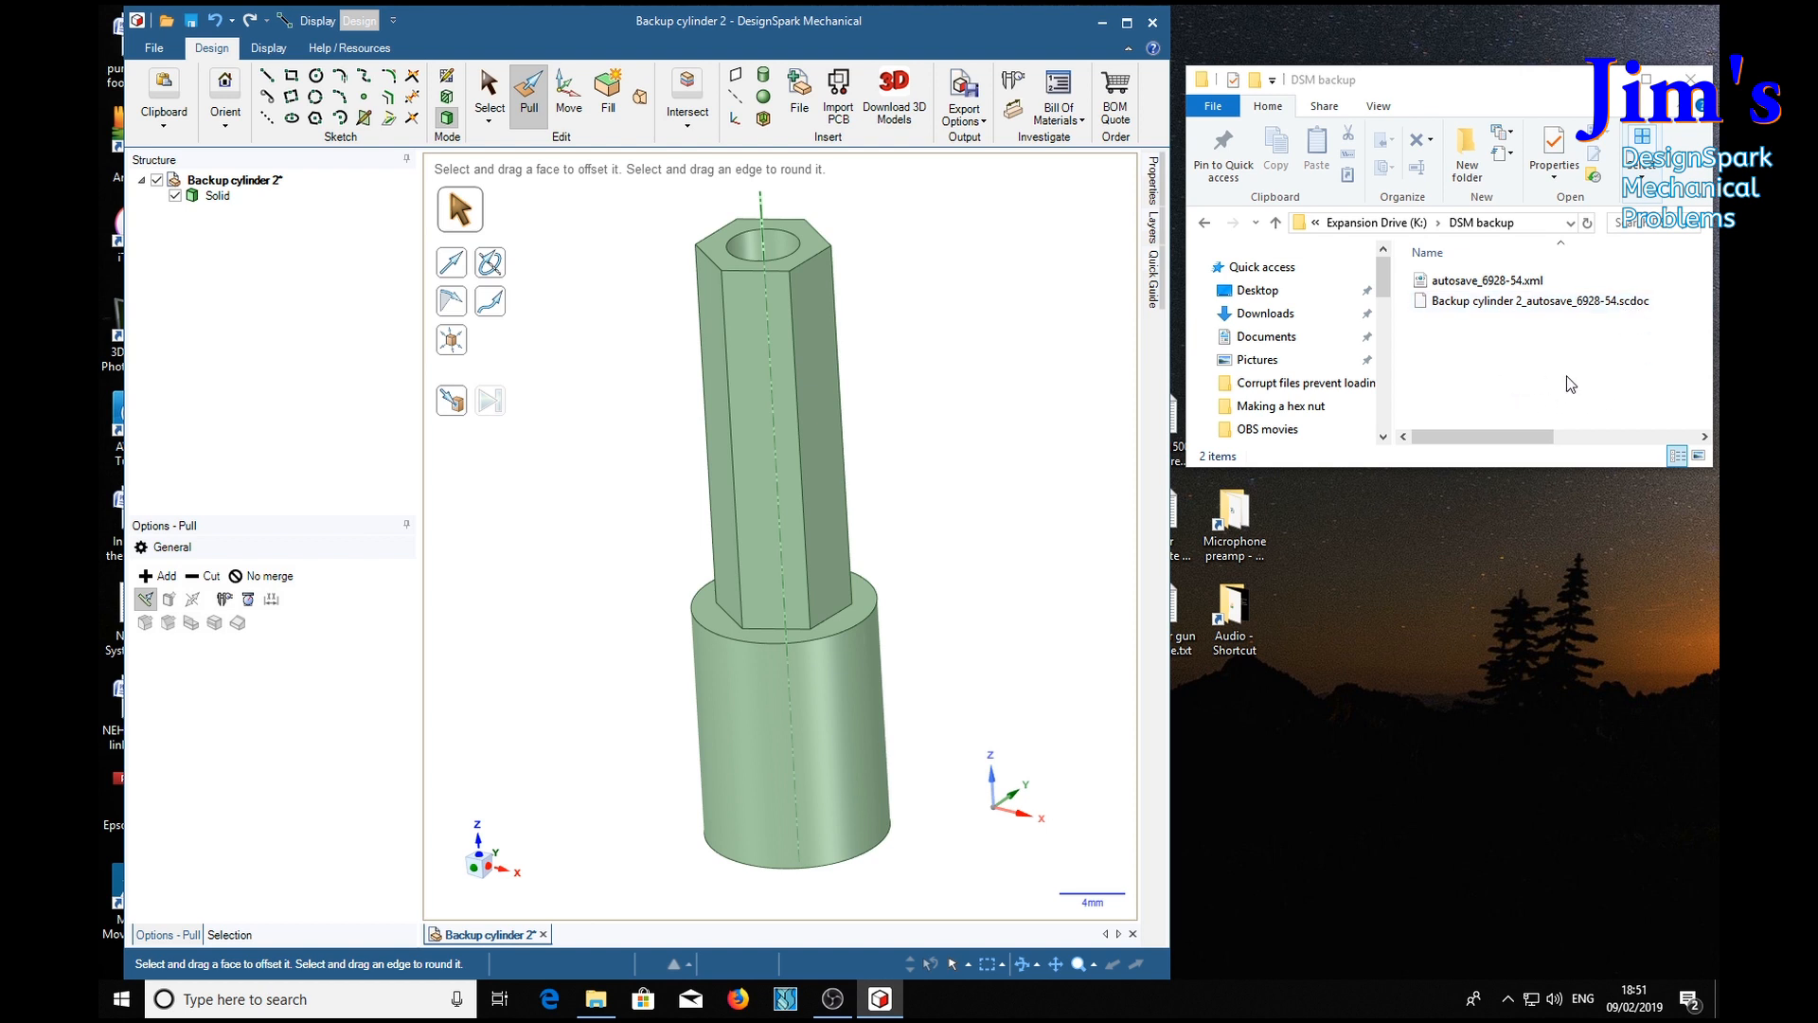
mouse_move(954, 456)
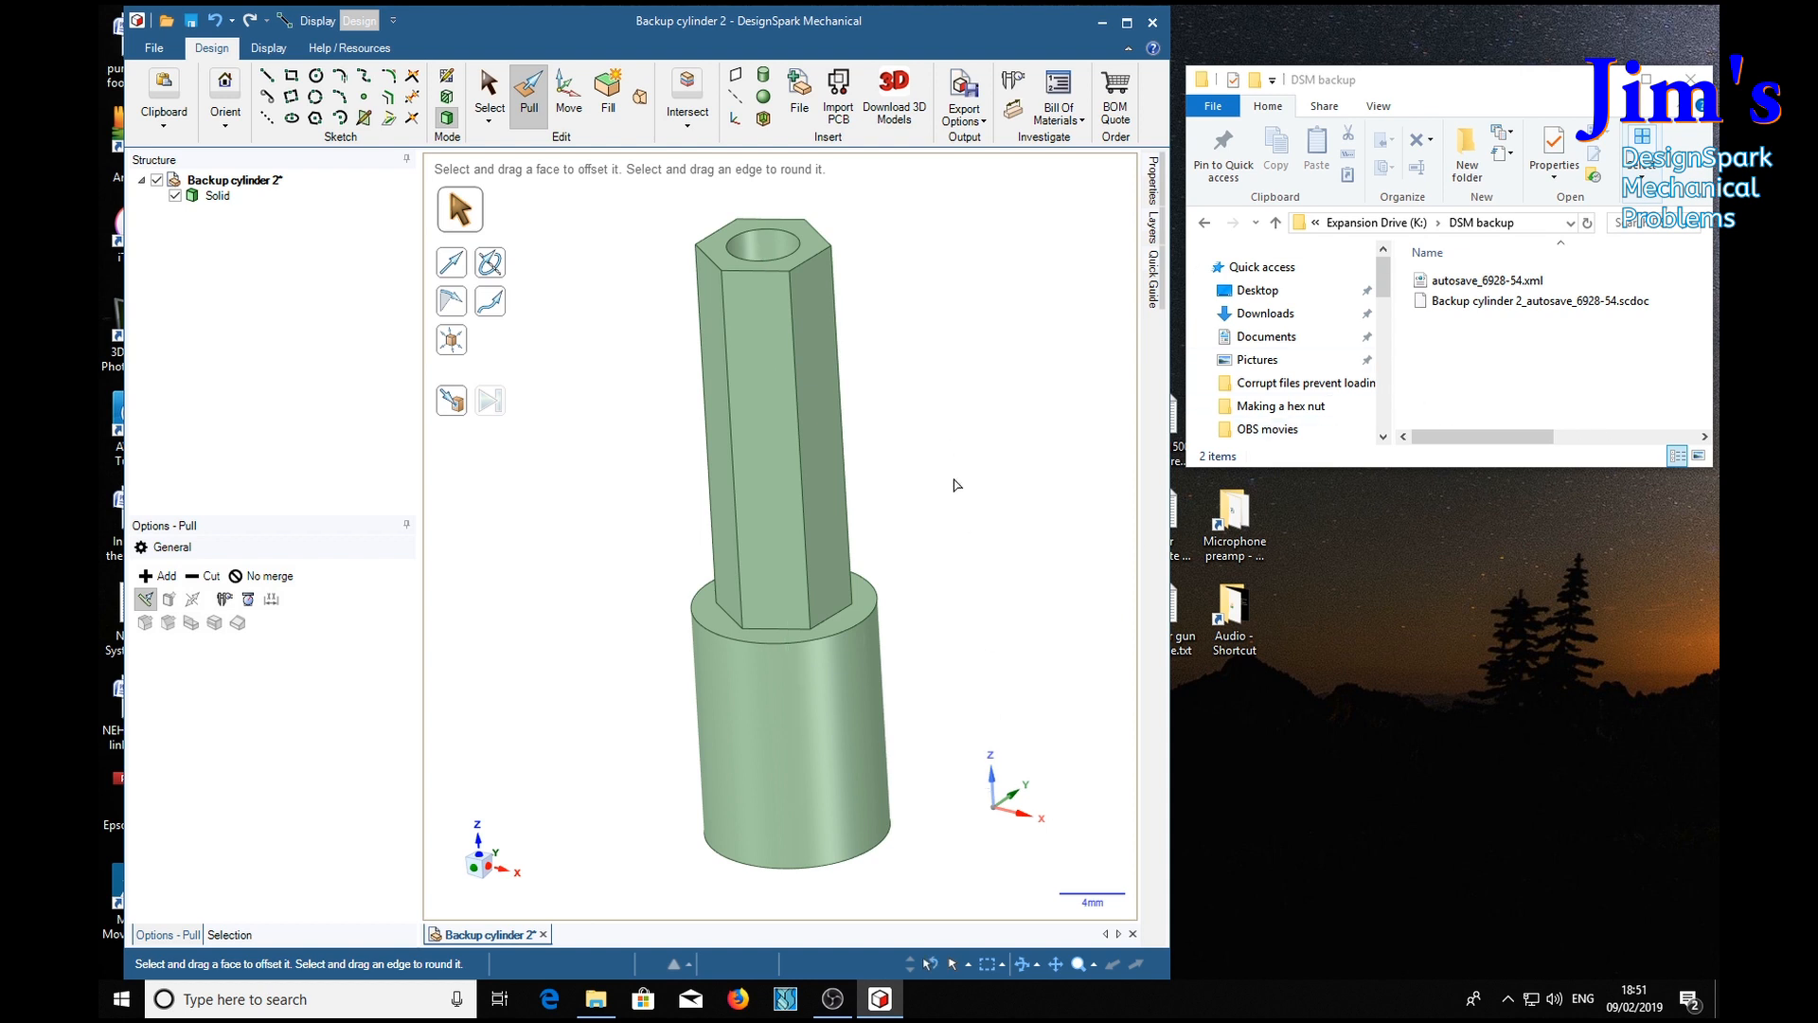
mouse_move(972, 549)
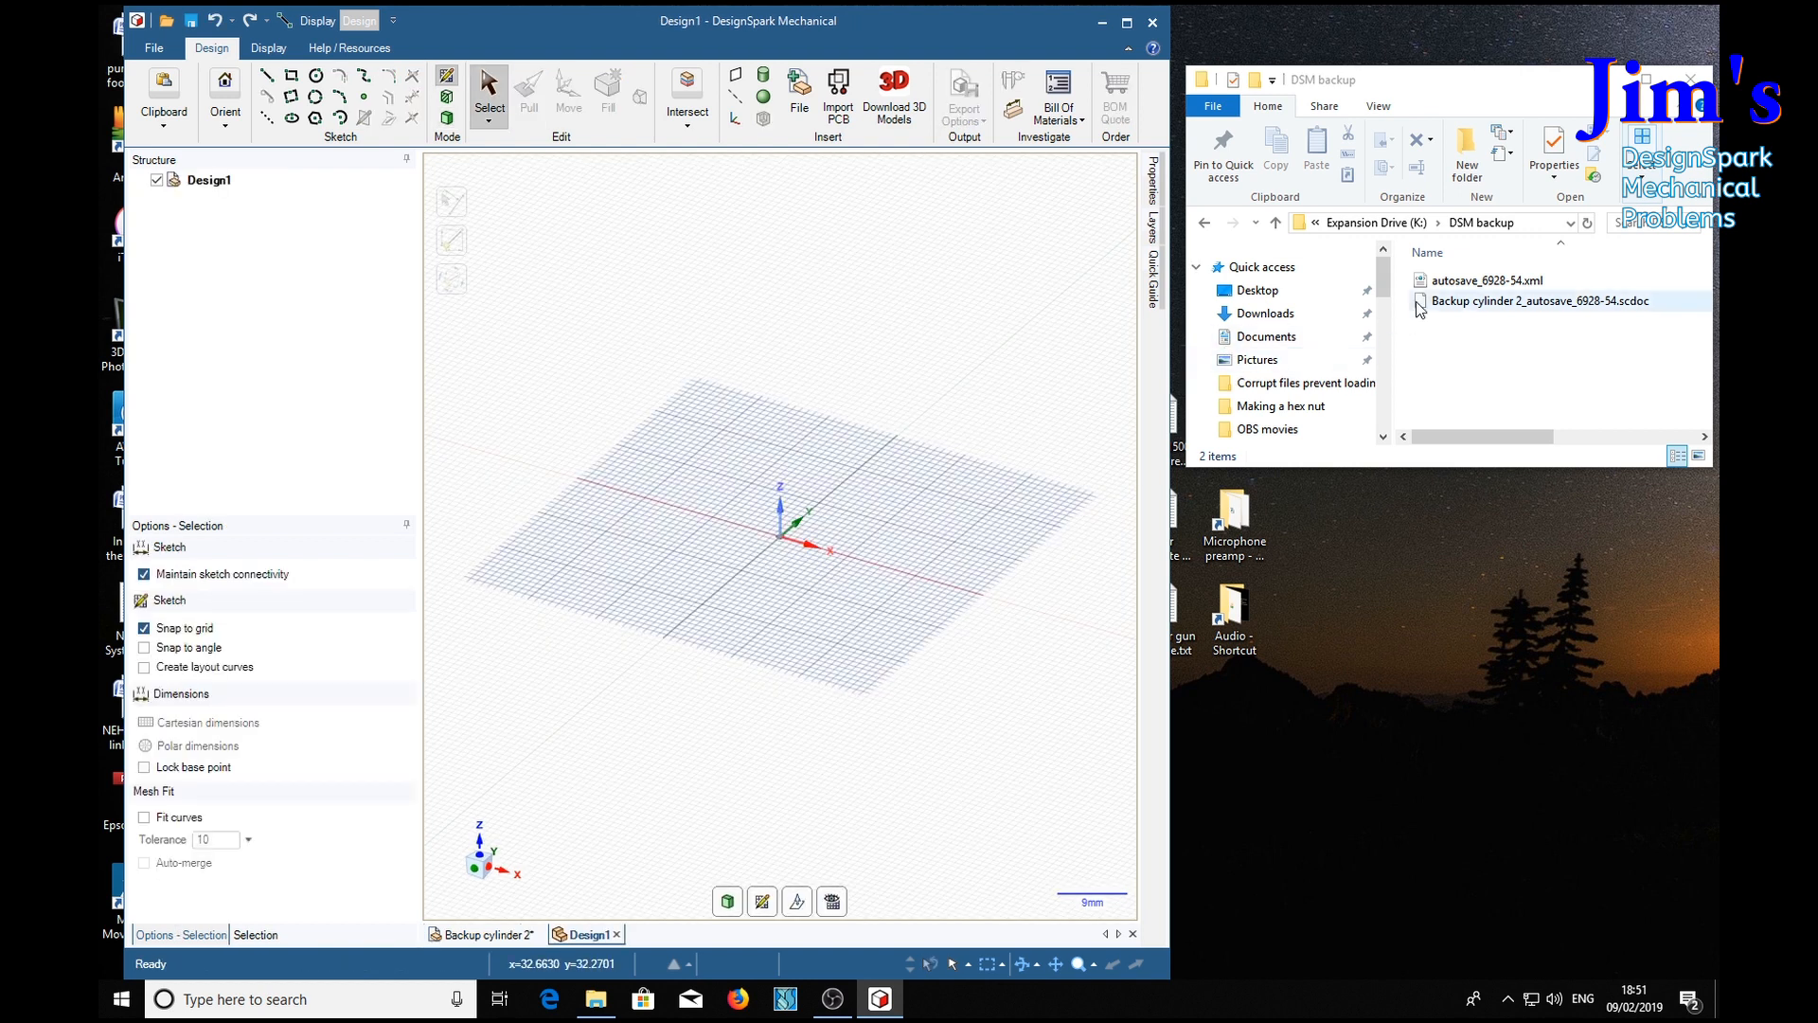
Step: Select the Backup cylinder 2 .scdoc autosave file in File Explorer
left_click(1543, 300)
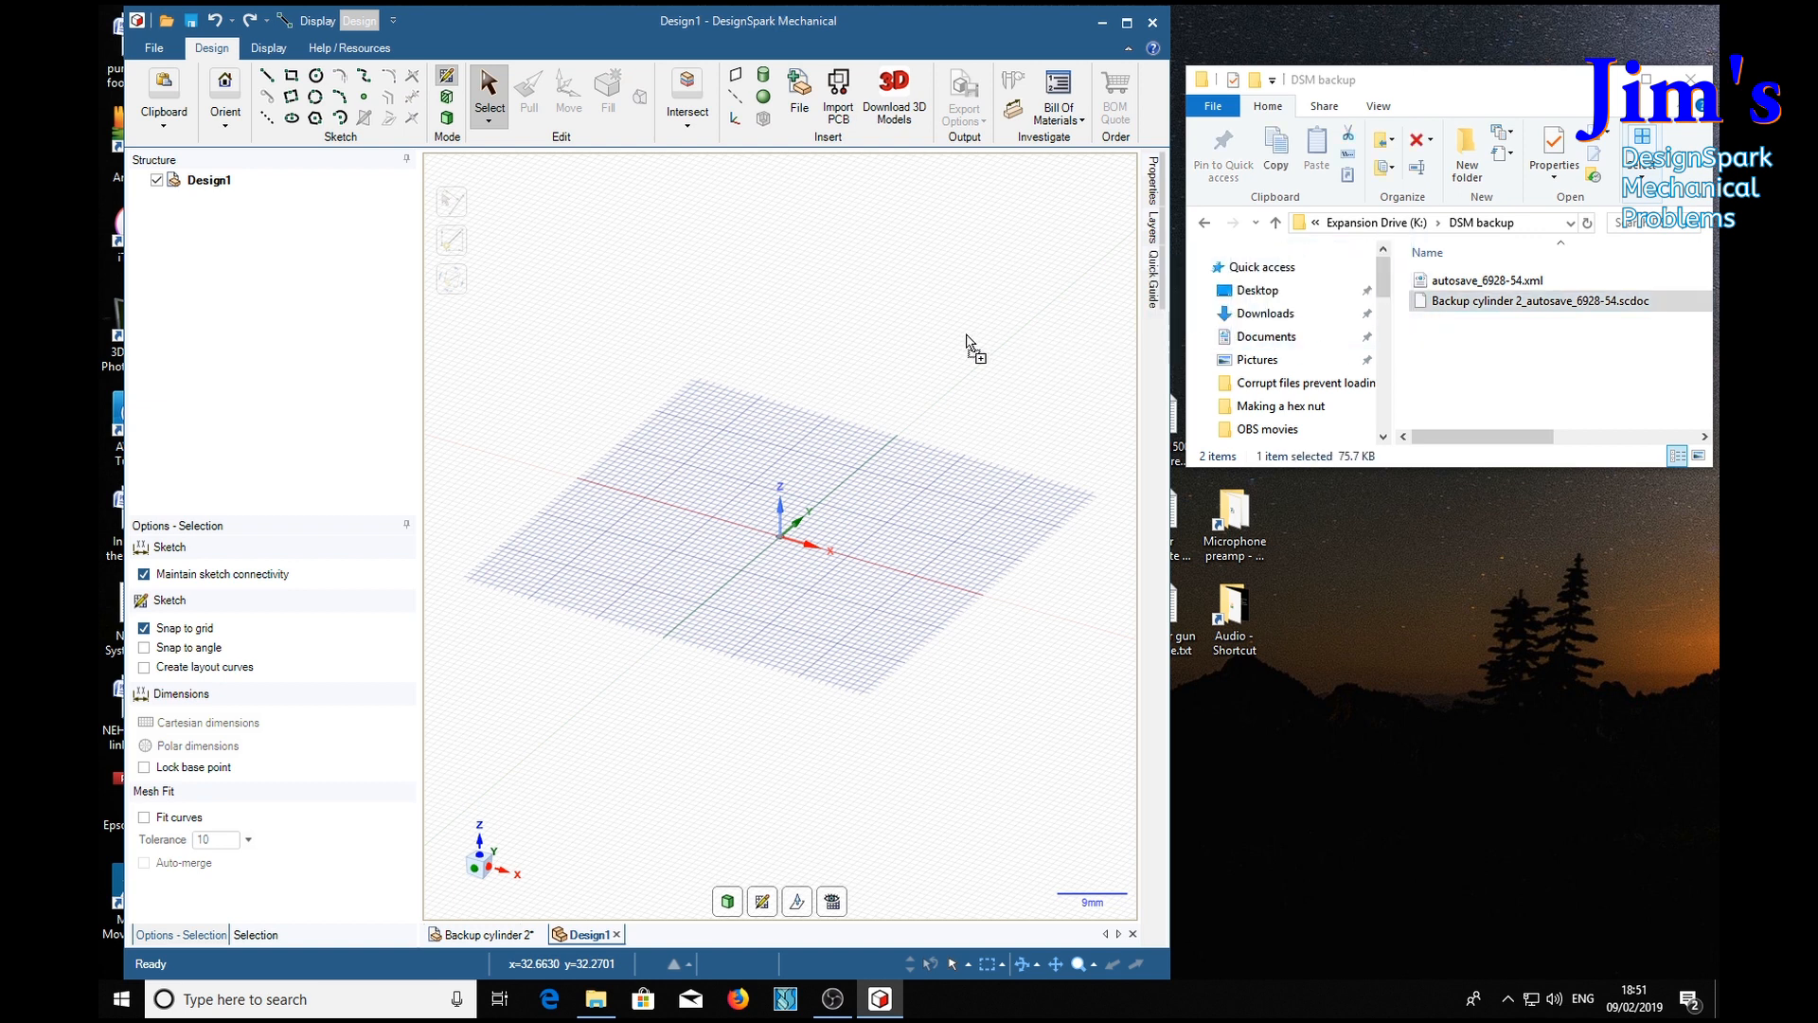
mouse_move(1011, 351)
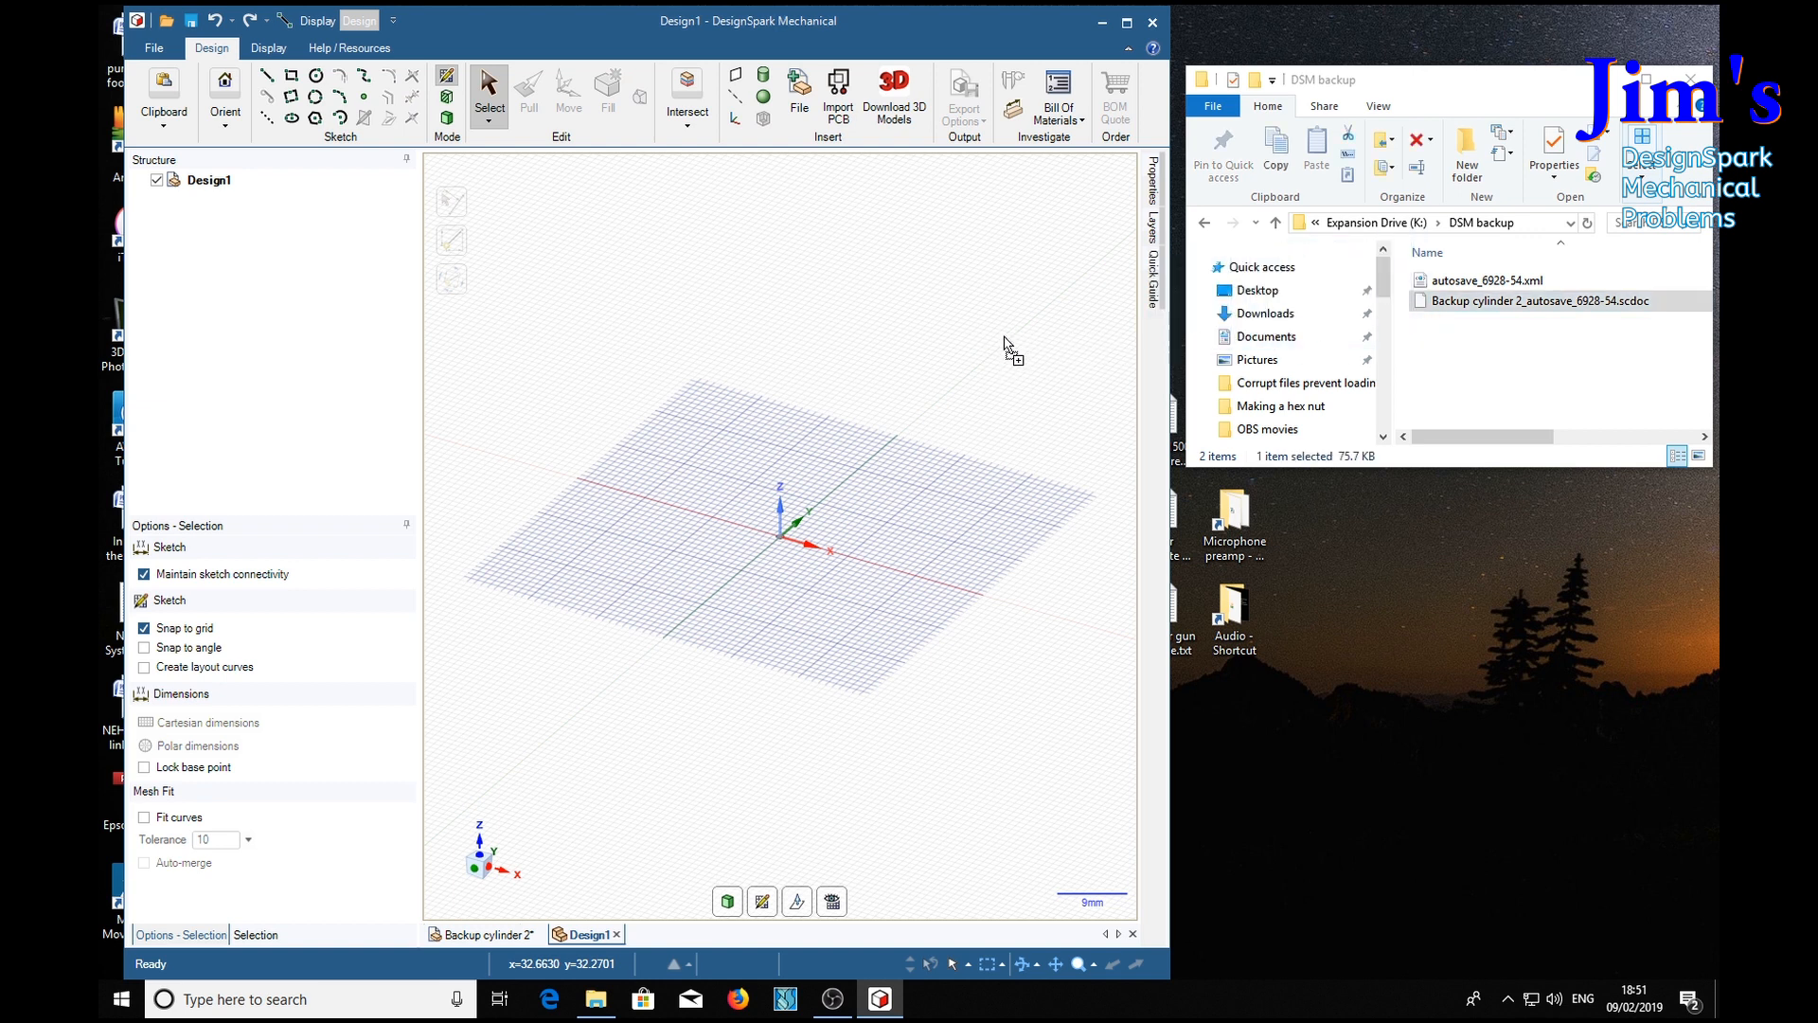
mouse_move(984, 351)
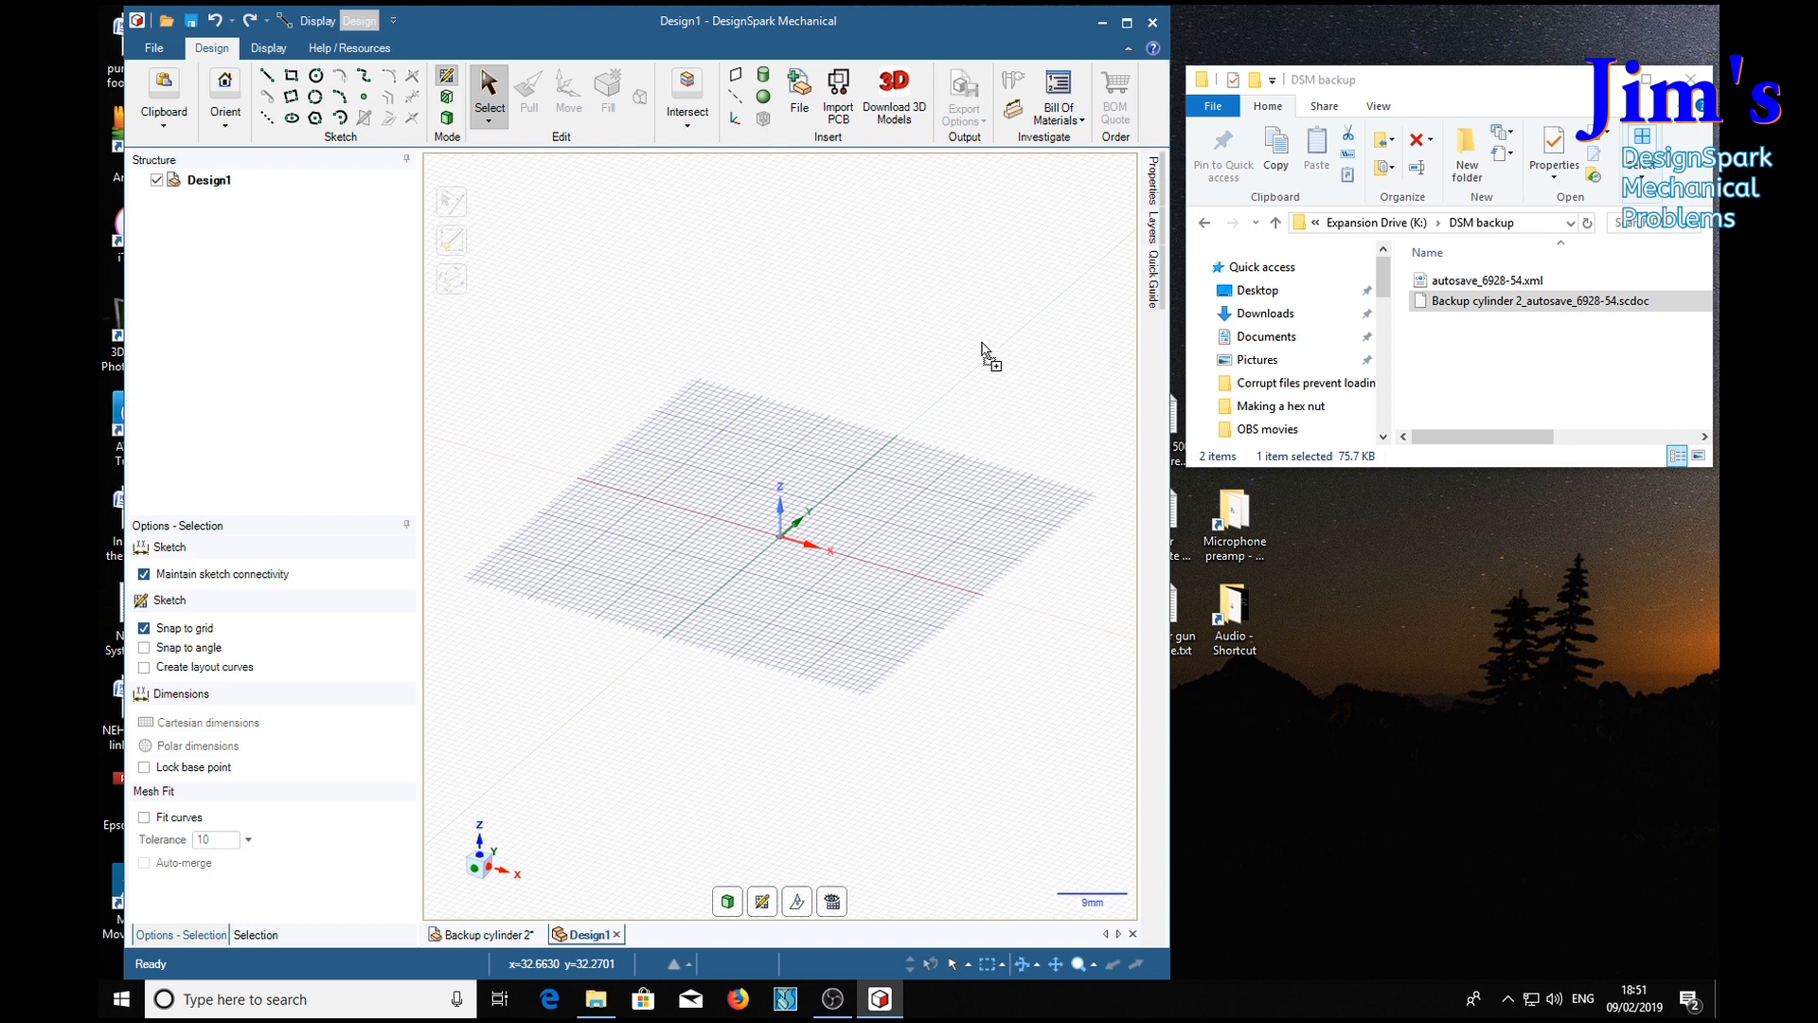
mouse_move(935, 360)
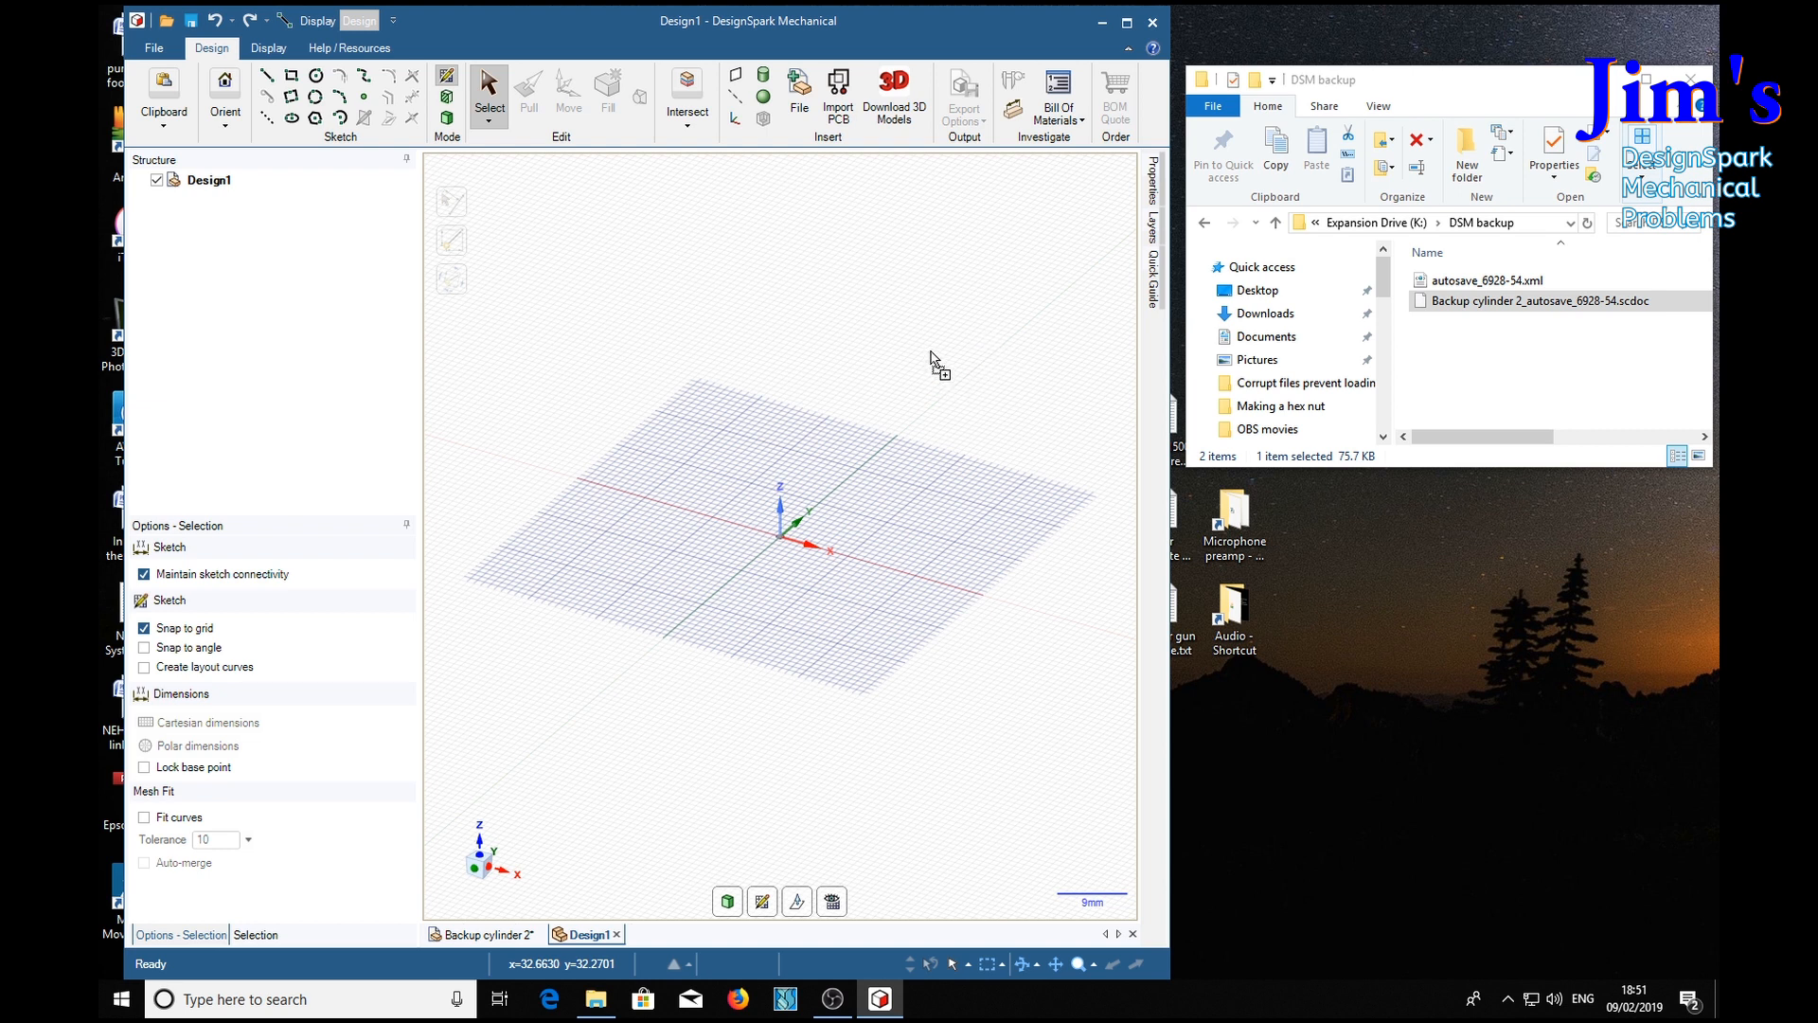
mouse_move(798, 362)
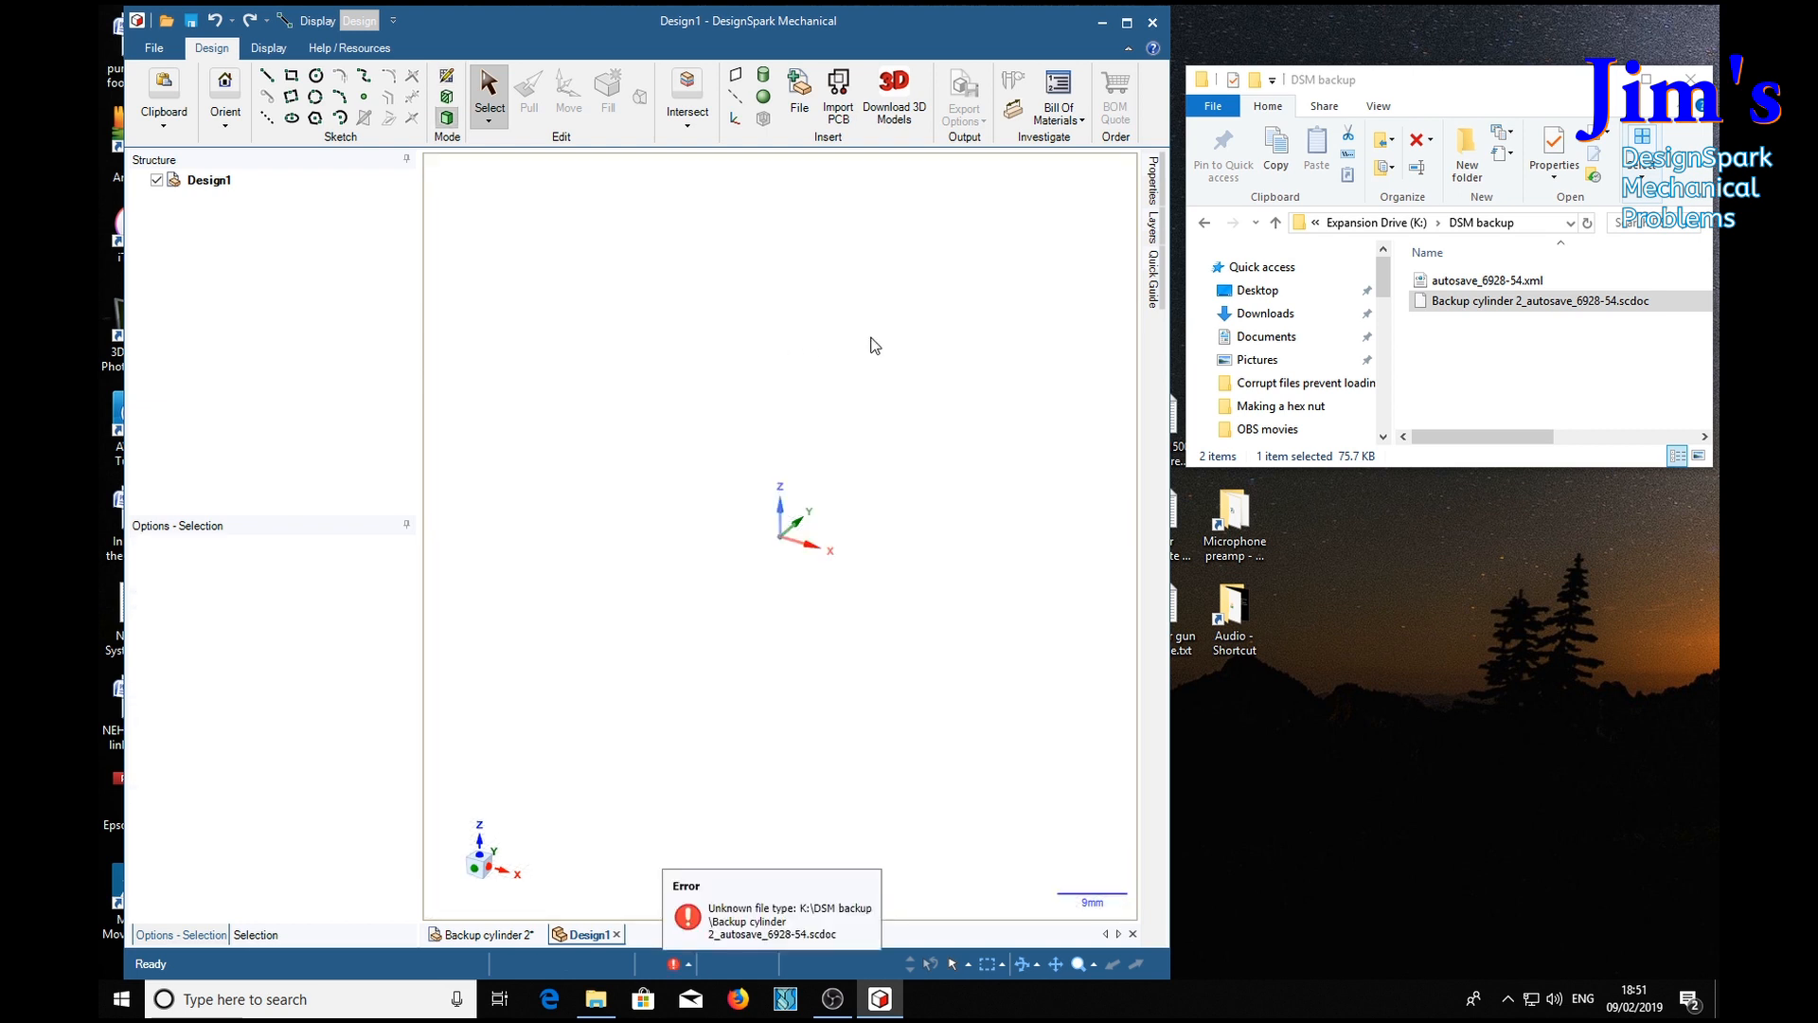
mouse_move(919, 924)
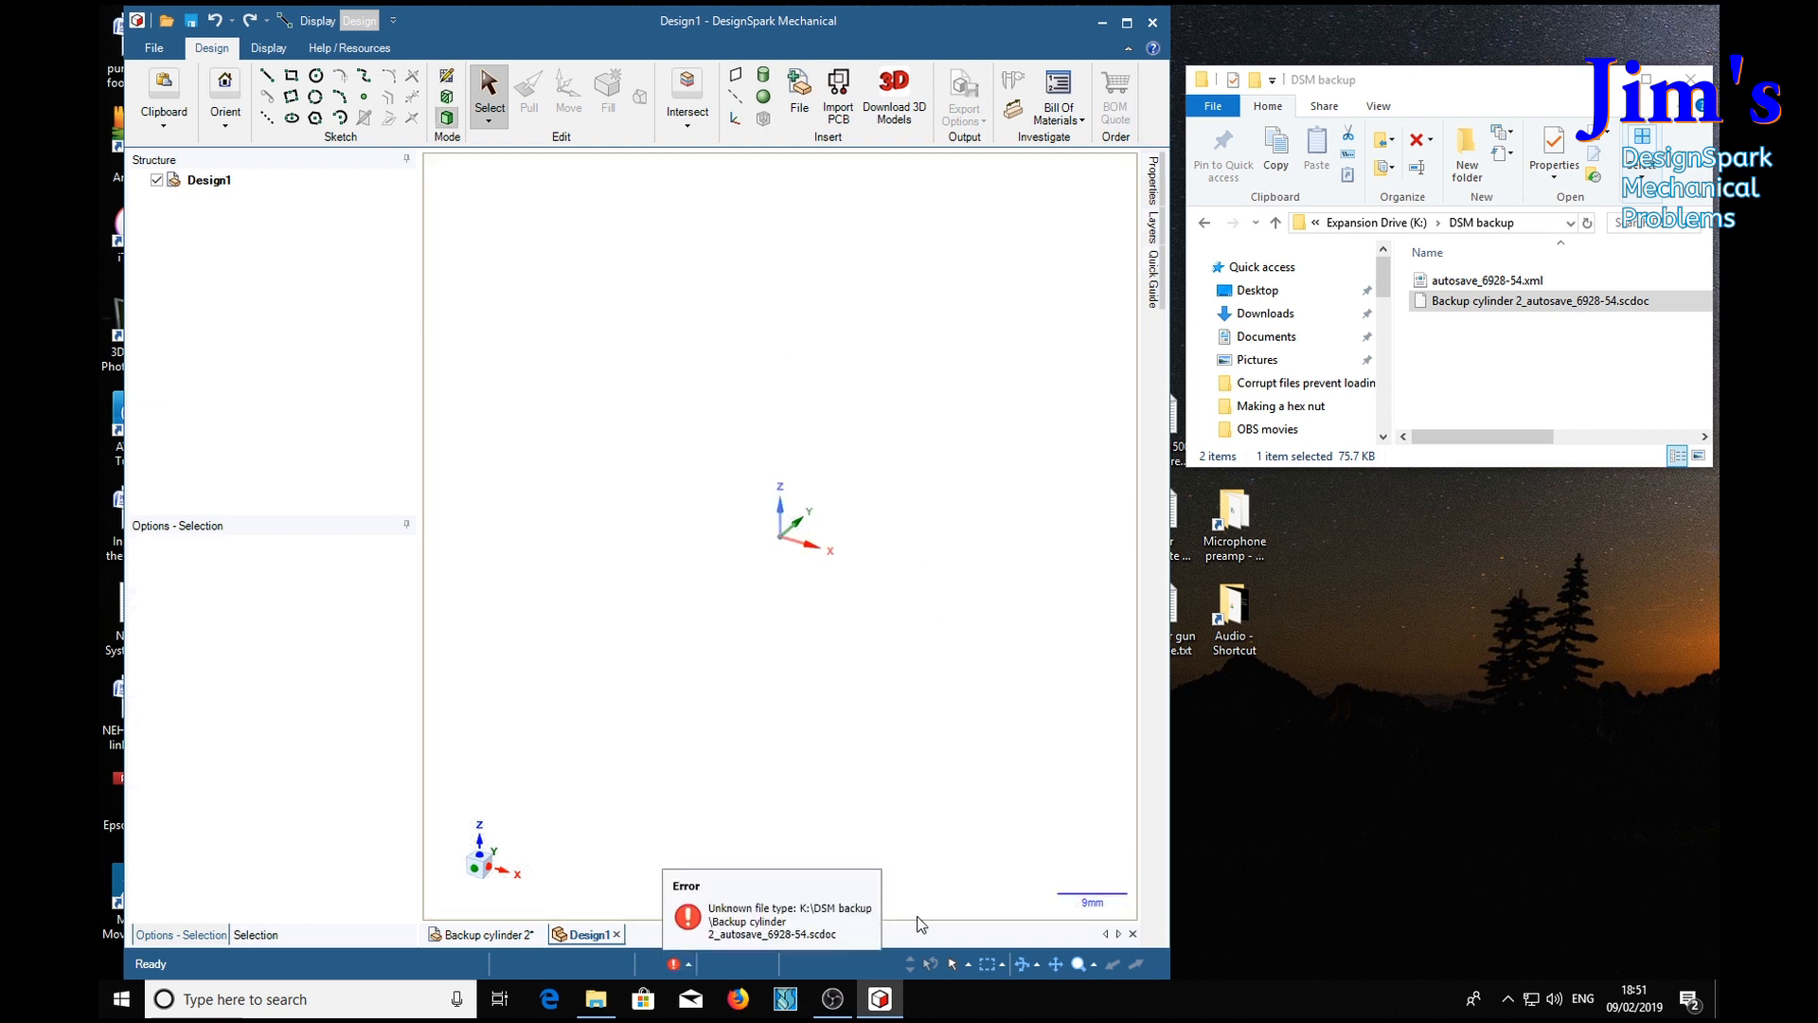
mouse_move(850, 945)
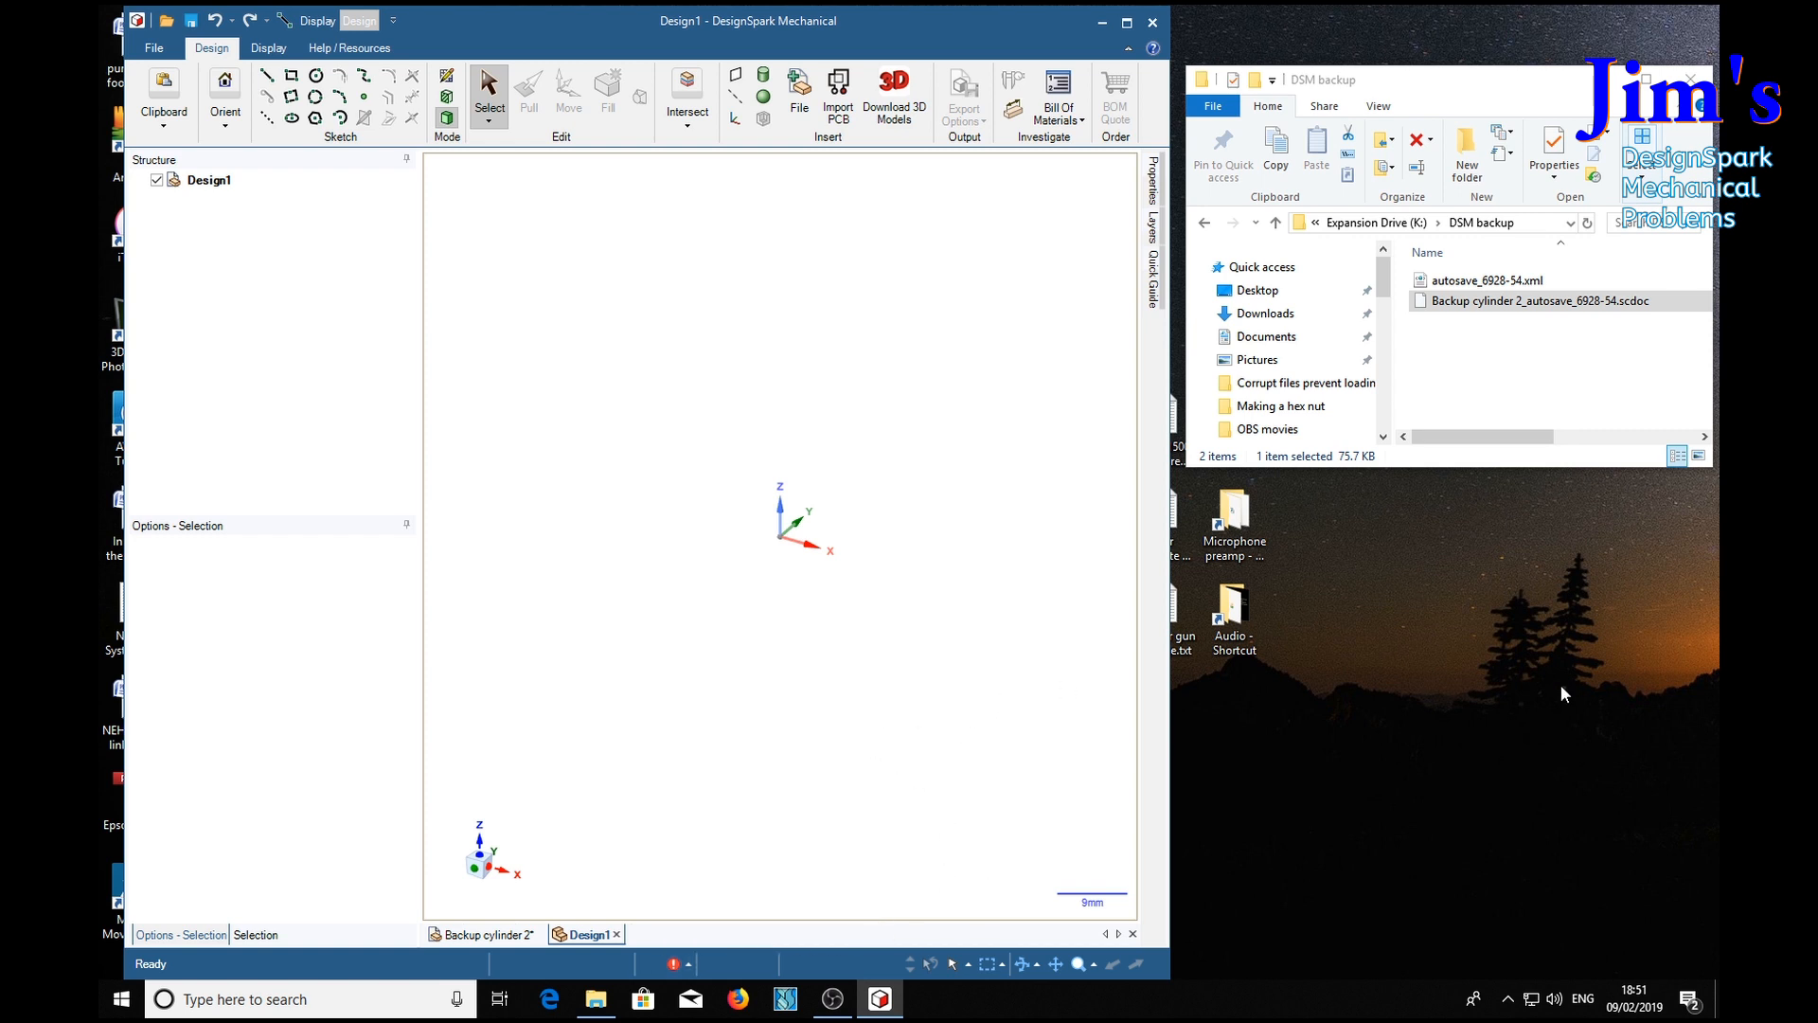
mouse_move(1467, 451)
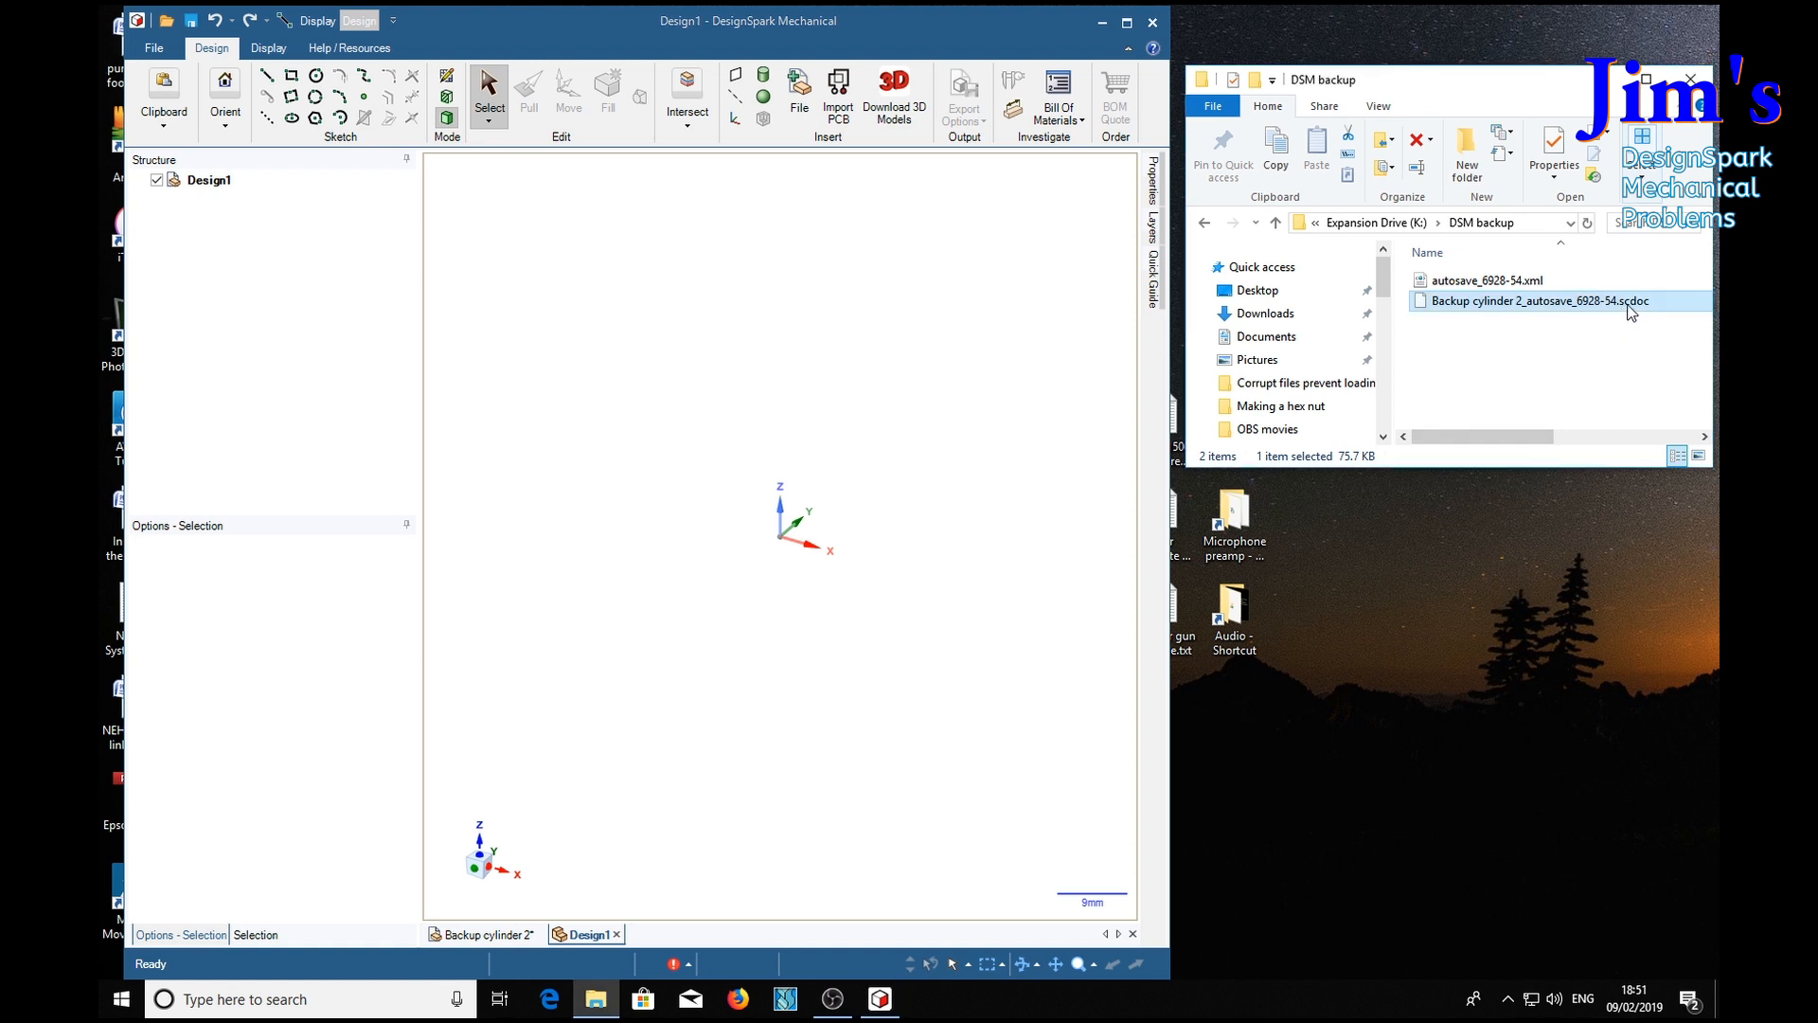
Step: Rename the autosave to Backup cylinder 2_autosave_6928-54.rsdoc, confirming the extension change
double_click(1531, 300)
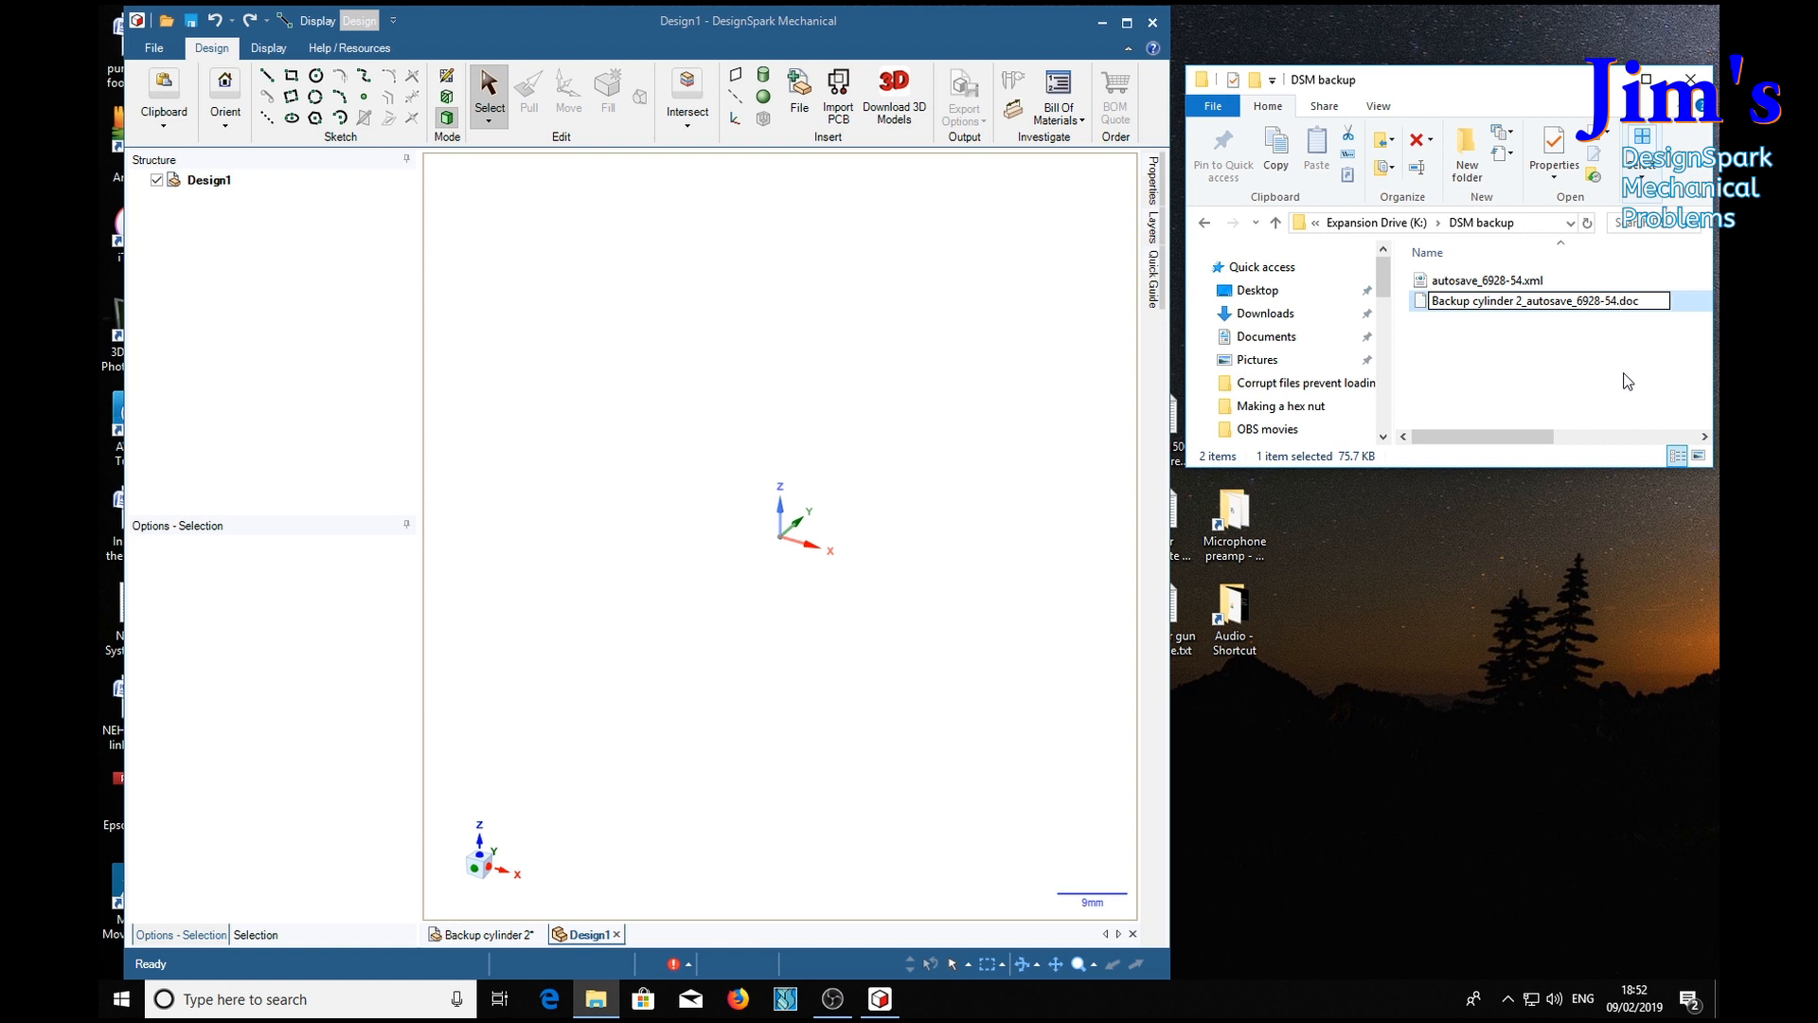
type("rs")
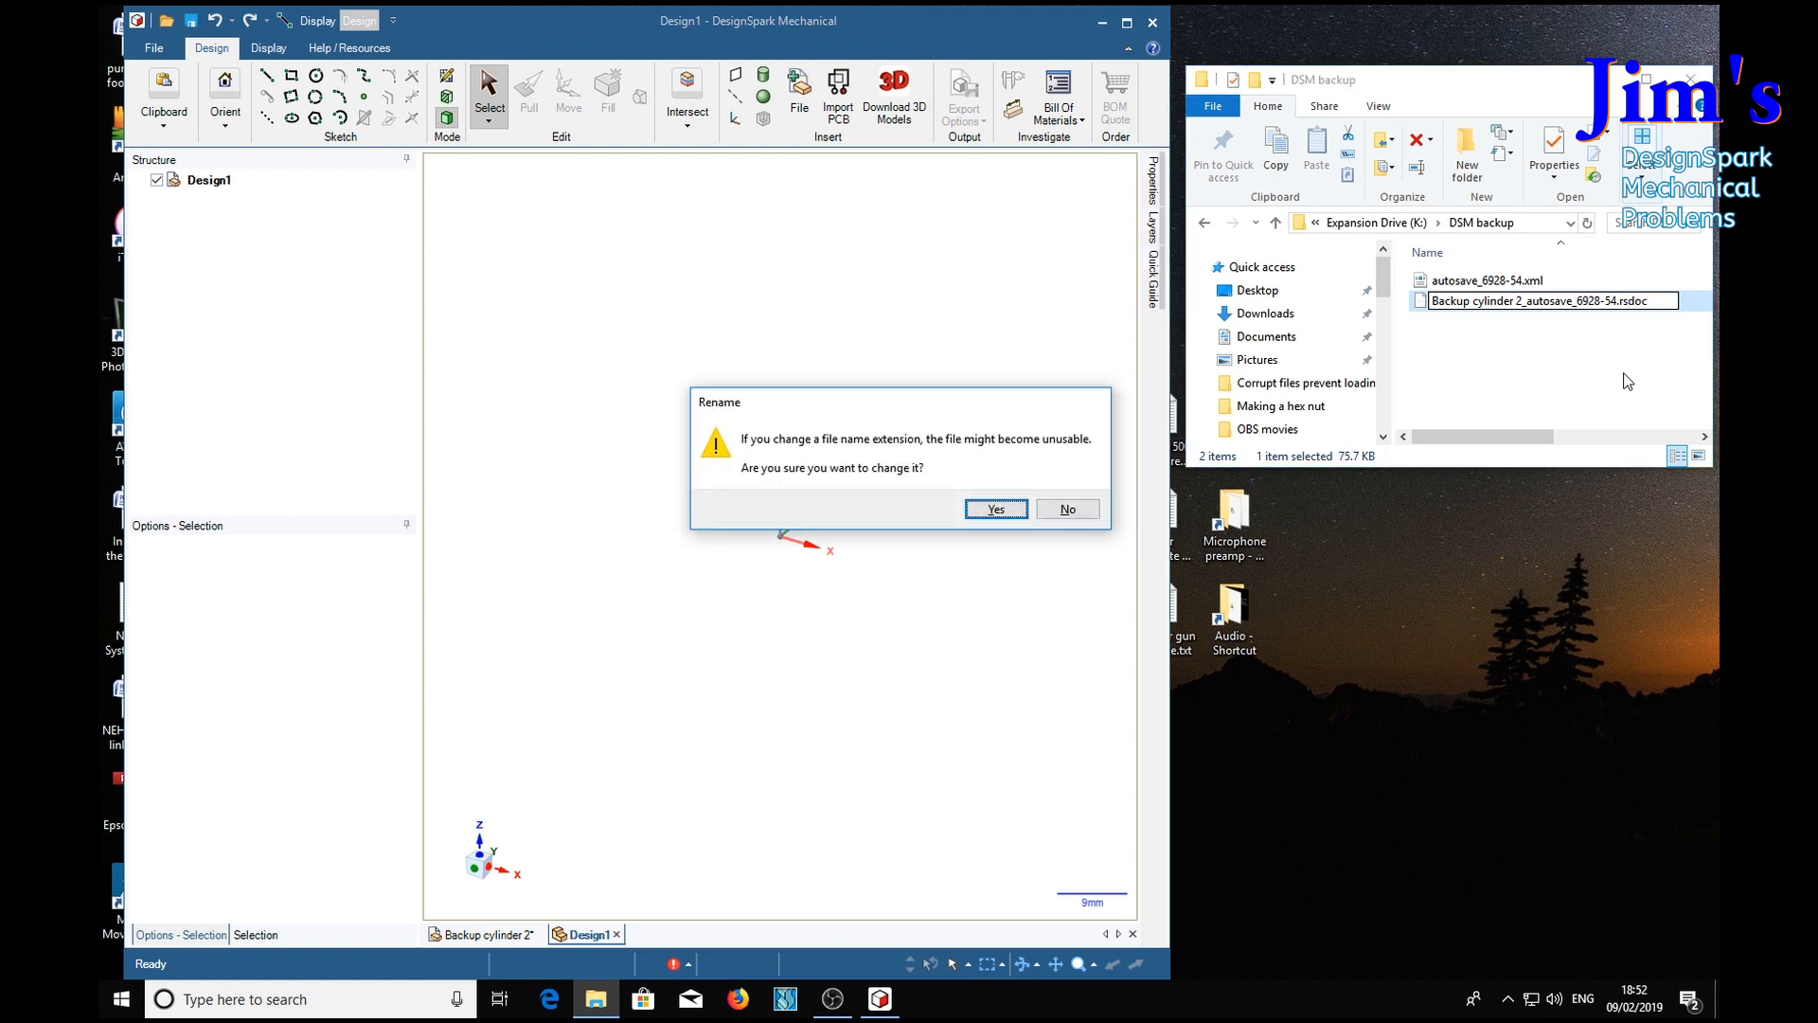
mouse_move(764, 481)
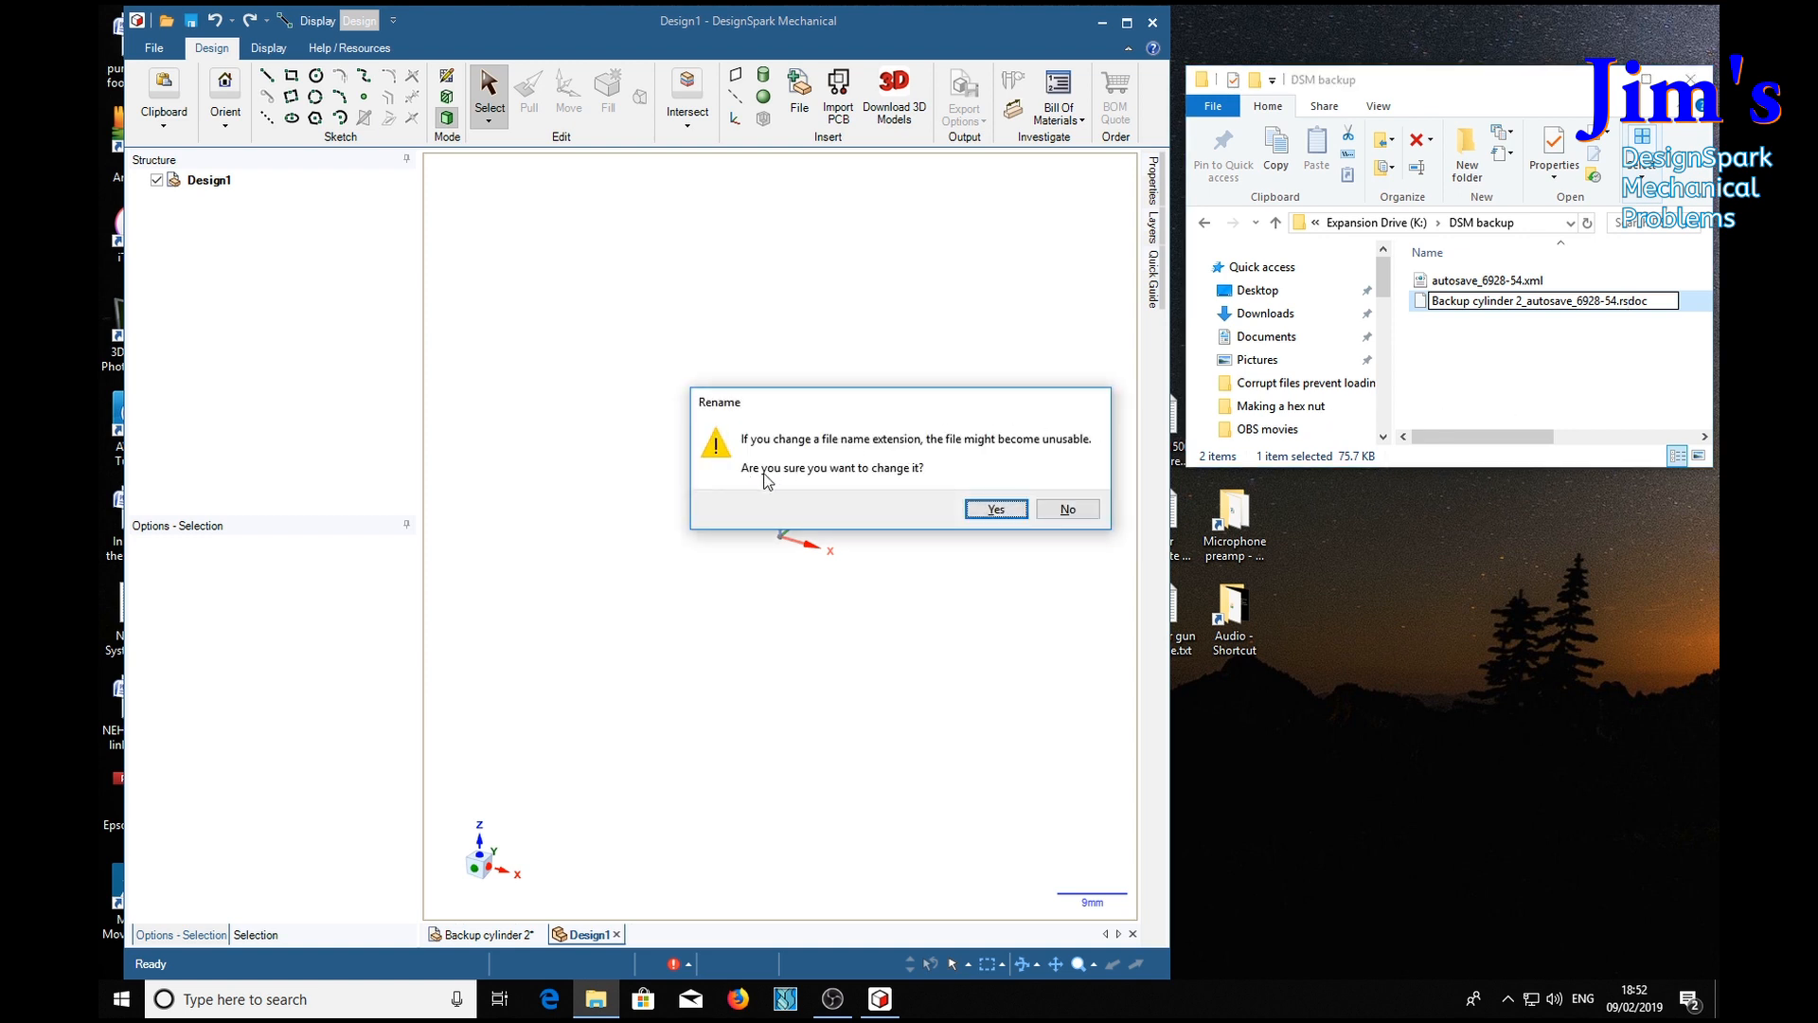
left_click(993, 509)
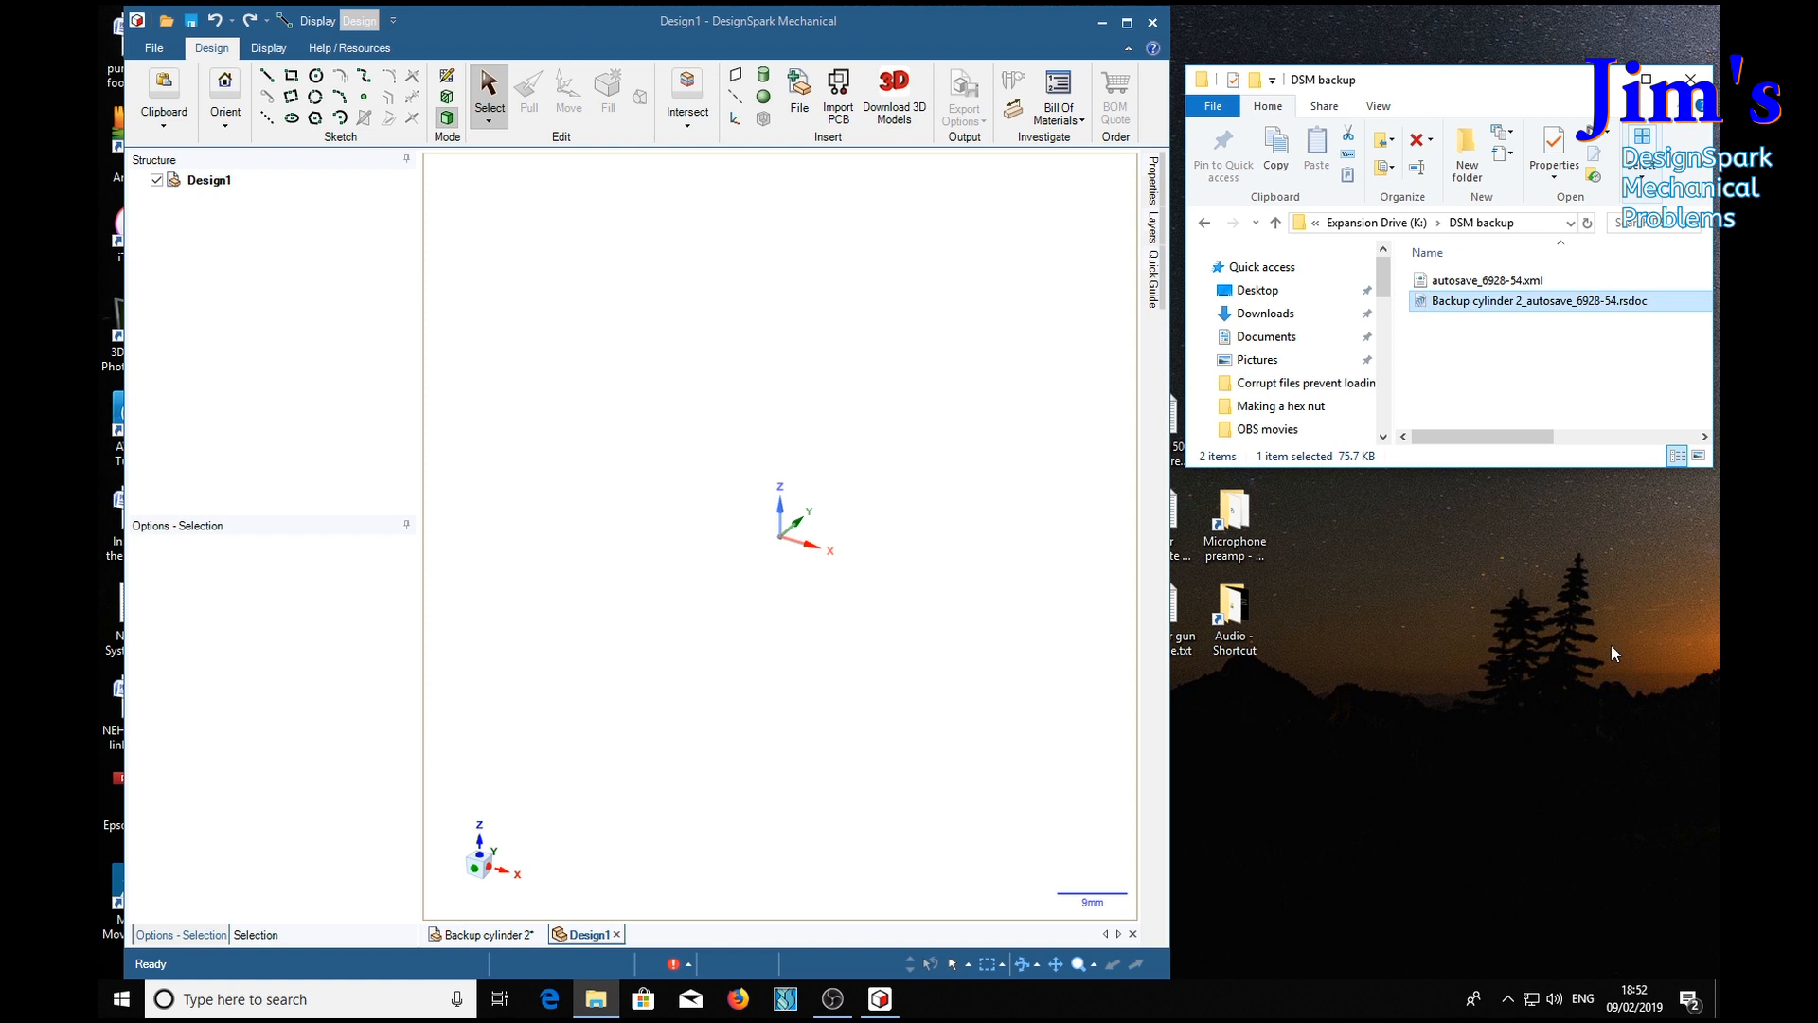
mouse_move(1536, 341)
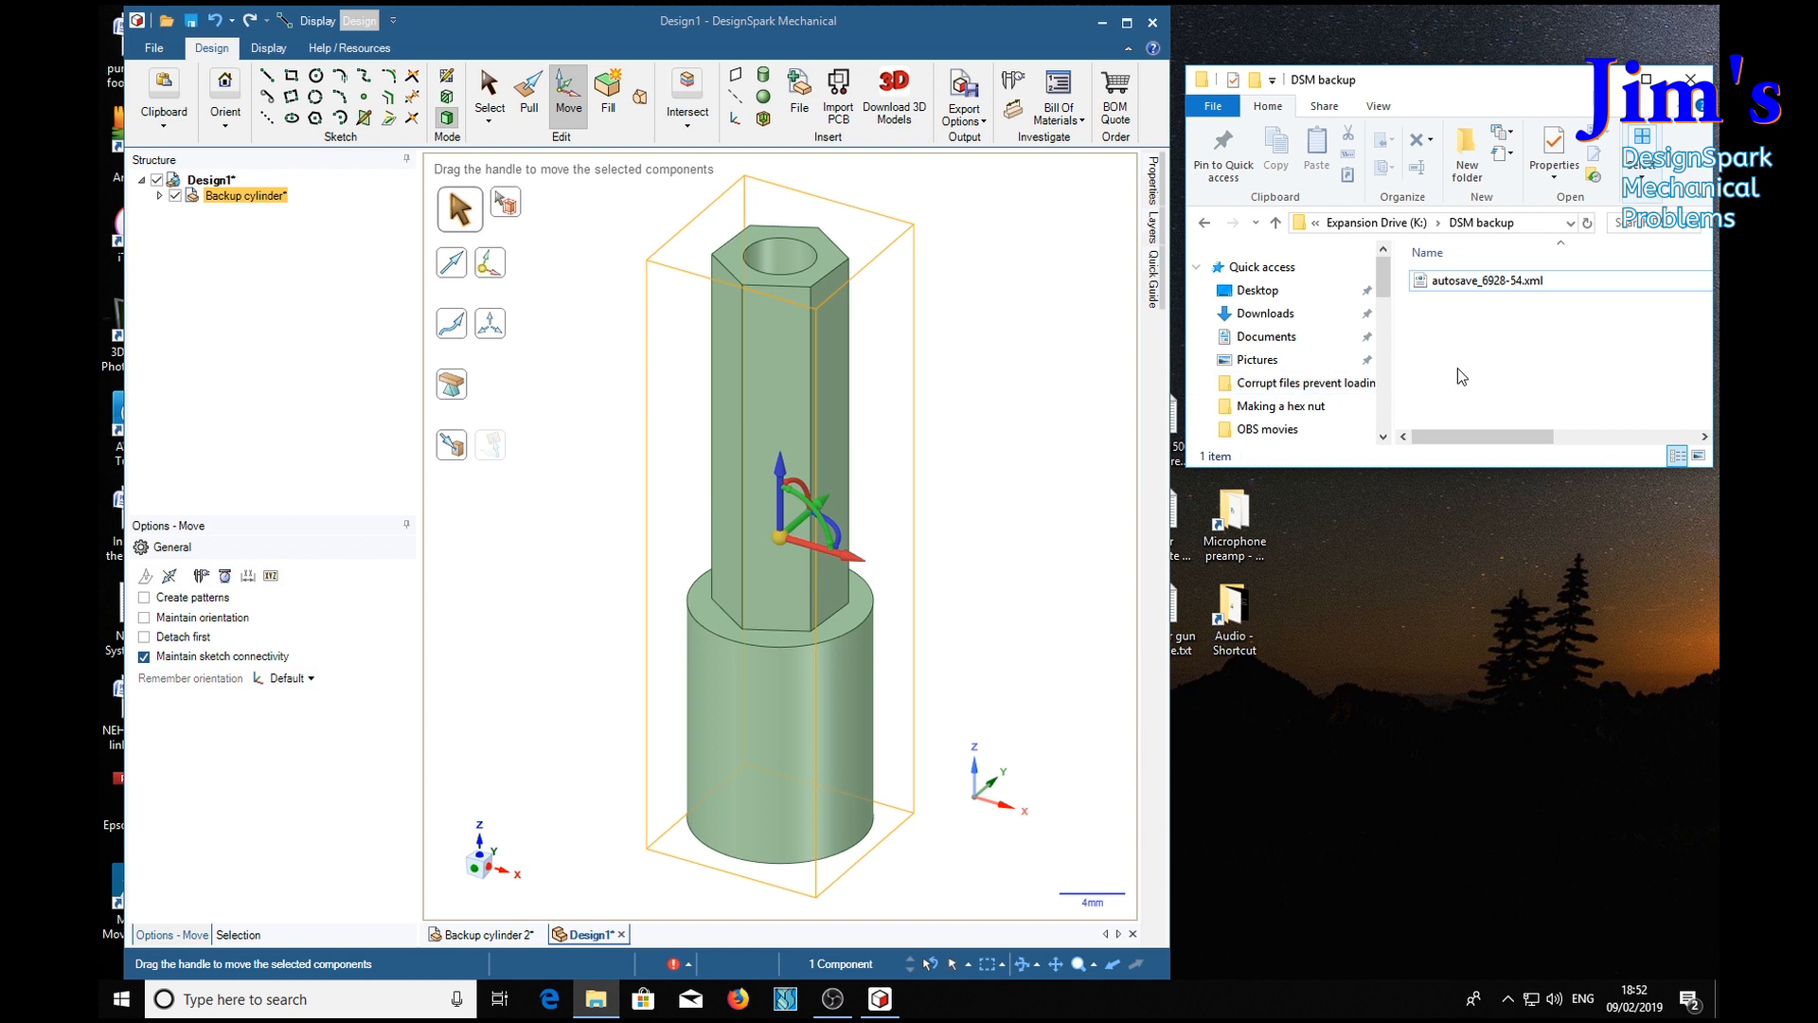
mouse_move(1538, 336)
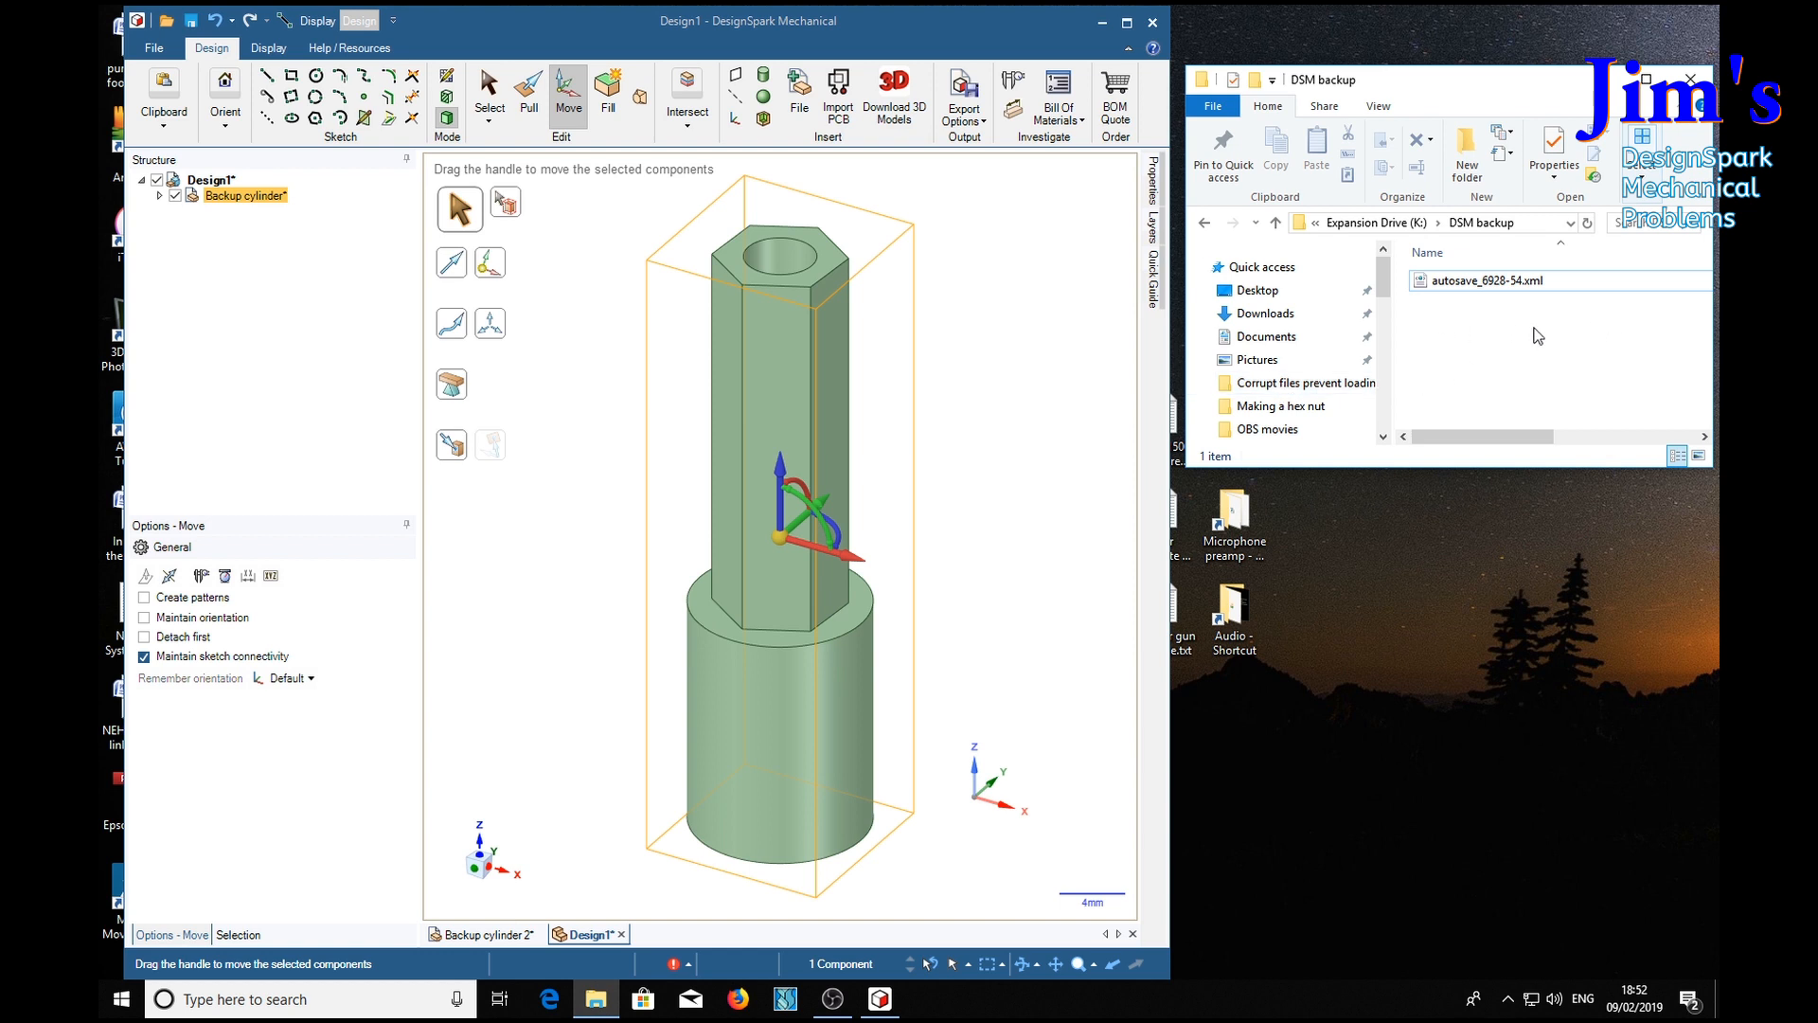
mouse_move(1453, 361)
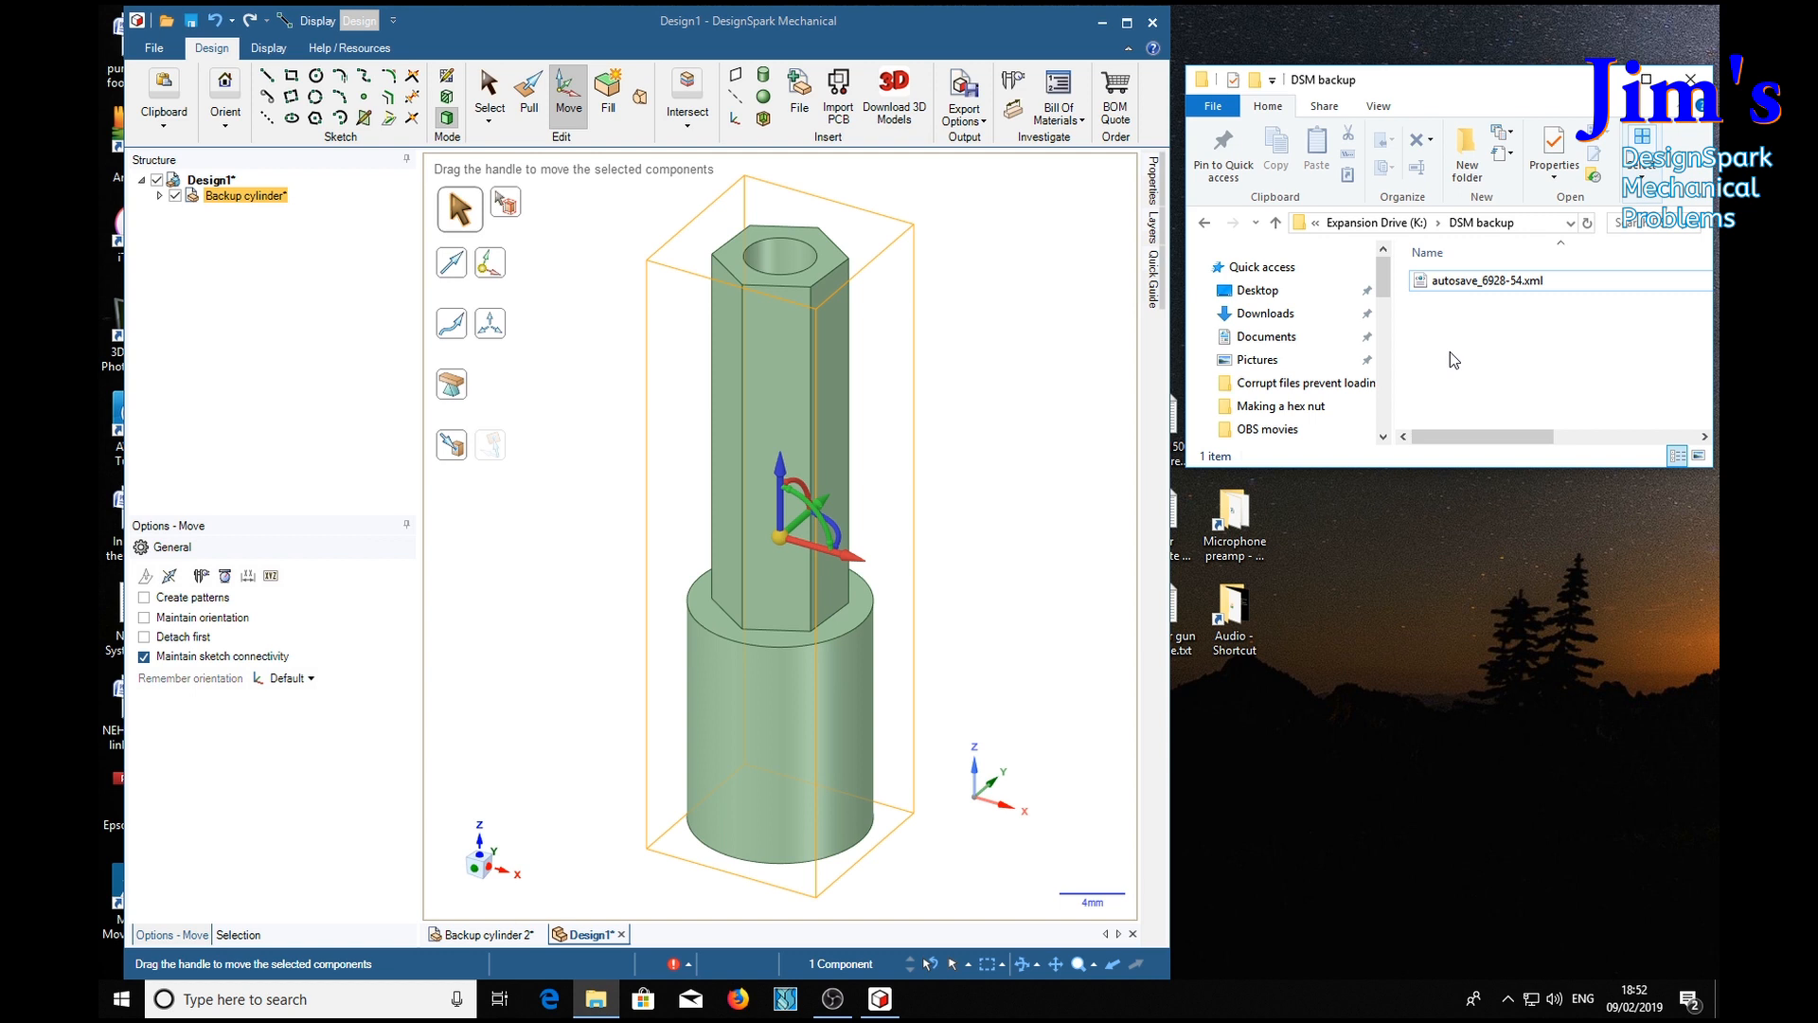
mouse_move(1551, 337)
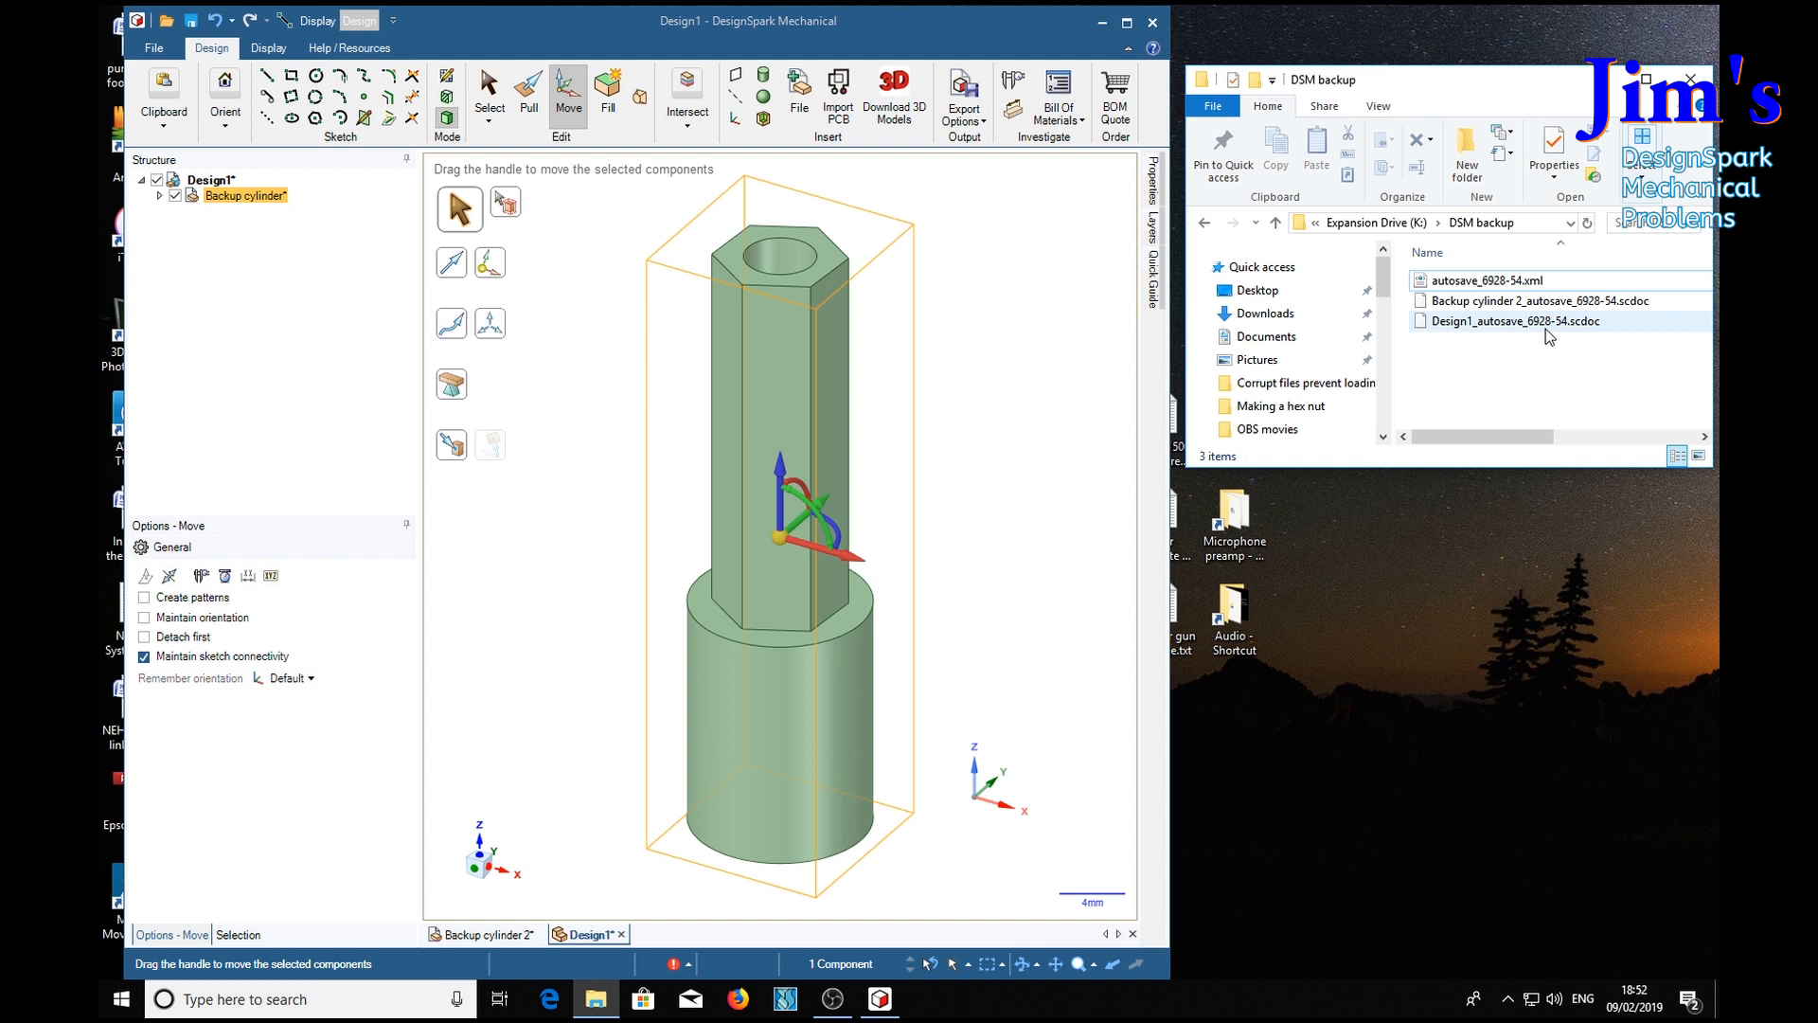
mouse_move(1429, 399)
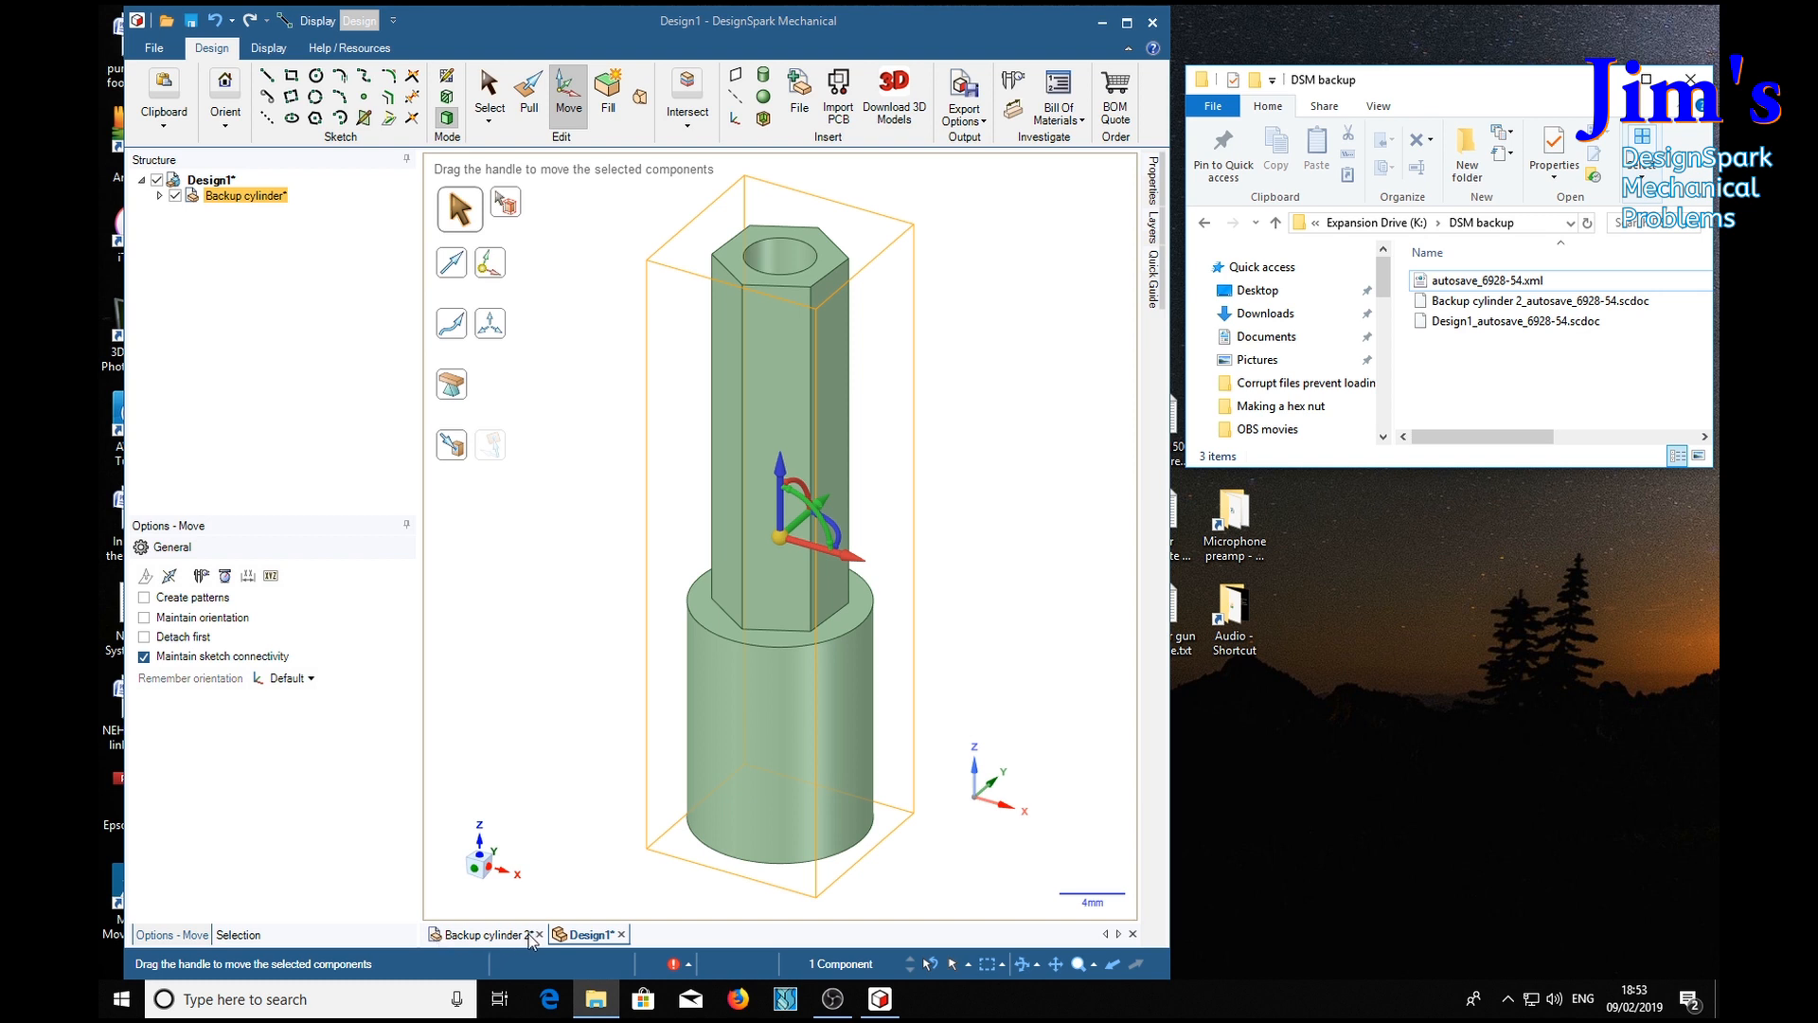
Step: Check the new .scdoc autosaves in the DSM backup folder, then return to the Design1 model
left_click(1539, 300)
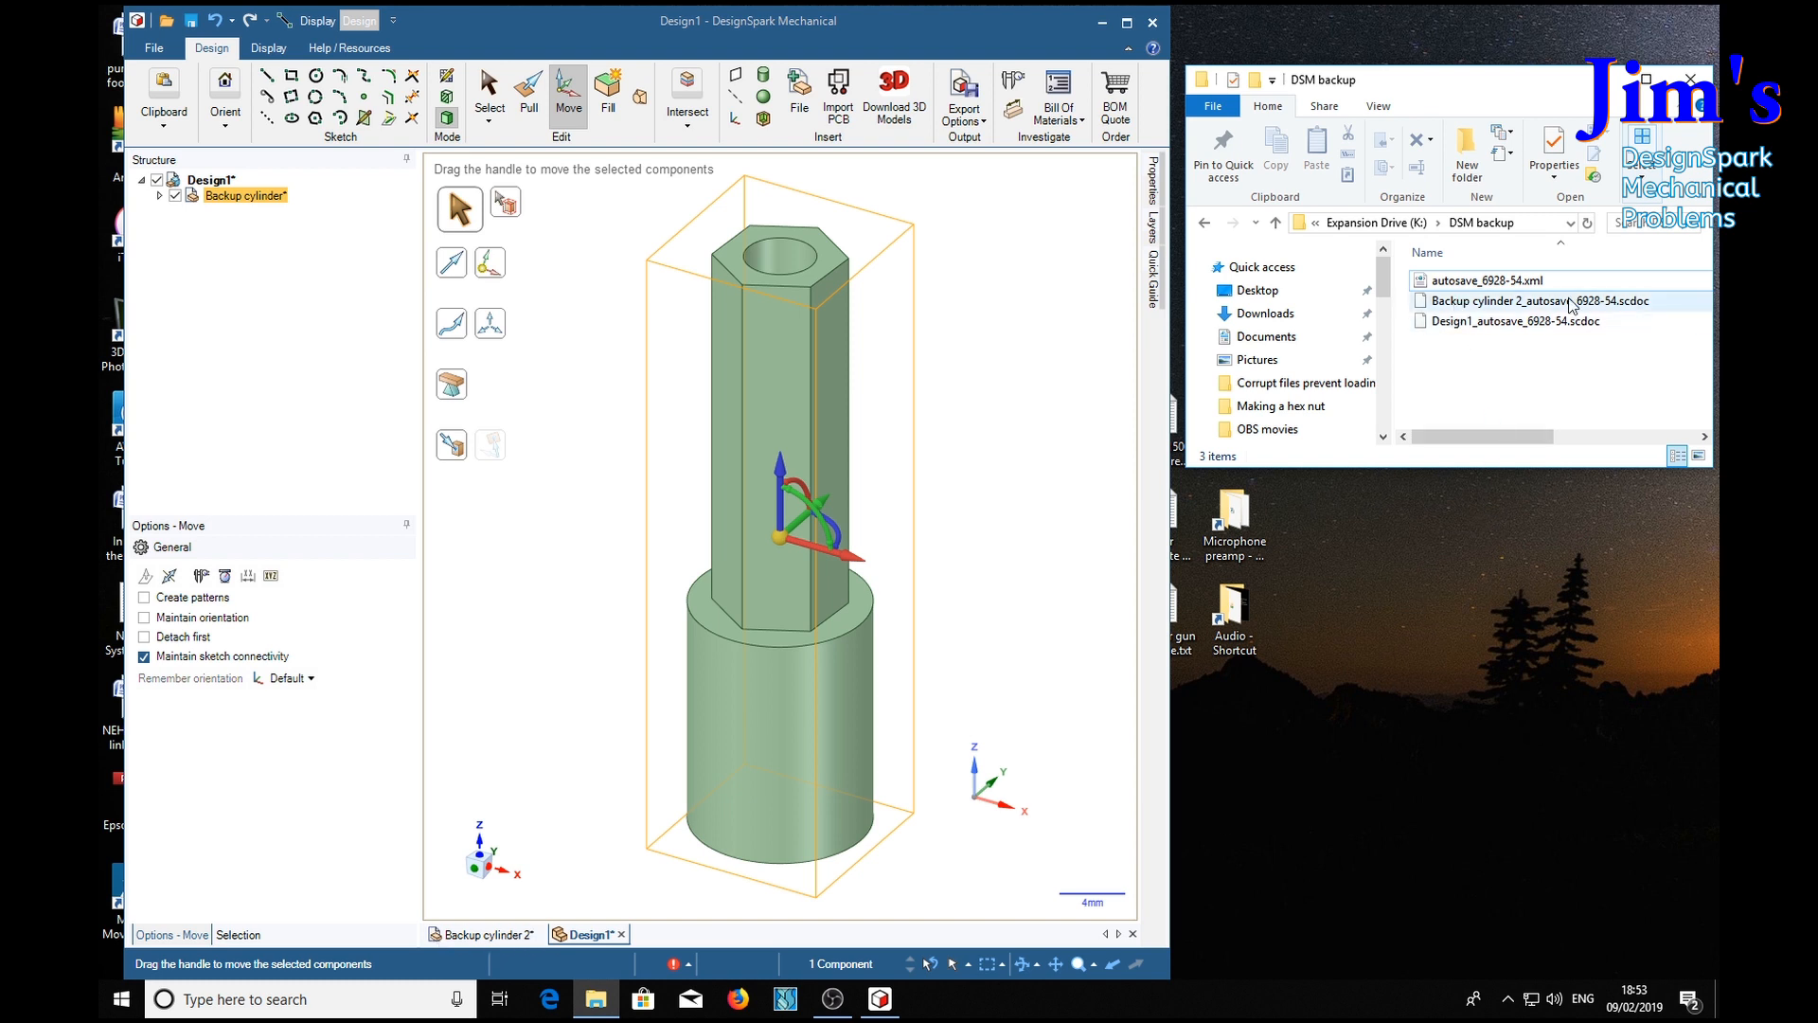
mouse_move(1653, 304)
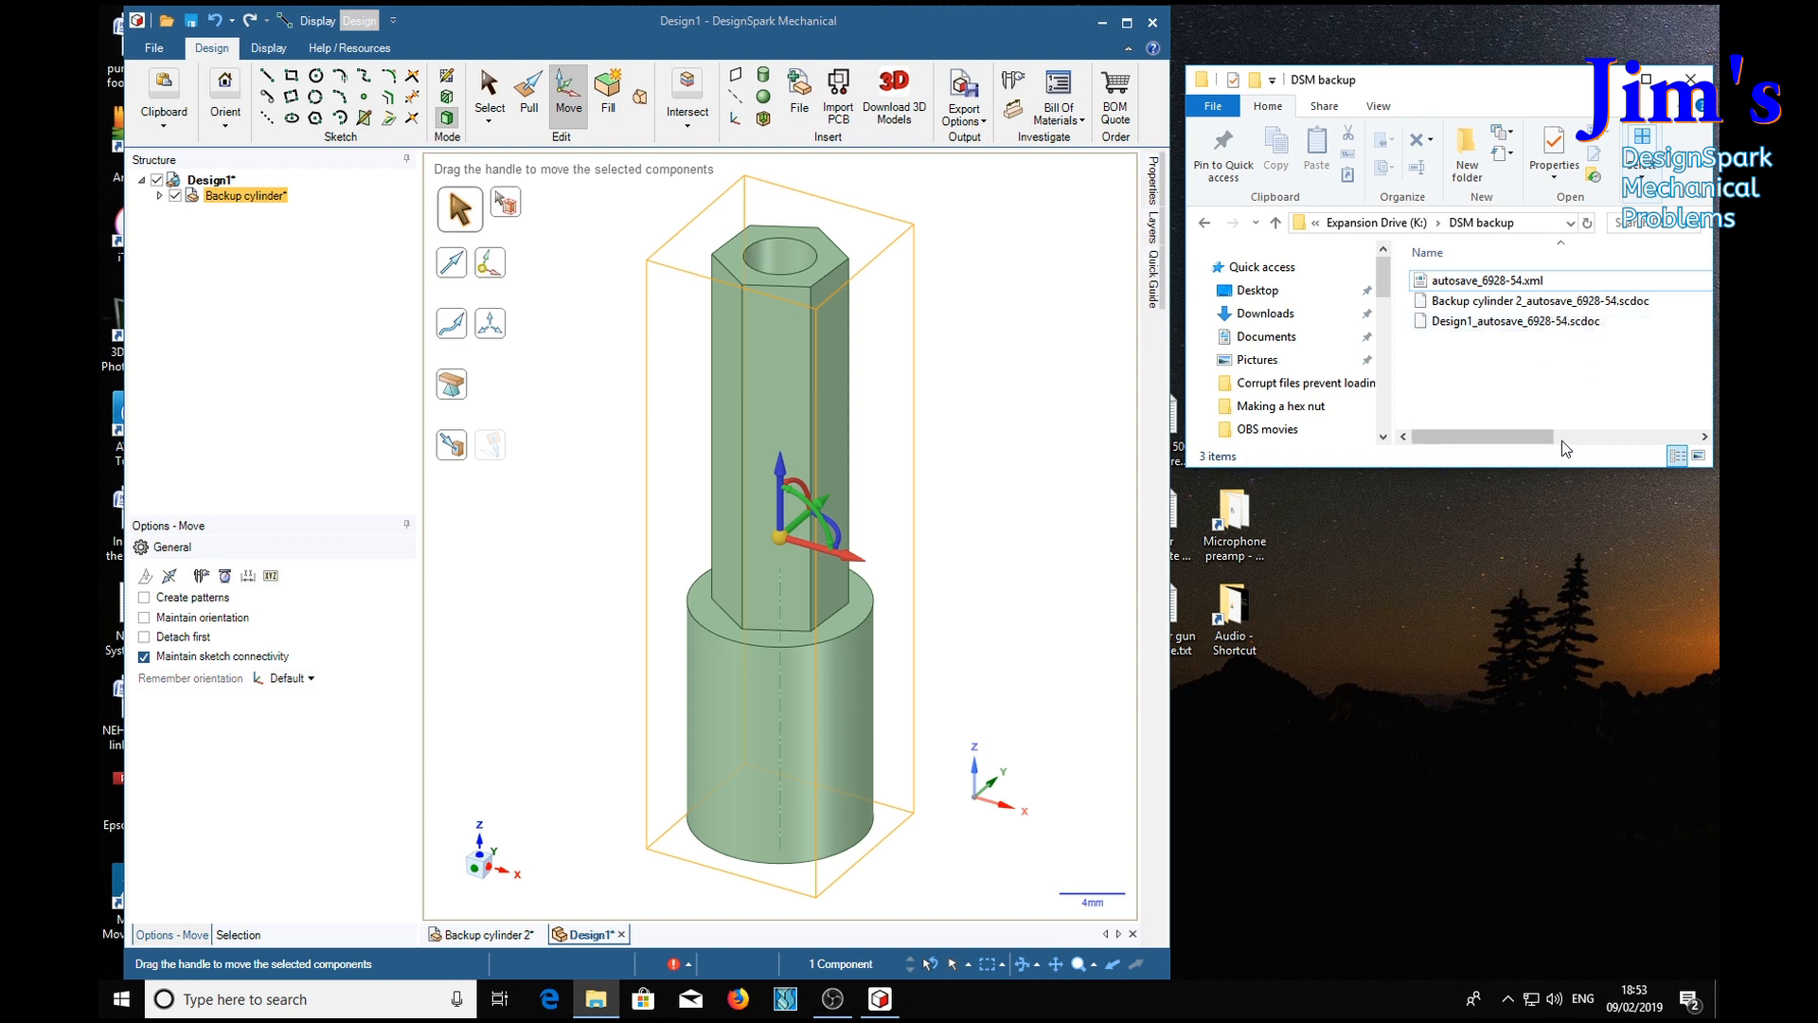
mouse_move(1577, 395)
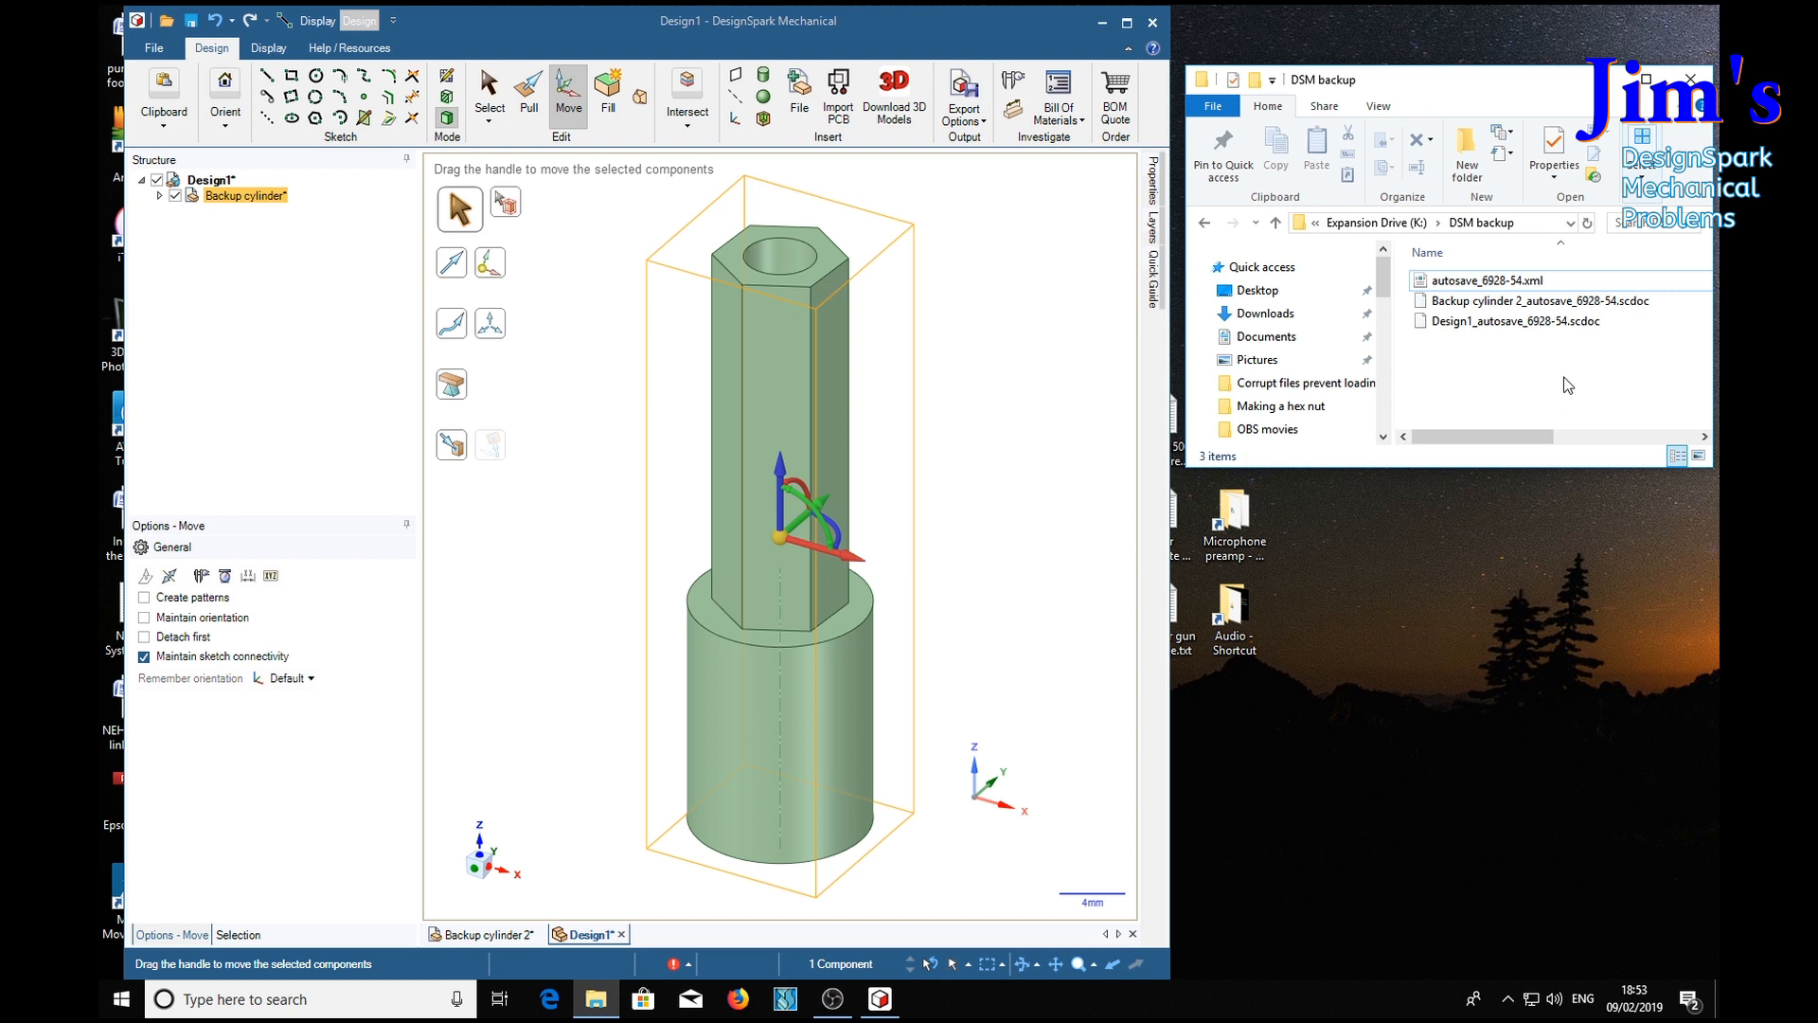
mouse_move(1013, 496)
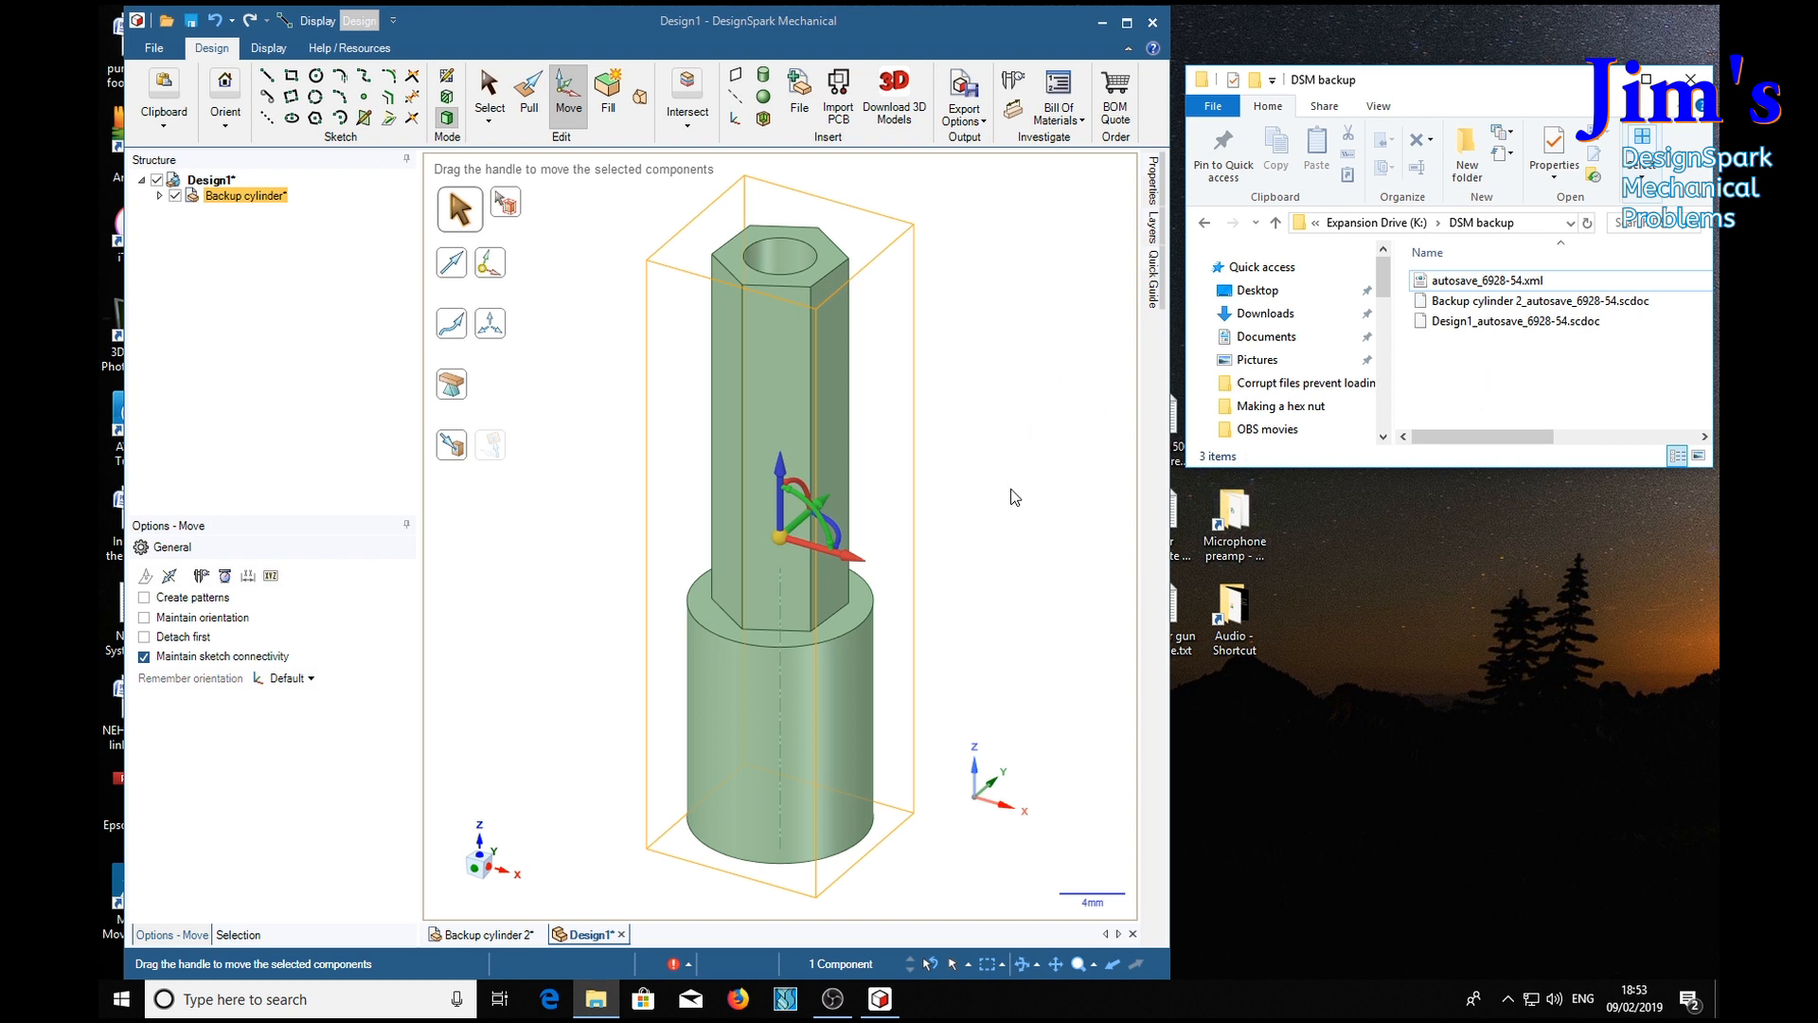
left_click(212, 179)
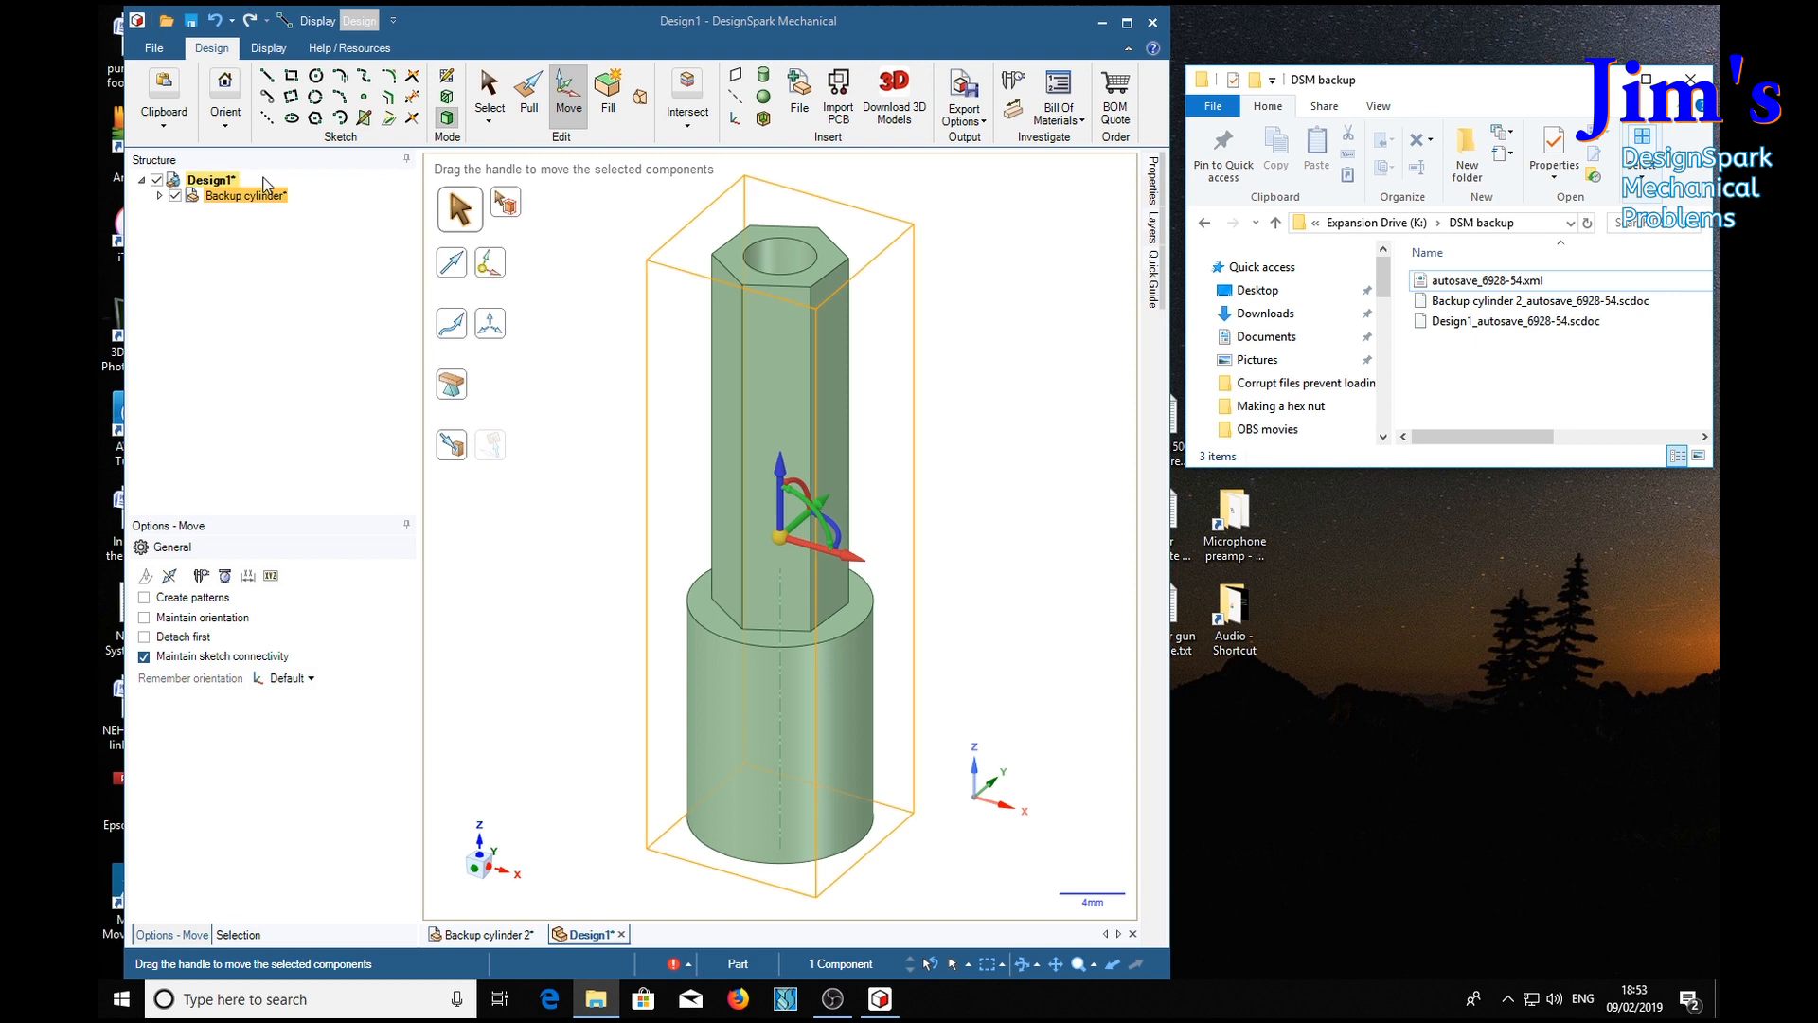
Step: Close the open designs, saving Backup cylinder 2's changes
left_click(153, 47)
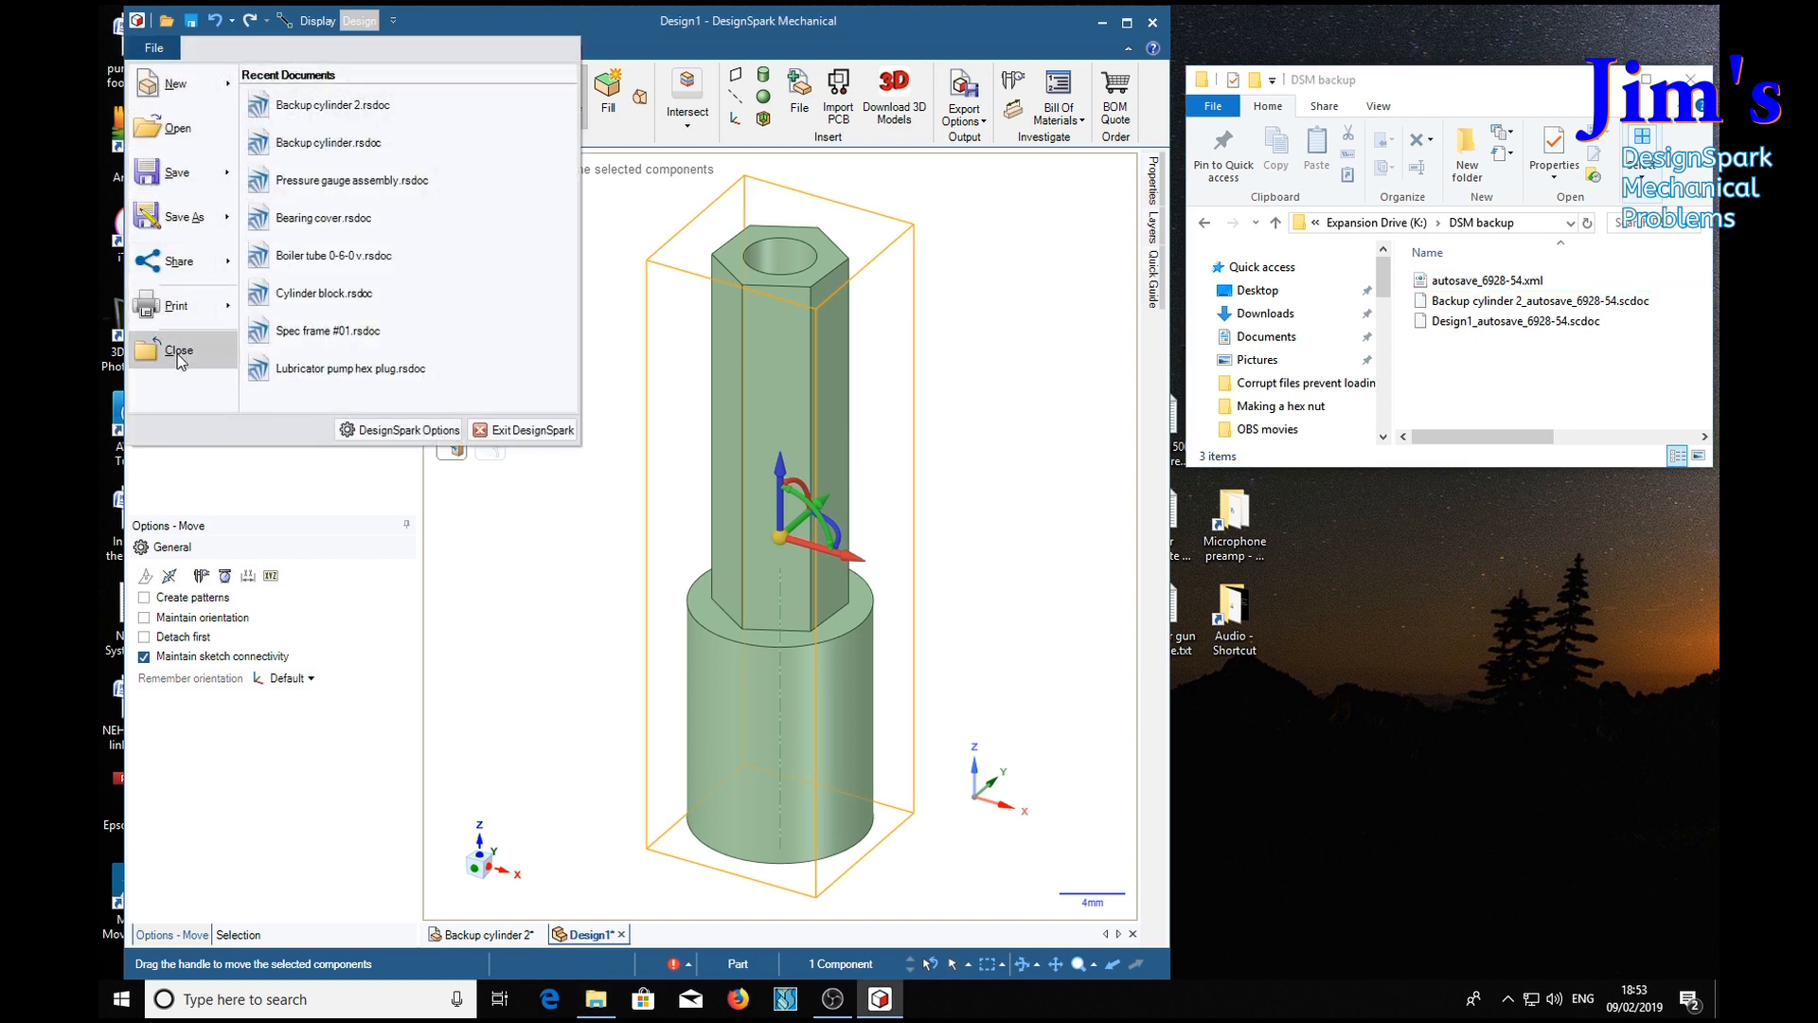
left_click(179, 351)
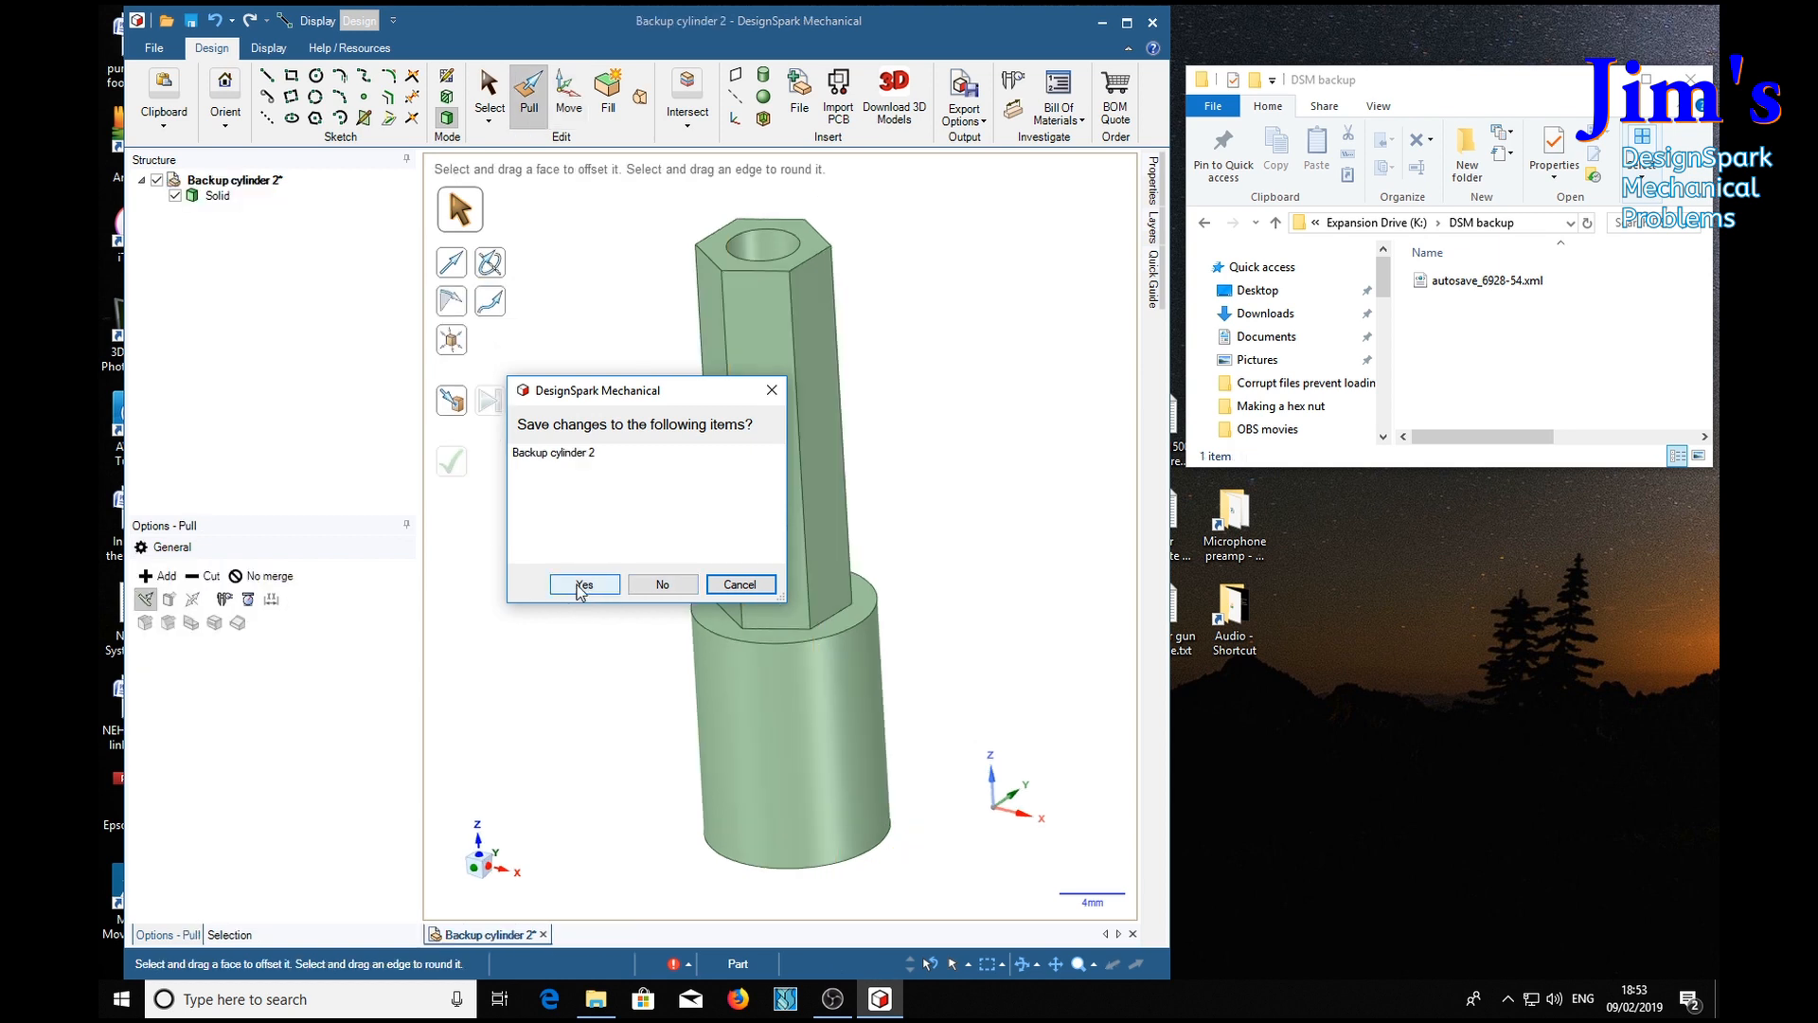
left_click(584, 584)
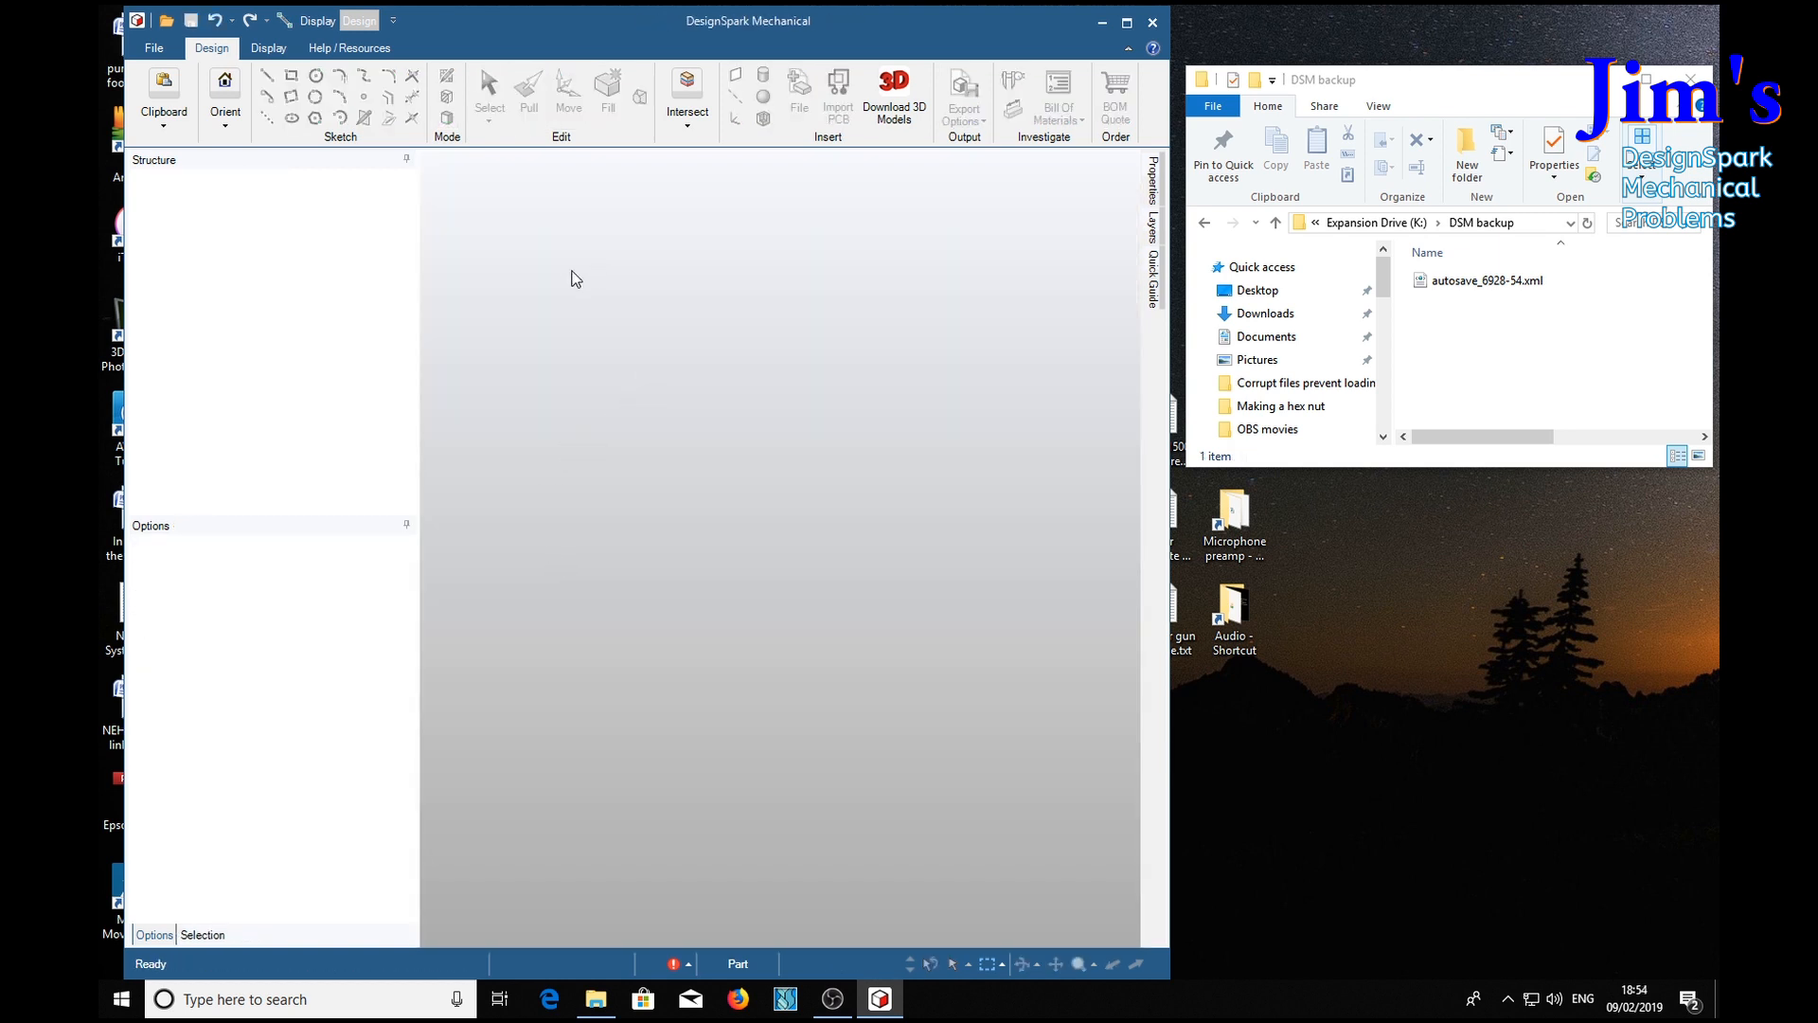
mouse_move(1032, 169)
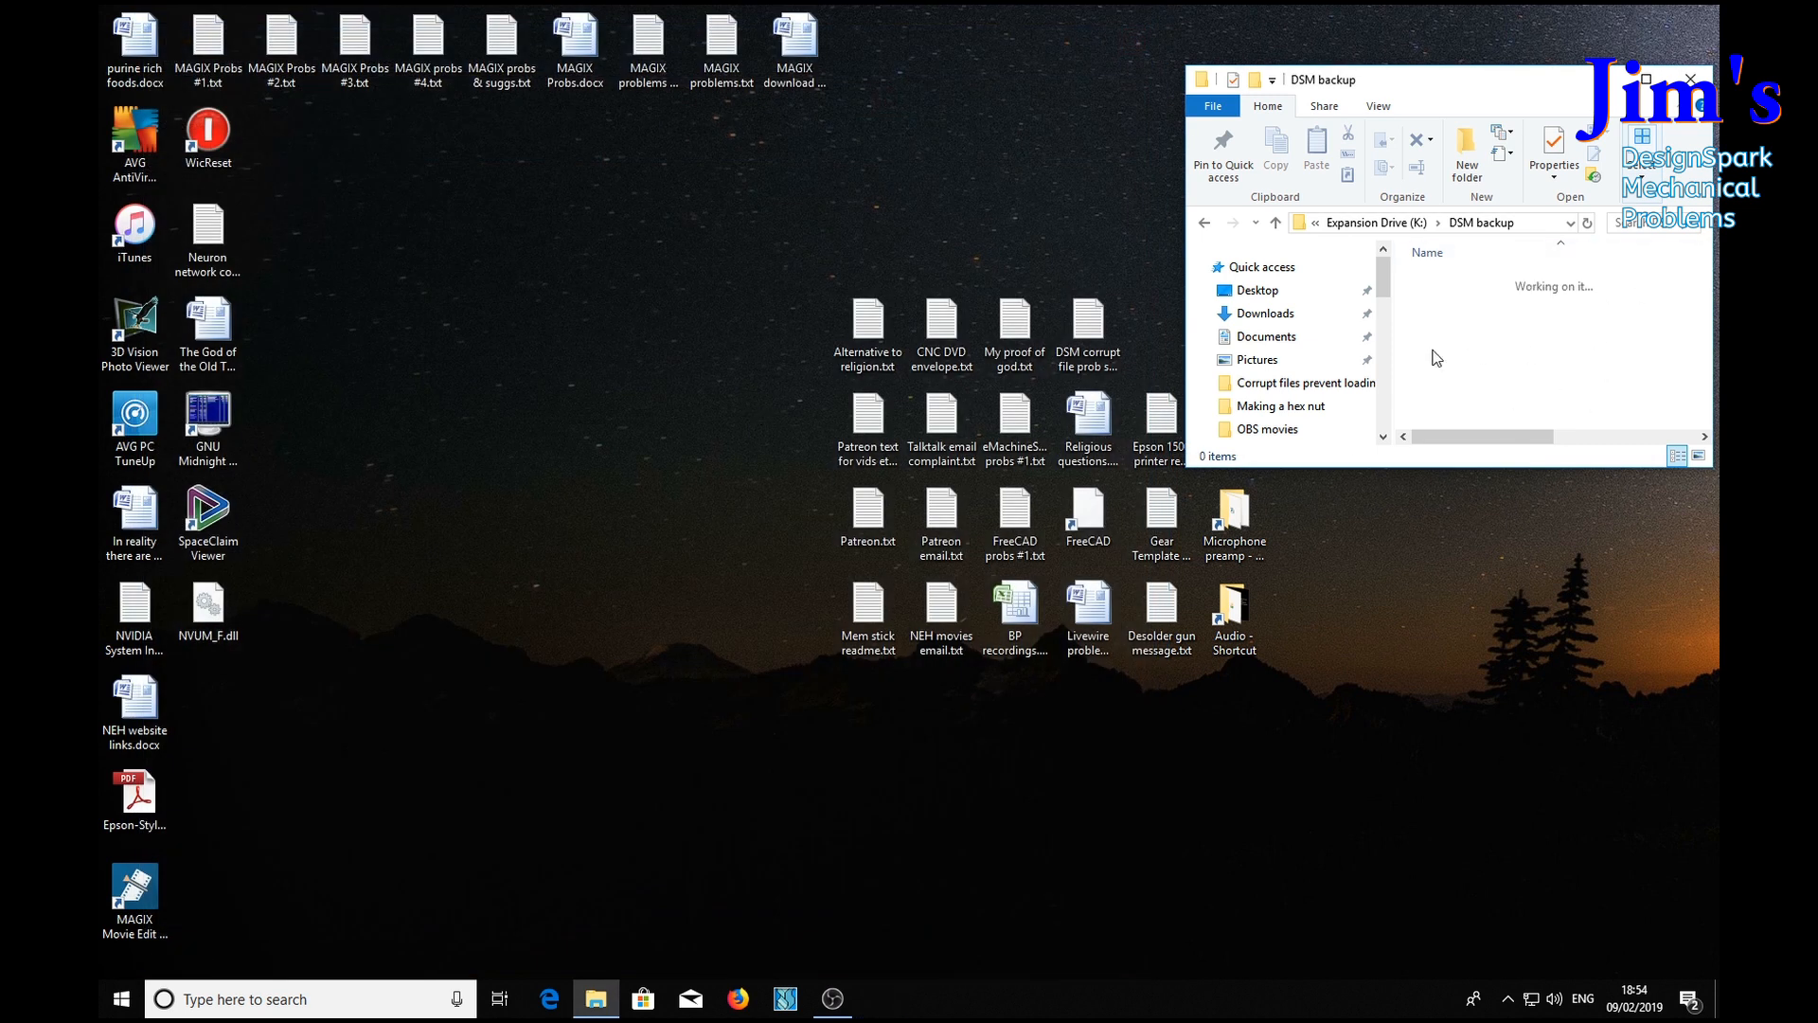
mouse_move(1540, 356)
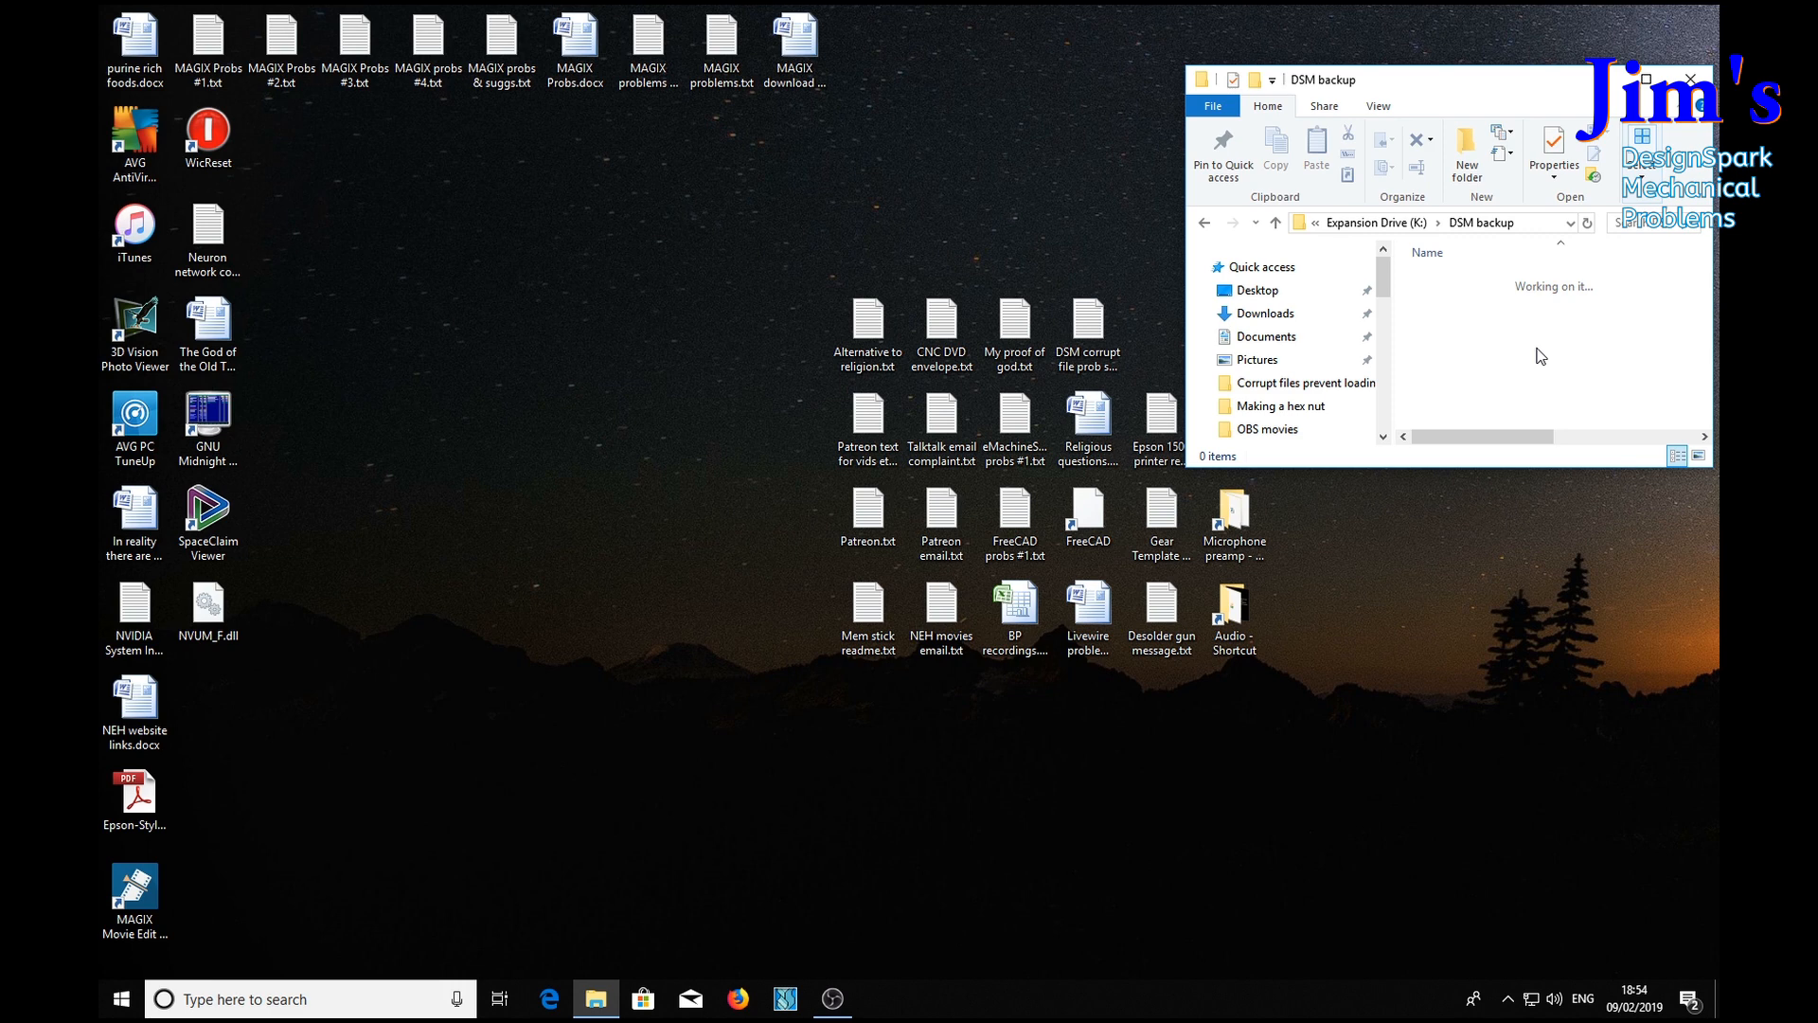